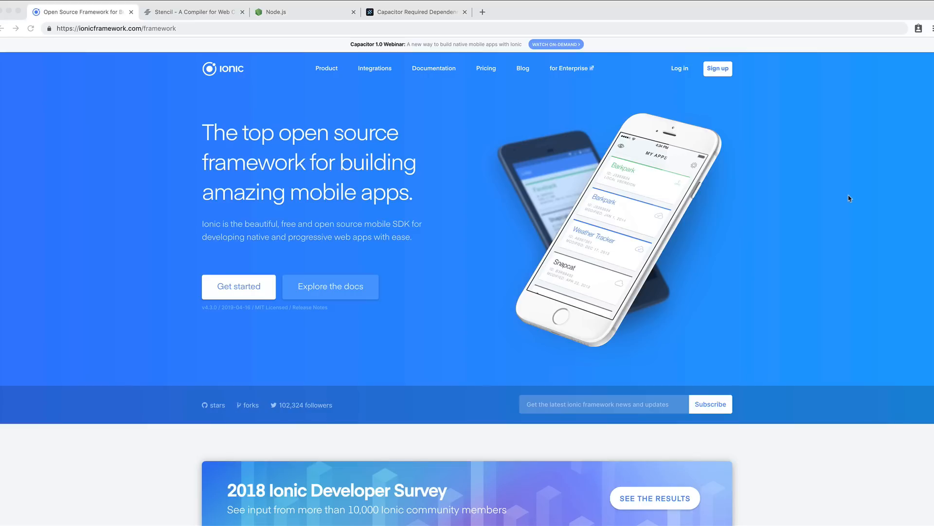
mouse_move(865, 236)
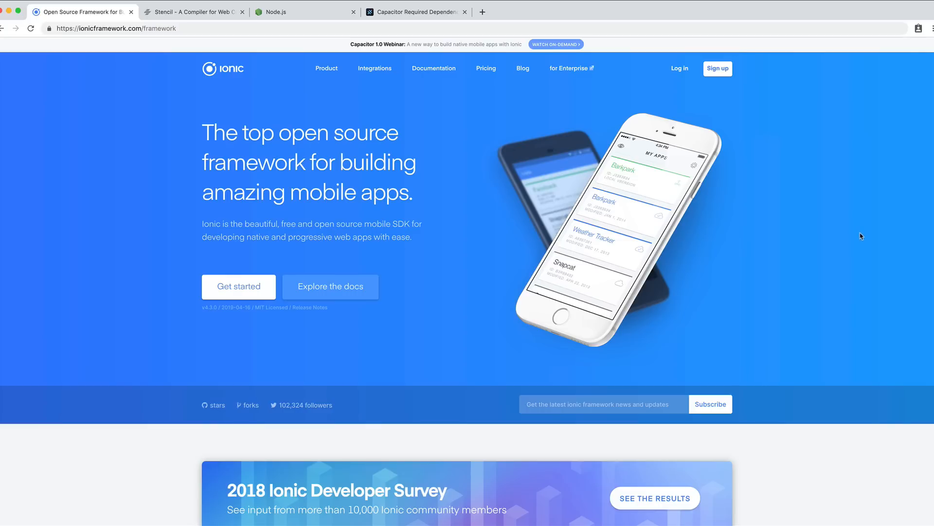
mouse_move(853, 239)
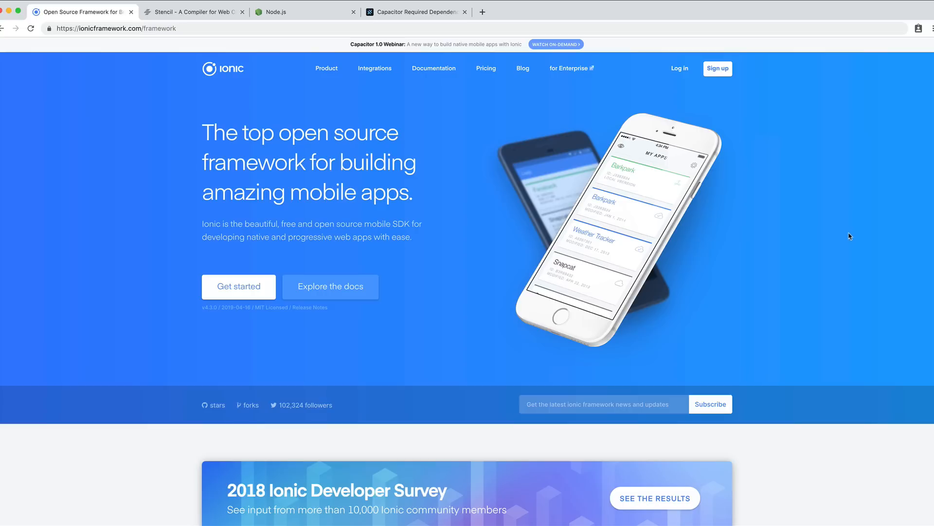
mouse_move(815, 188)
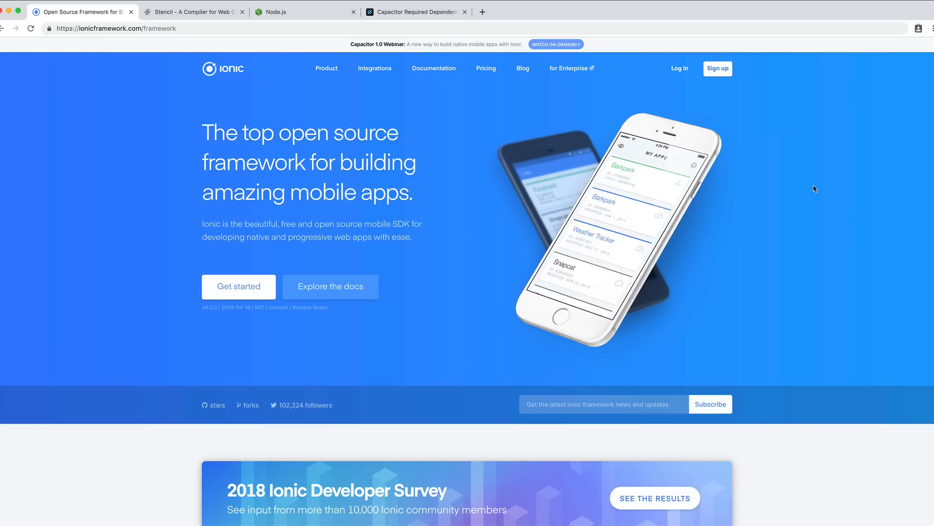
mouse_move(817, 191)
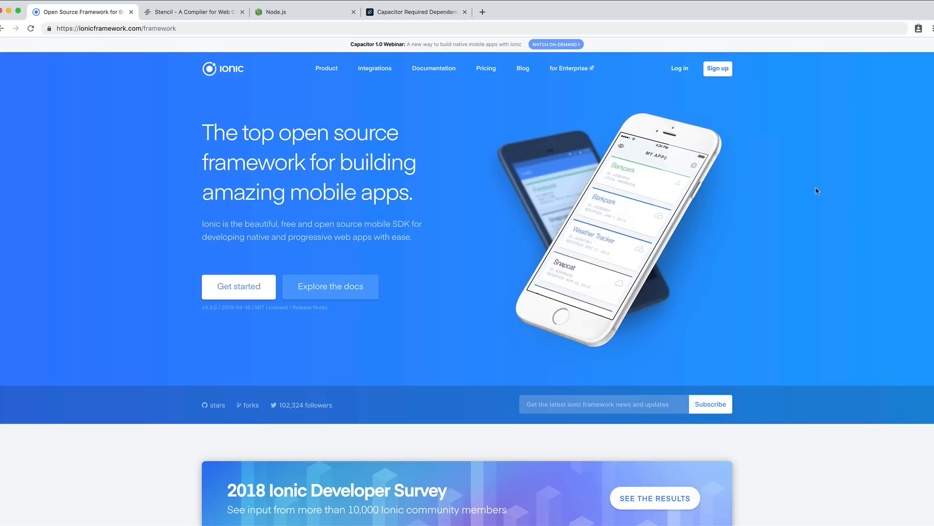
mouse_move(292, 12)
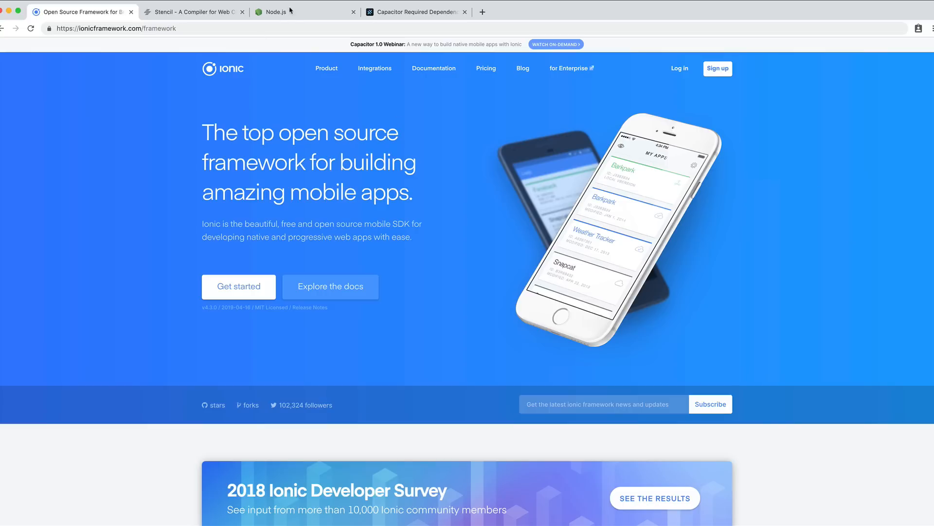
Switch to the Chrome tab showing the Node.js homepage with 10.16.0 LTS and 12.4.0 downloads
left_click(292, 12)
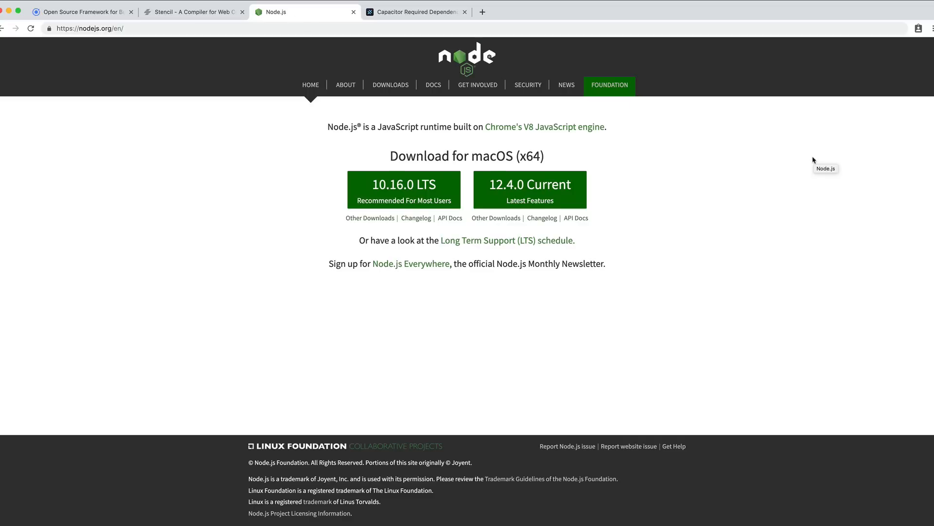
mouse_move(761, 154)
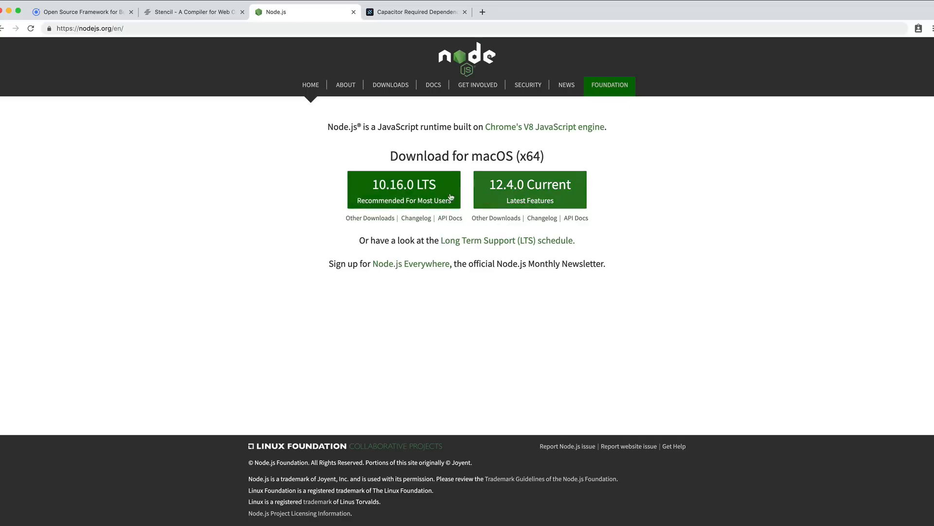
mouse_move(689, 172)
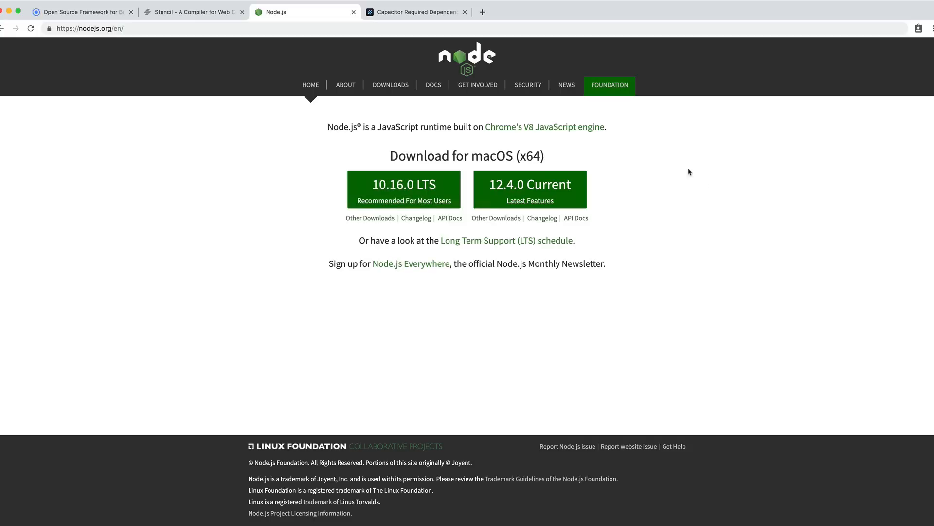
mouse_move(131, 34)
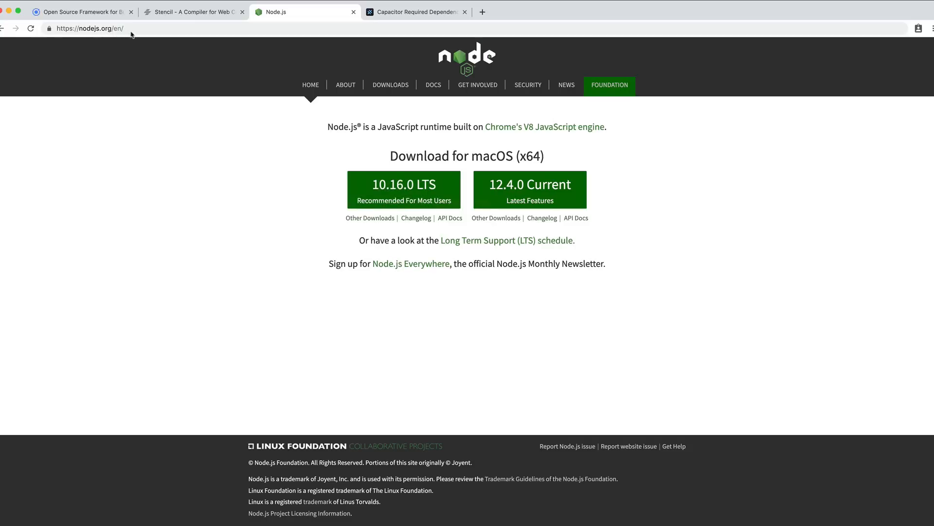
mouse_move(403, 189)
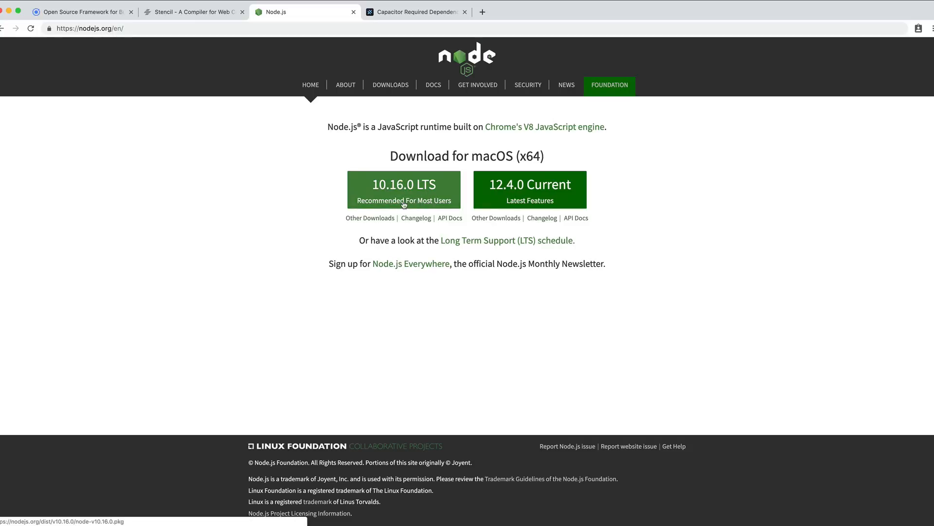
mouse_move(404, 203)
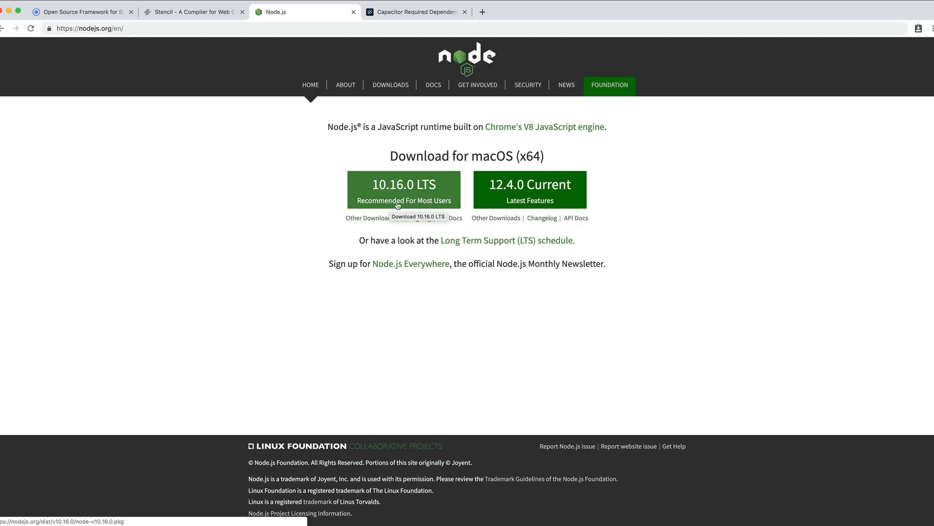
mouse_move(318, 199)
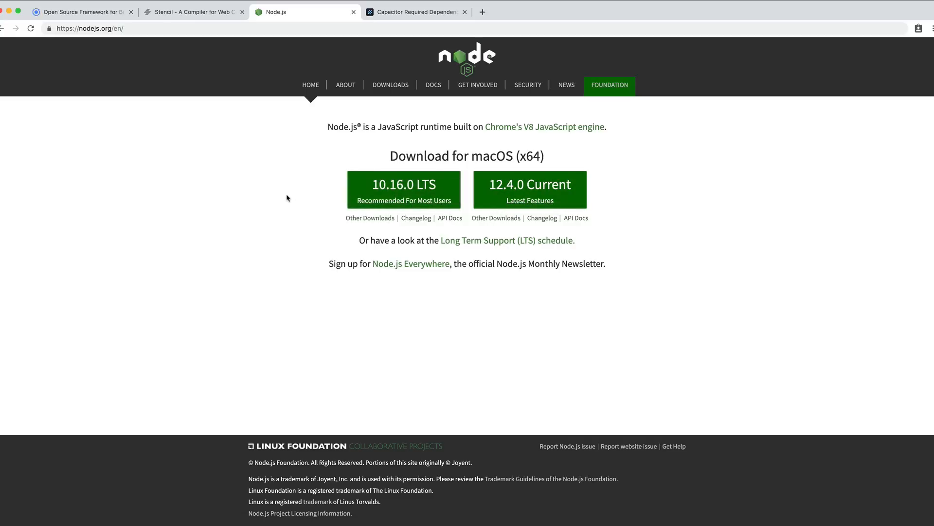
mouse_move(737, 202)
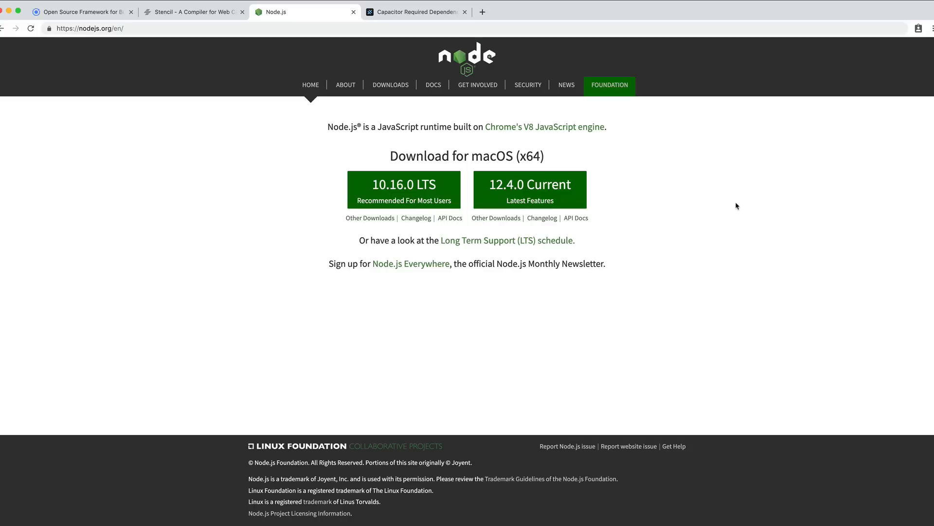
mouse_move(735, 206)
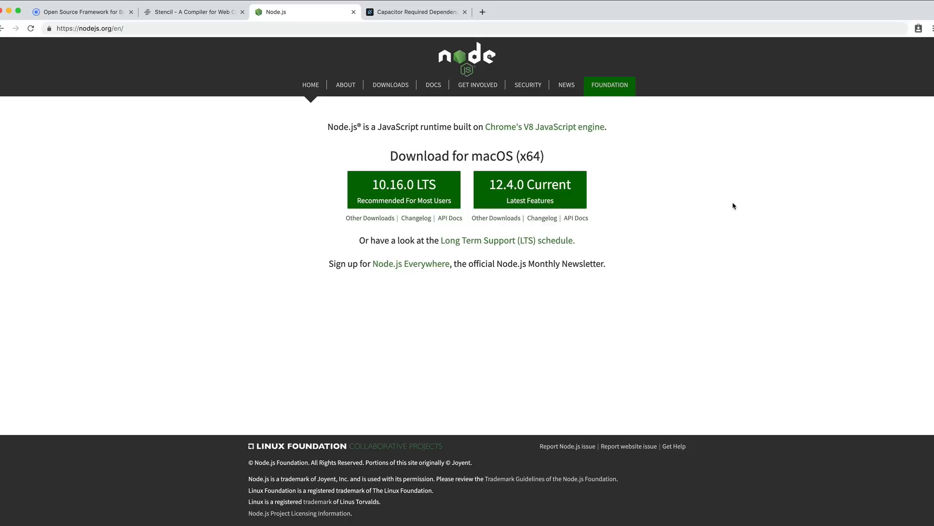
mouse_move(403, 185)
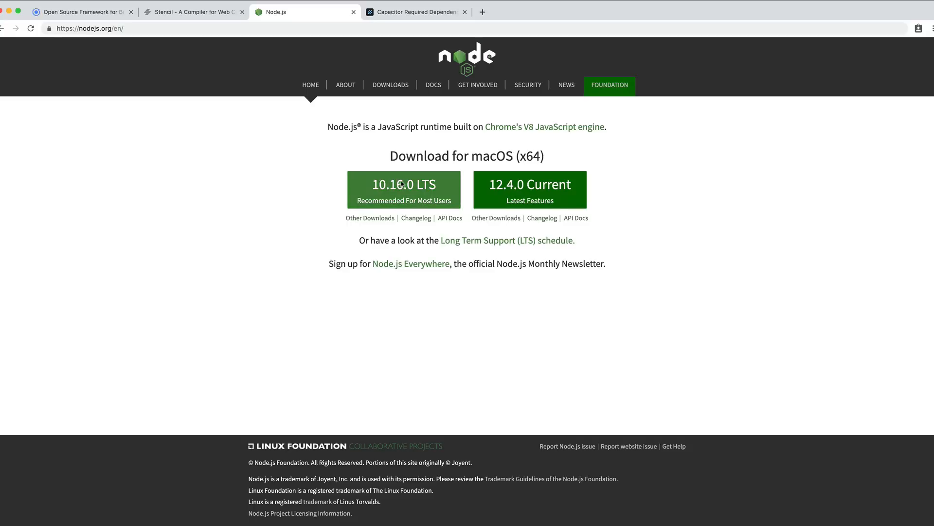
mouse_move(404, 185)
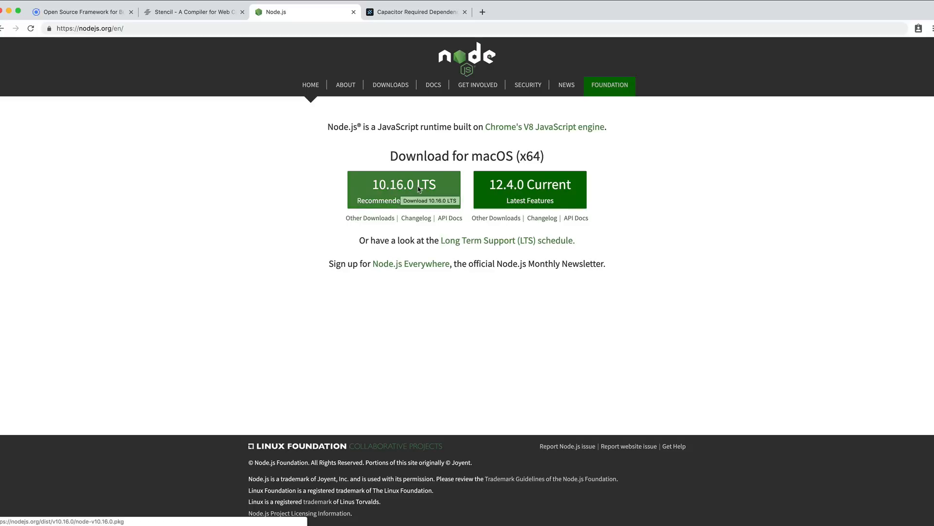
mouse_move(729, 169)
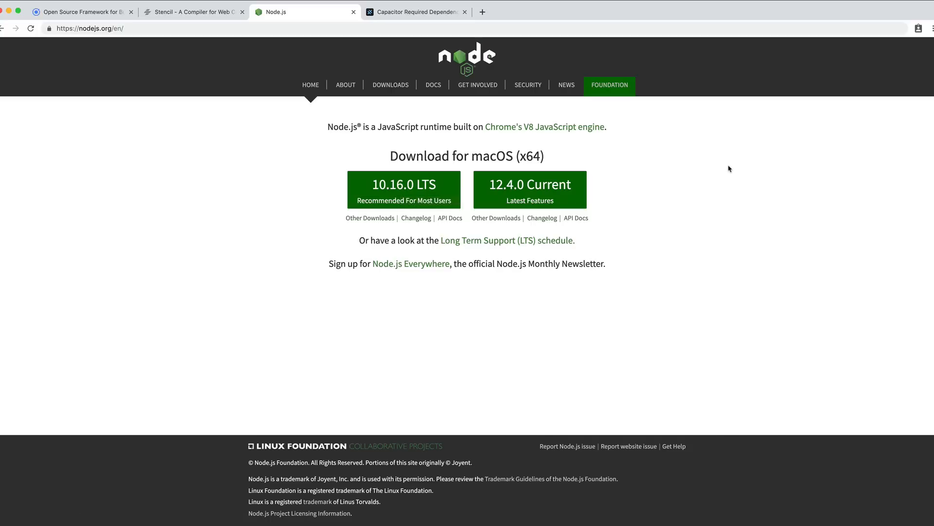
mouse_move(427, 33)
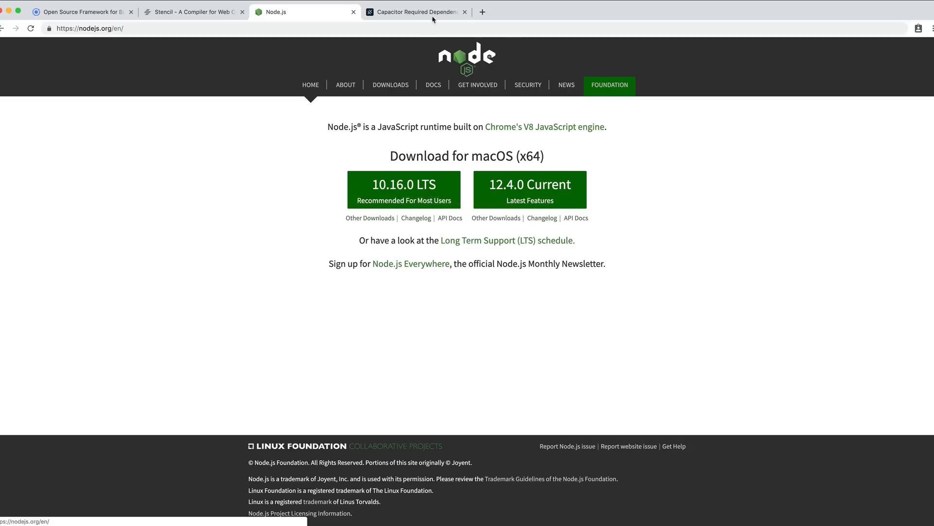
left_click(416, 11)
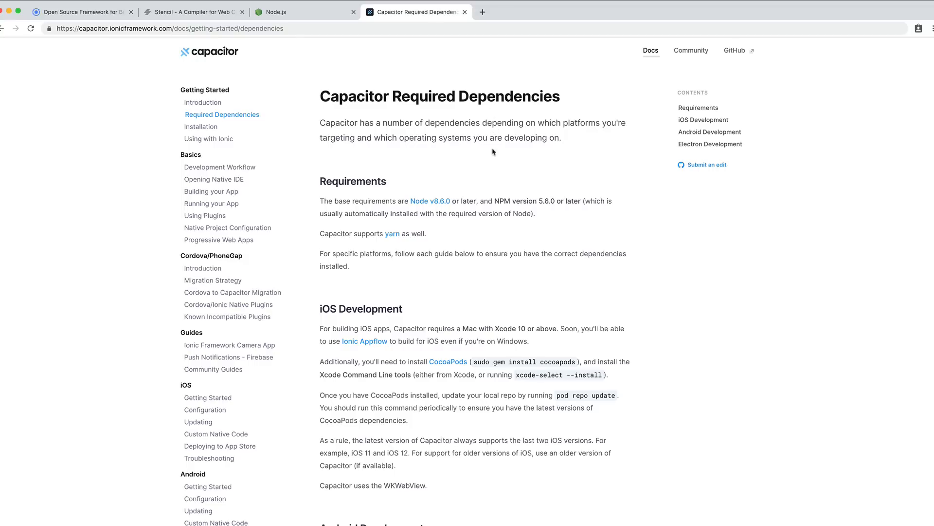
mouse_move(446, 209)
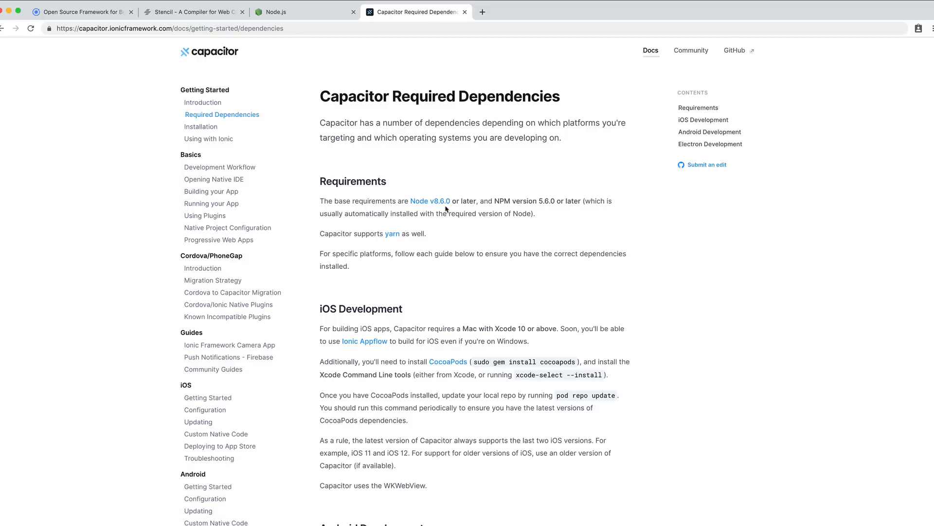
mouse_move(549, 210)
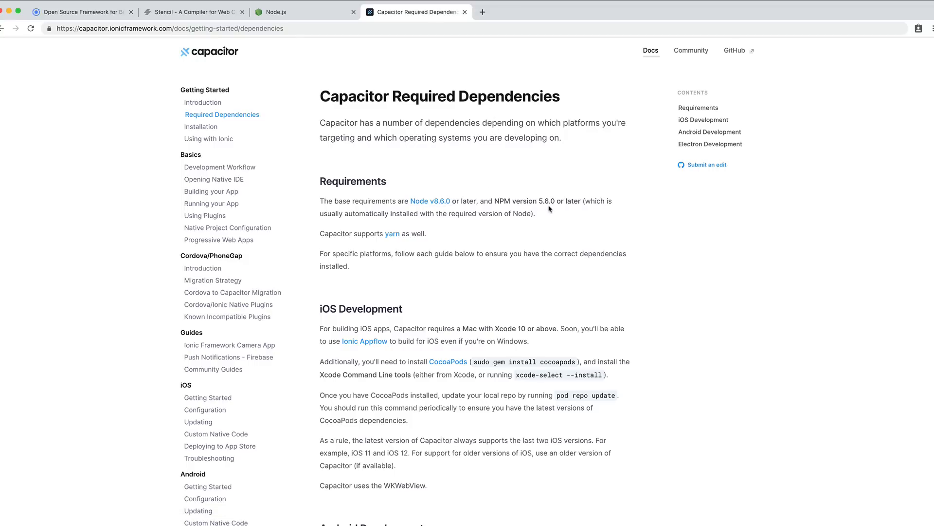
mouse_move(545, 204)
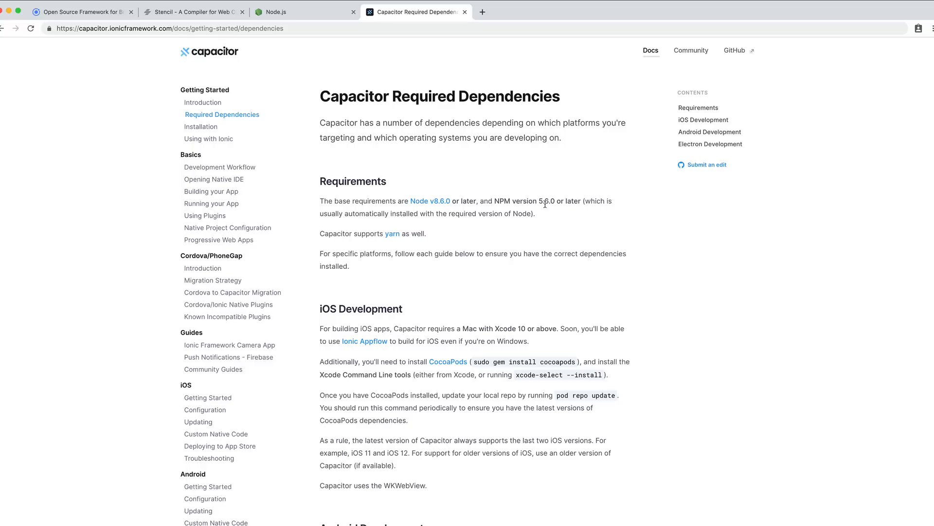
mouse_move(428, 201)
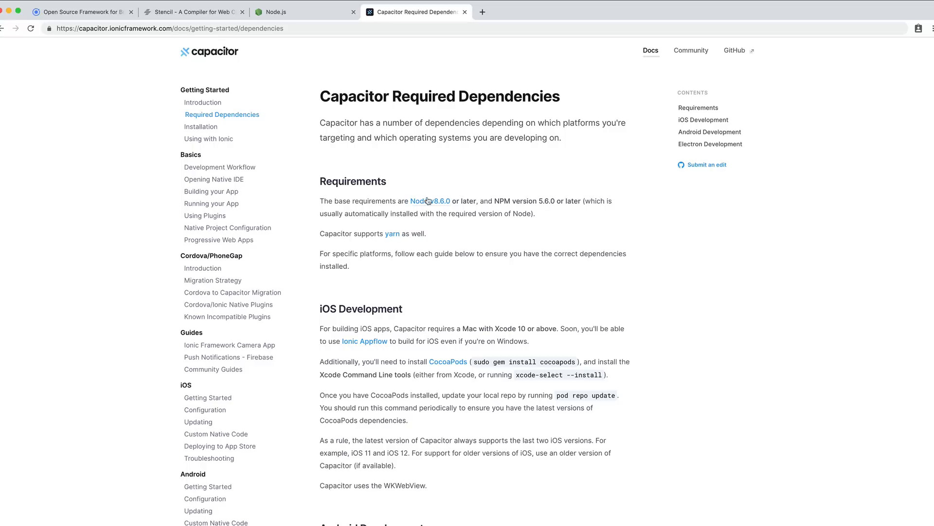
mouse_move(513, 209)
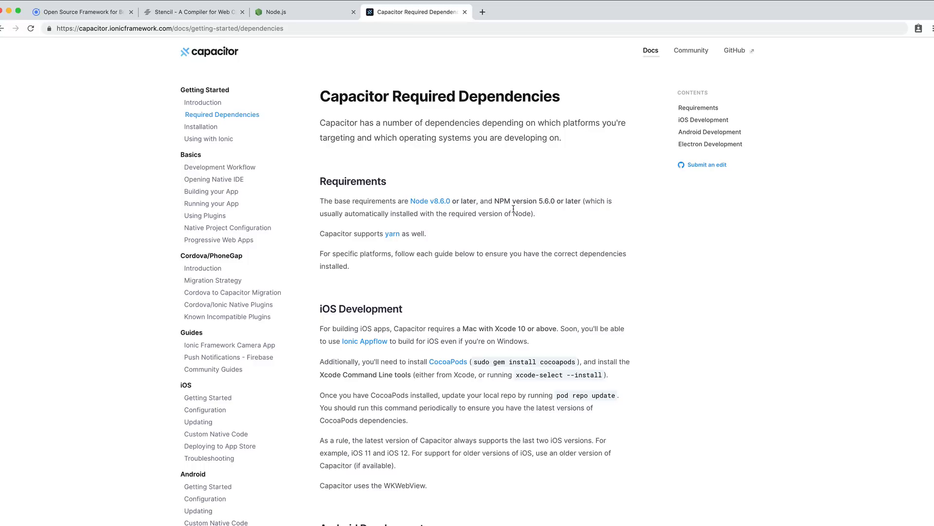
mouse_move(752, 242)
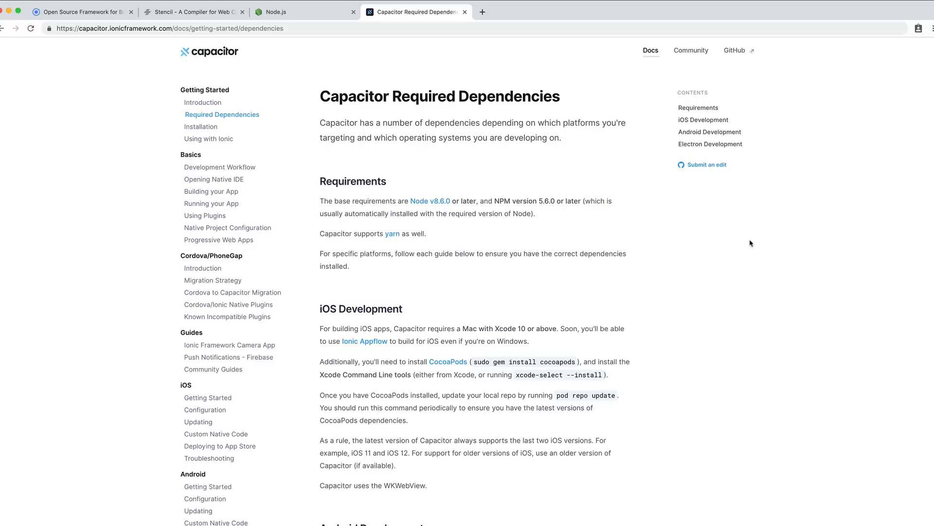
scroll("down", 3)
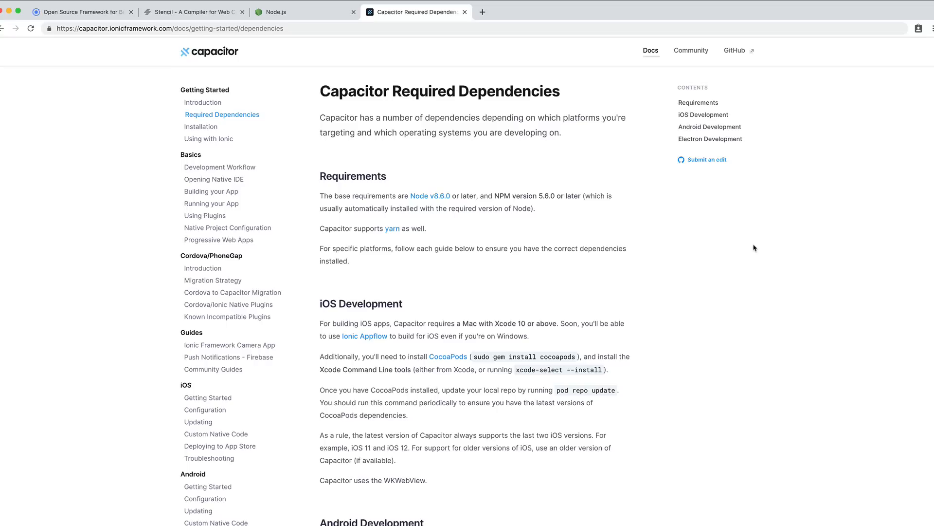
scroll("down", 3)
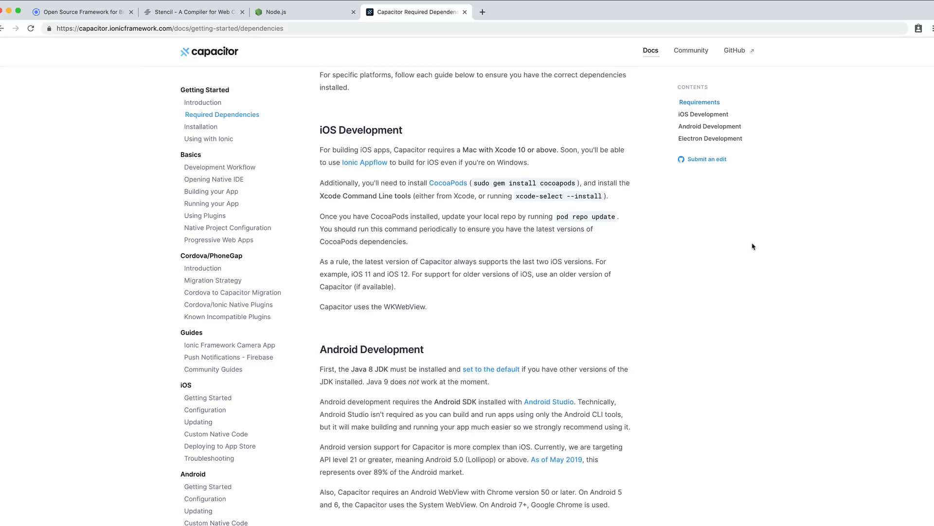
scroll("down", 3)
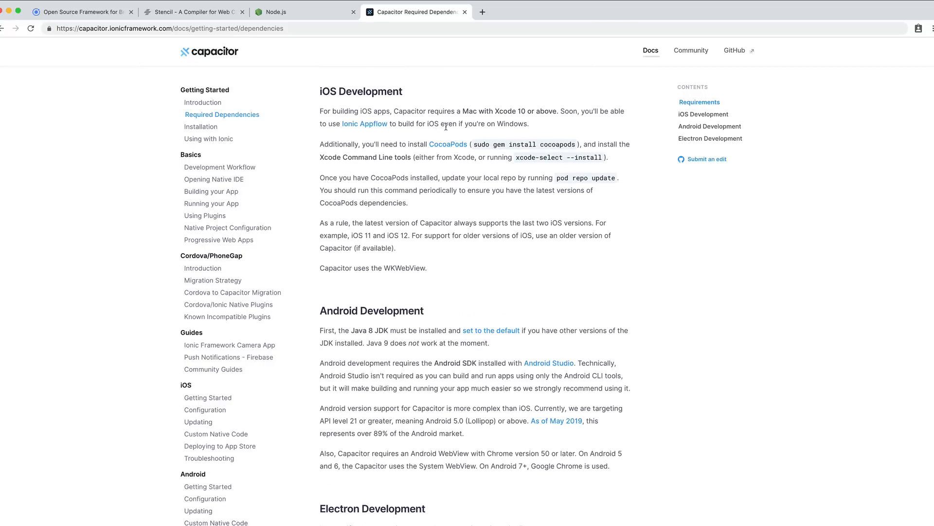
mouse_move(492, 152)
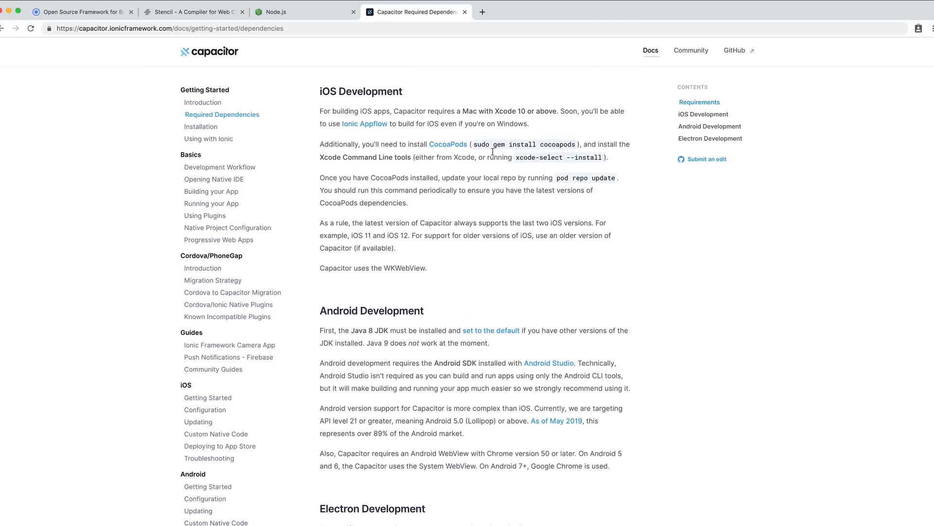
scroll("down", 3)
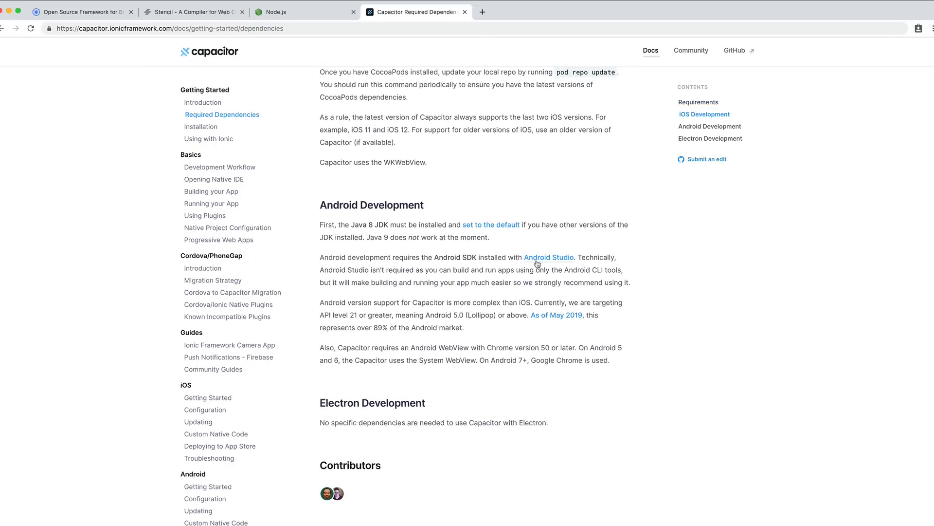
scroll("up", 3)
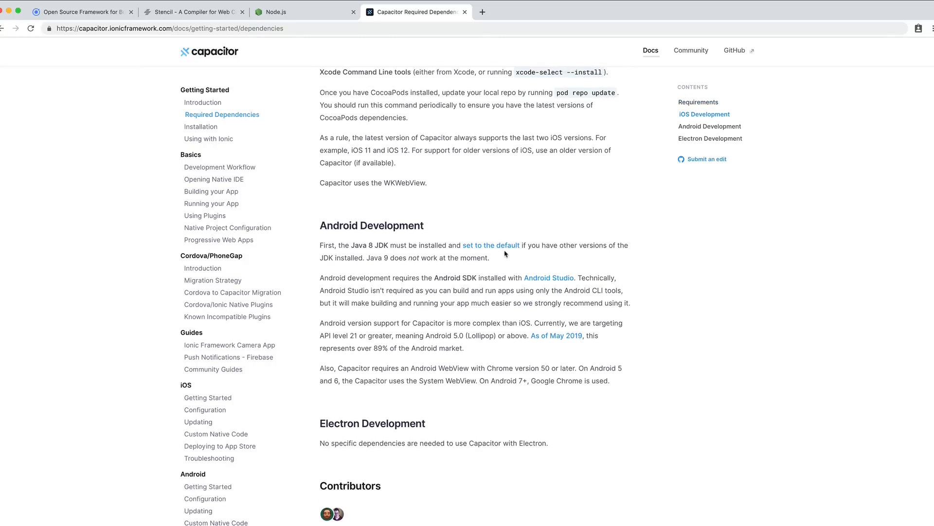
scroll("up", 3)
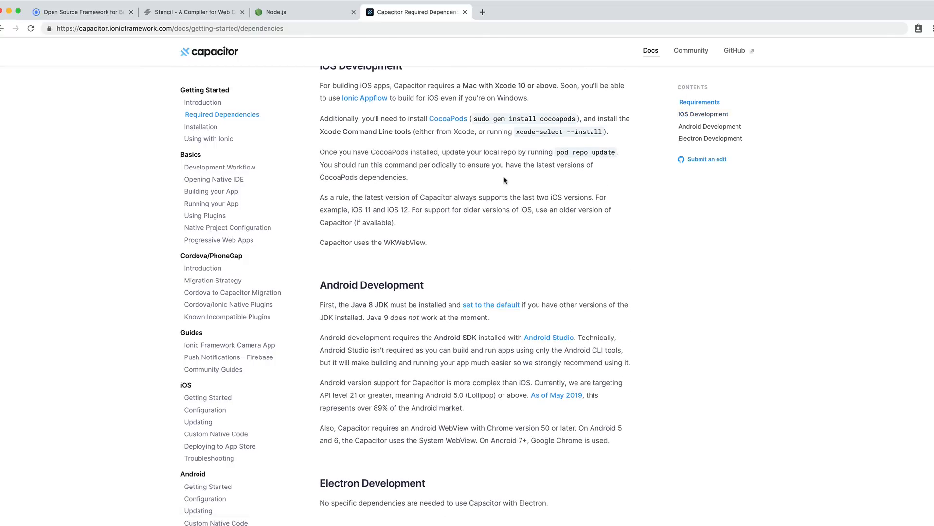
scroll("up", 3)
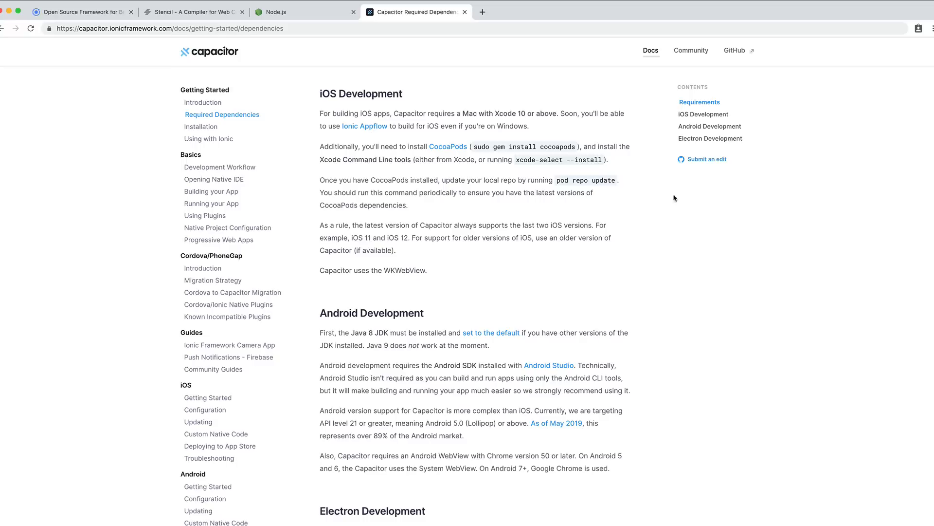
mouse_move(800, 231)
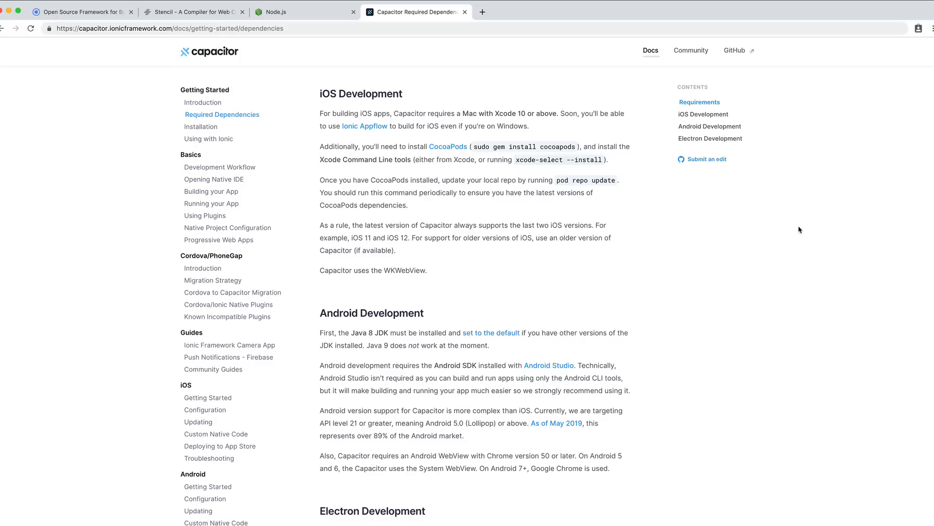
scroll("up", 3)
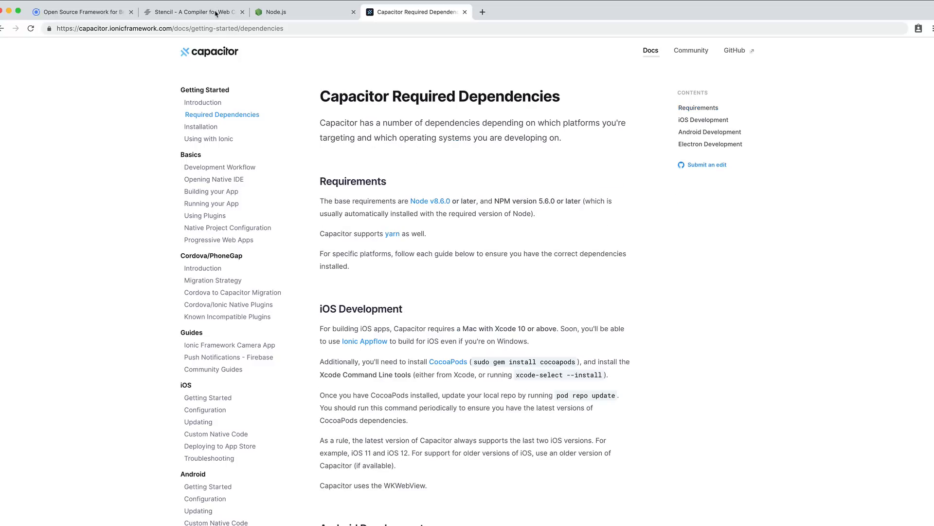
Switch to the Chrome tab with Stencil's introduction docs on compiling Web Components
left_click(194, 11)
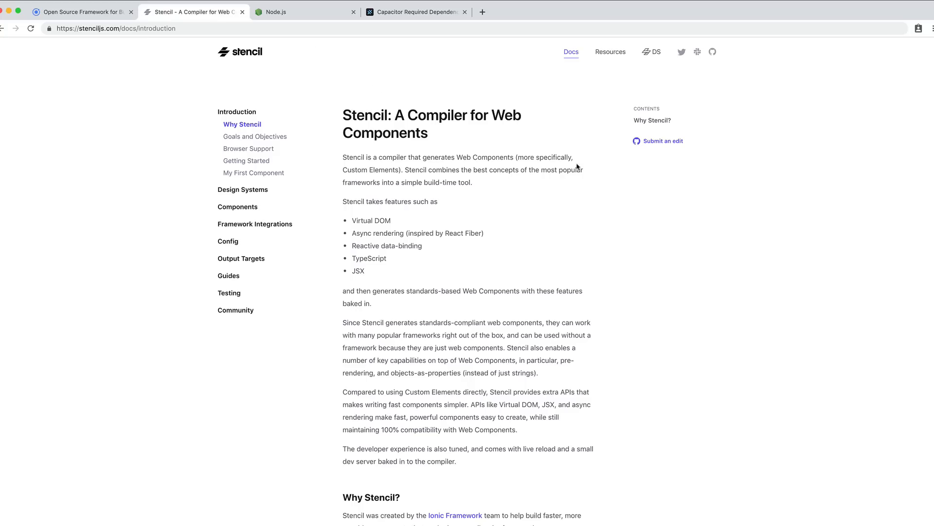
mouse_move(773, 174)
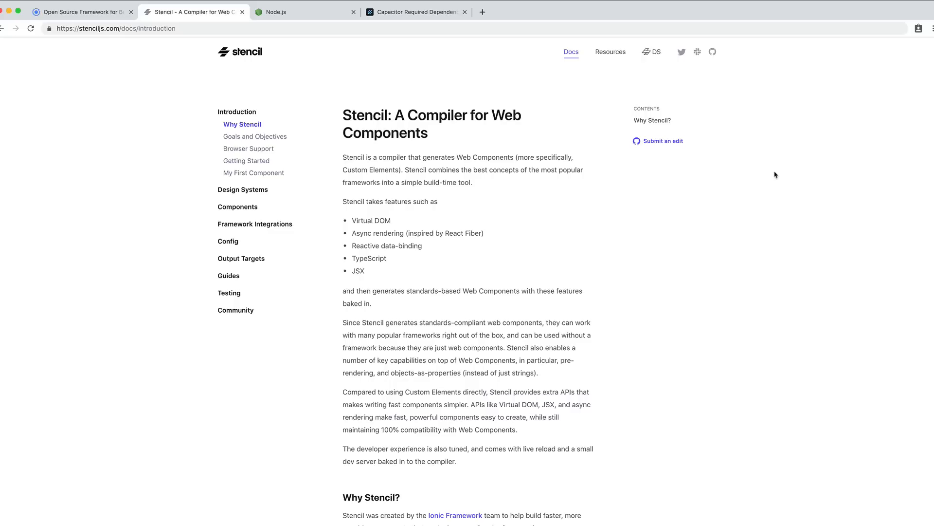
mouse_move(764, 150)
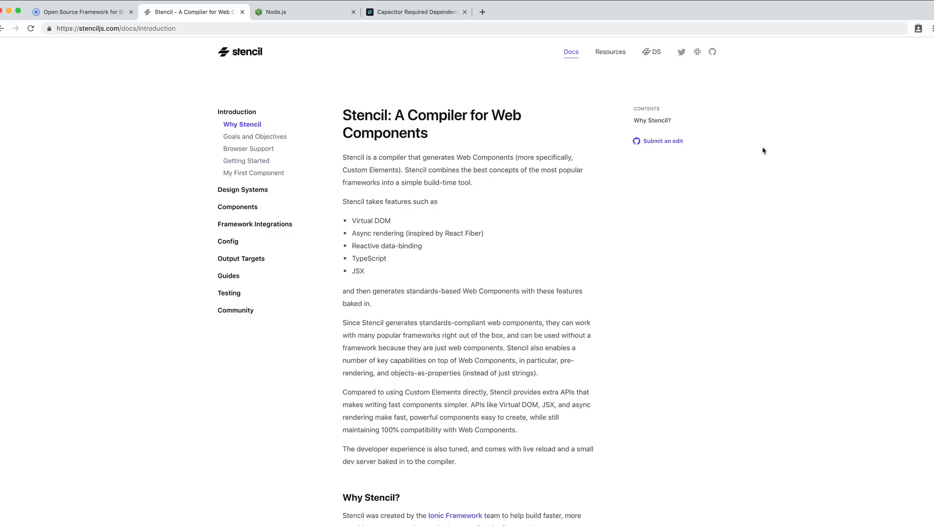
mouse_move(787, 151)
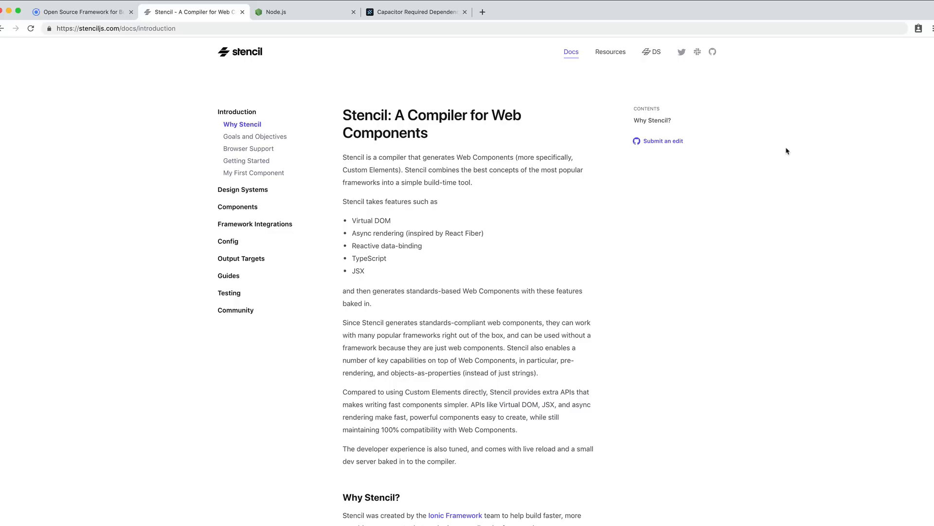
mouse_move(817, 149)
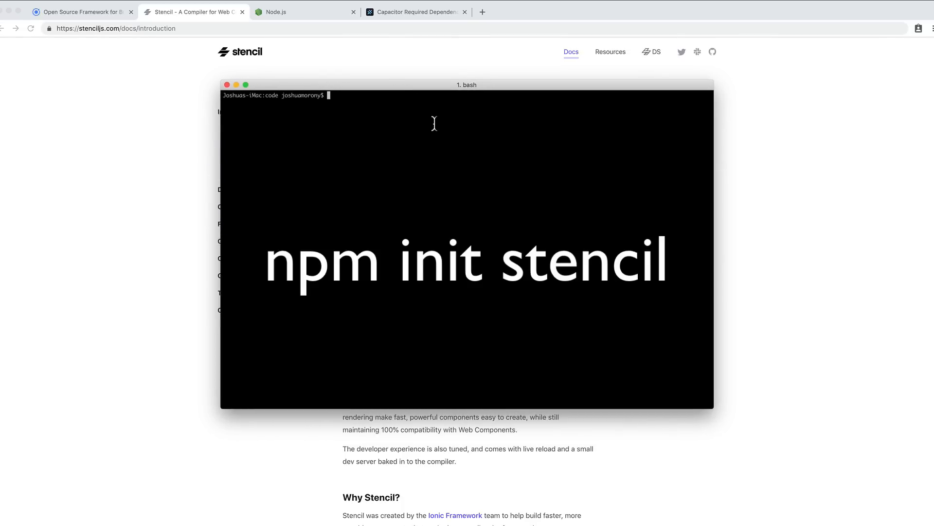
Run npm init stencil, browse the app and component starters, and pick ionic-pwa
type("npm init s")
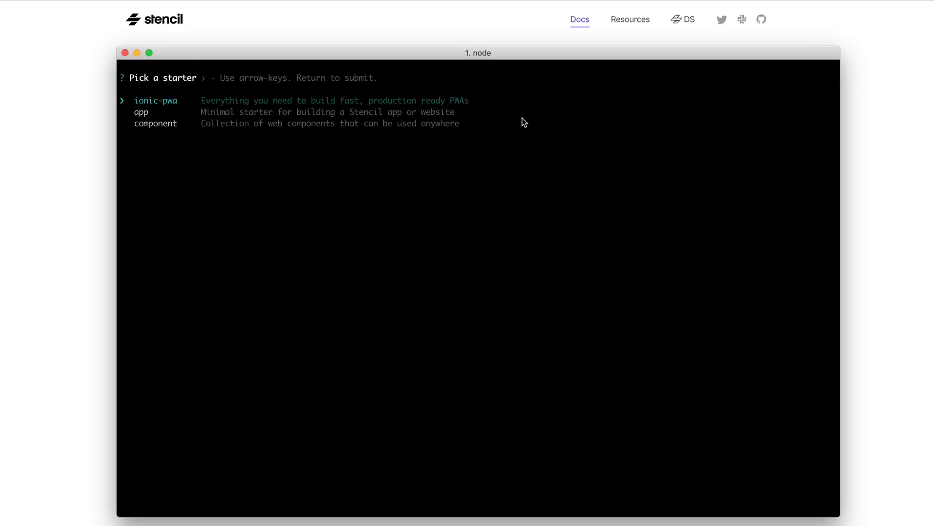
mouse_move(306, 128)
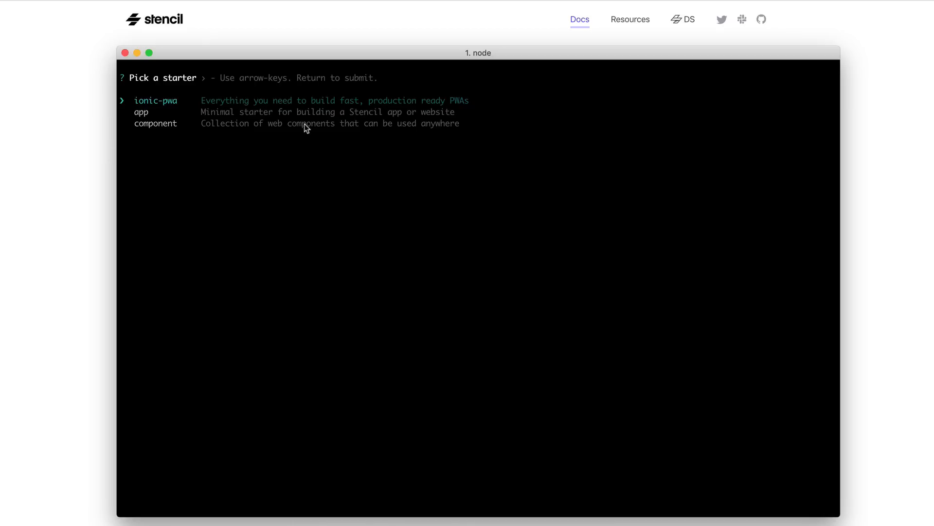
mouse_move(243, 116)
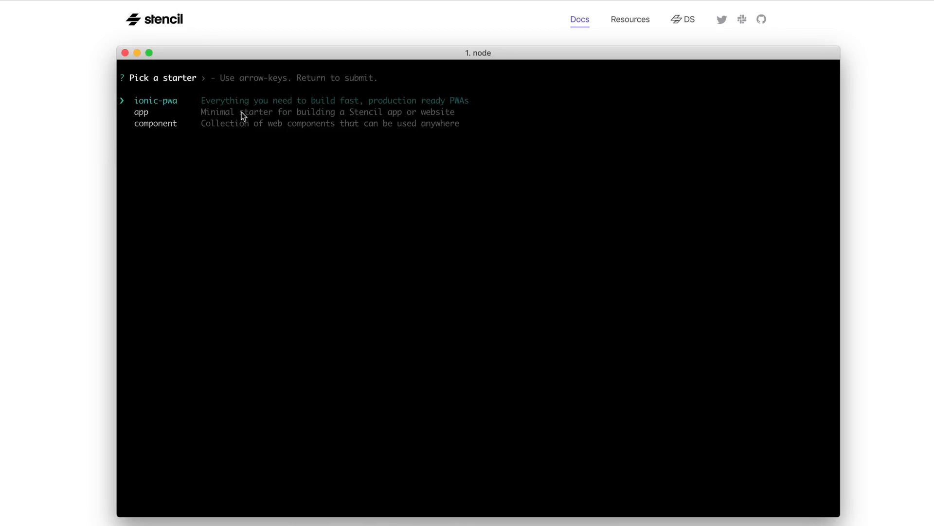
mouse_move(158, 121)
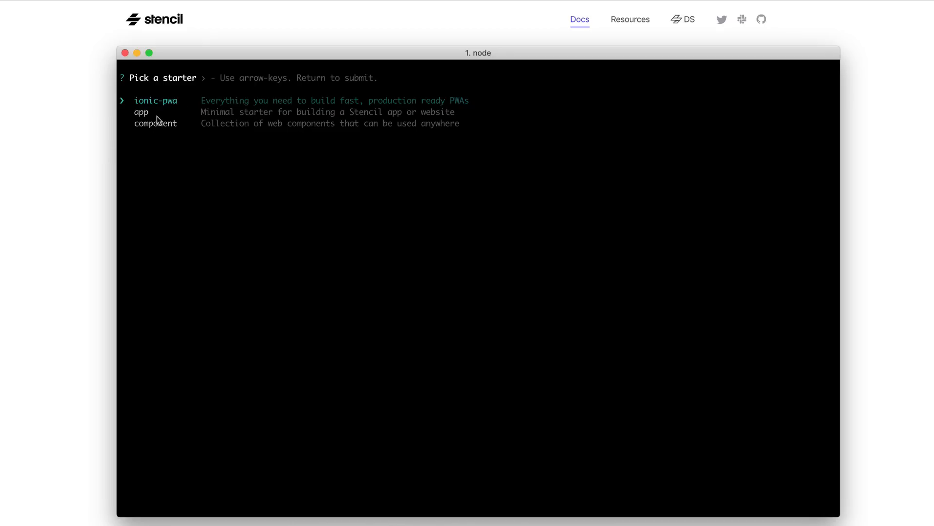
mouse_move(483, 147)
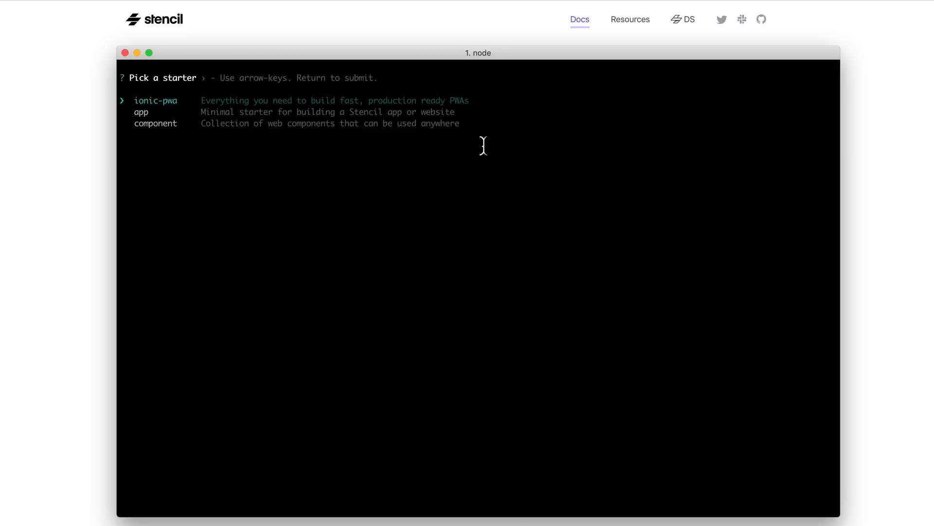
key("Down")
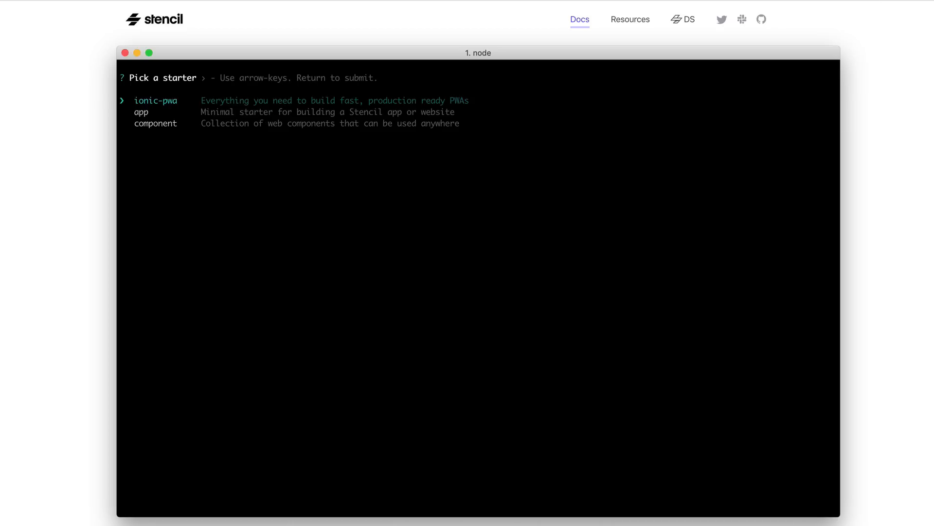
key("Down")
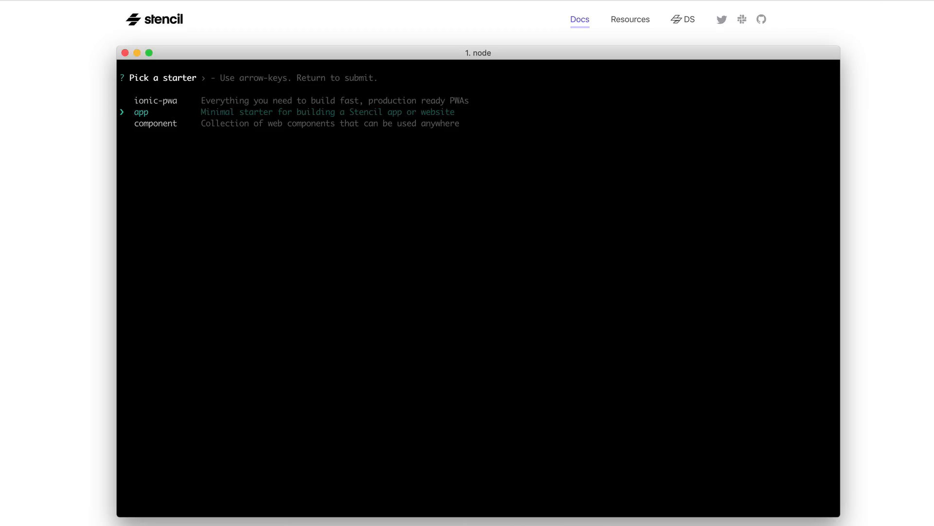
key("Down")
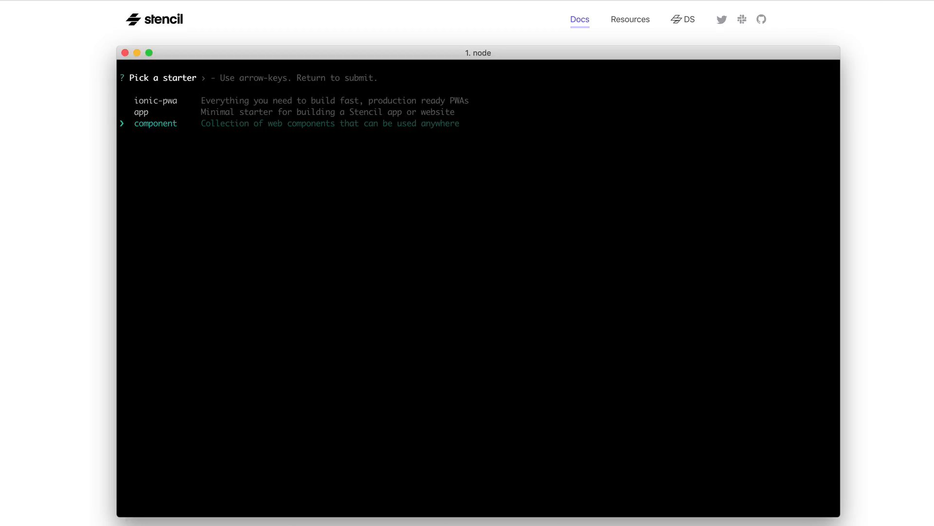
key("up")
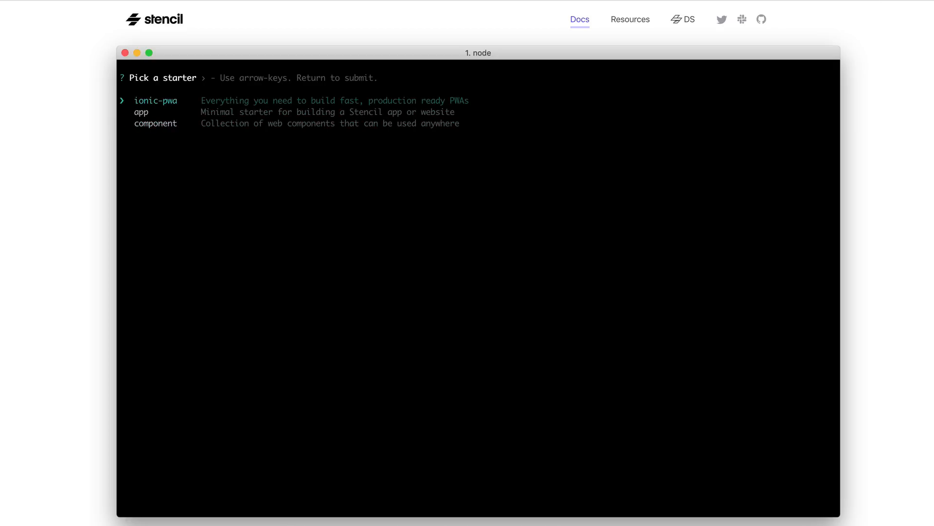
key("Return")
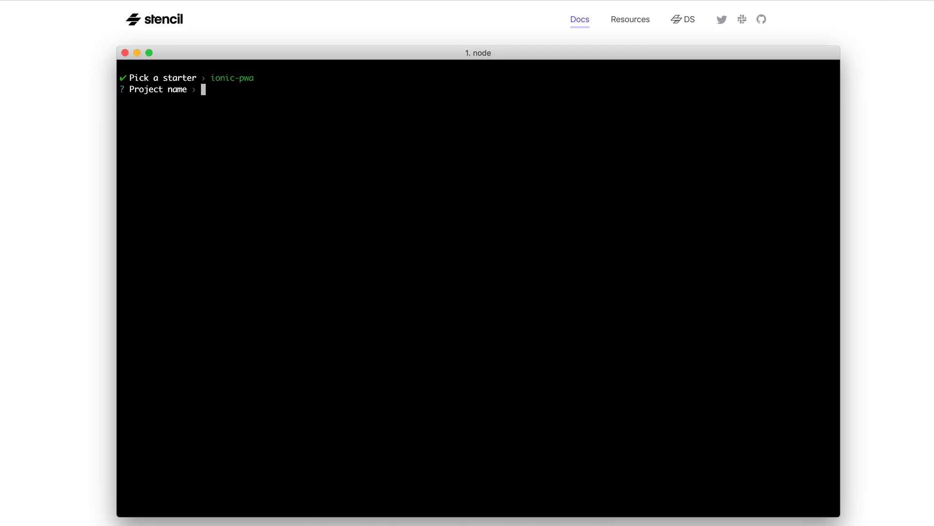
Name the new project 'ionic-stencil-todo' and confirm its creation
type("ionic-st")
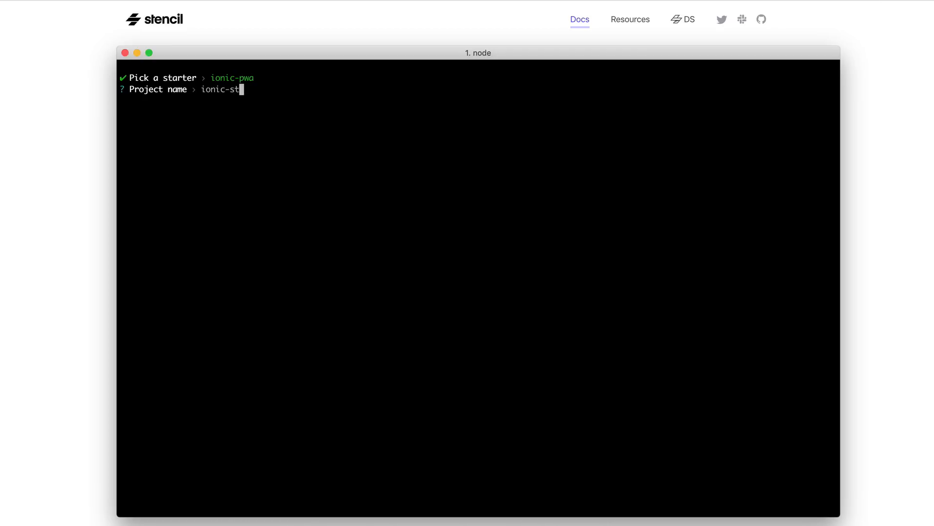
type("encil-todo")
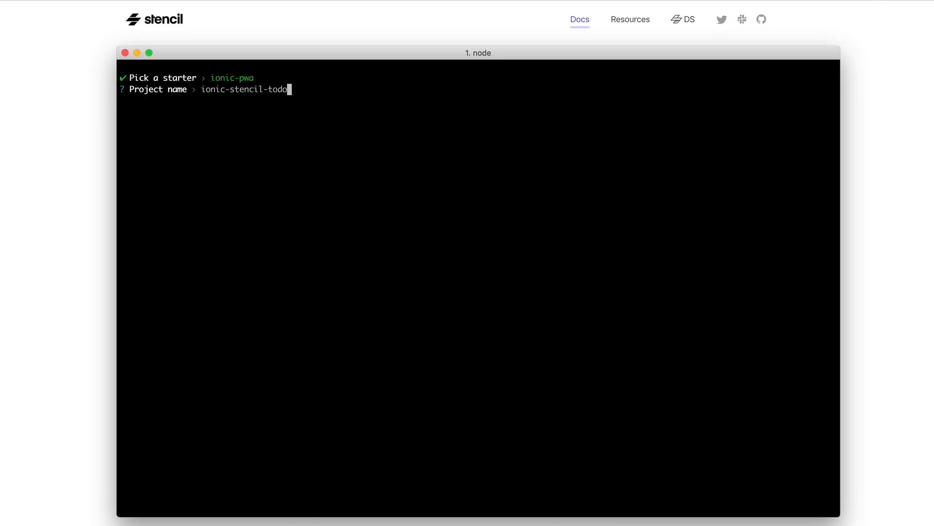
key("Return")
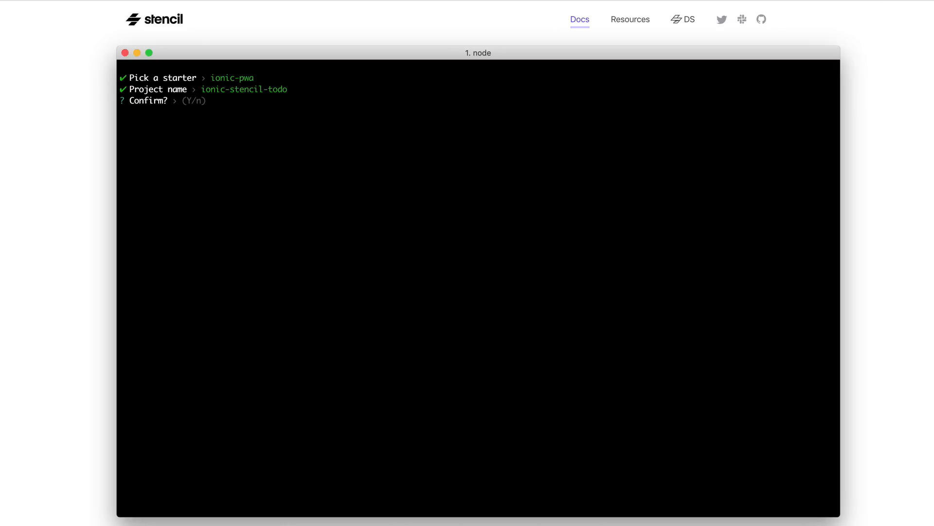
key("Return")
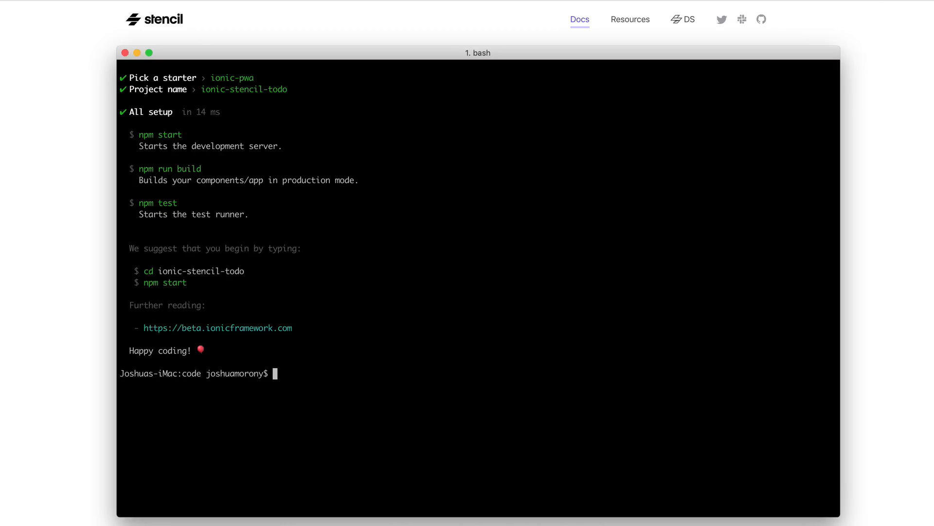
Change into the ionic-stencil-todo project folder
type("cd")
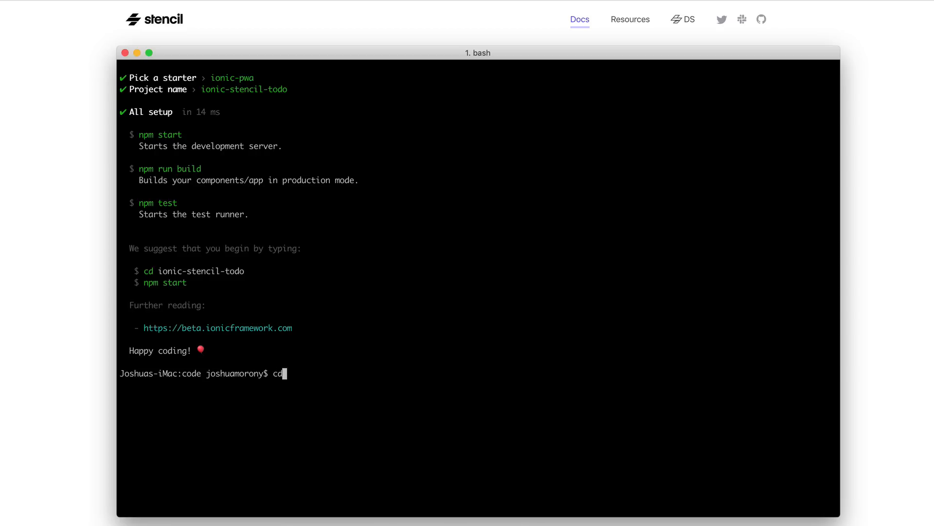
type("ionic")
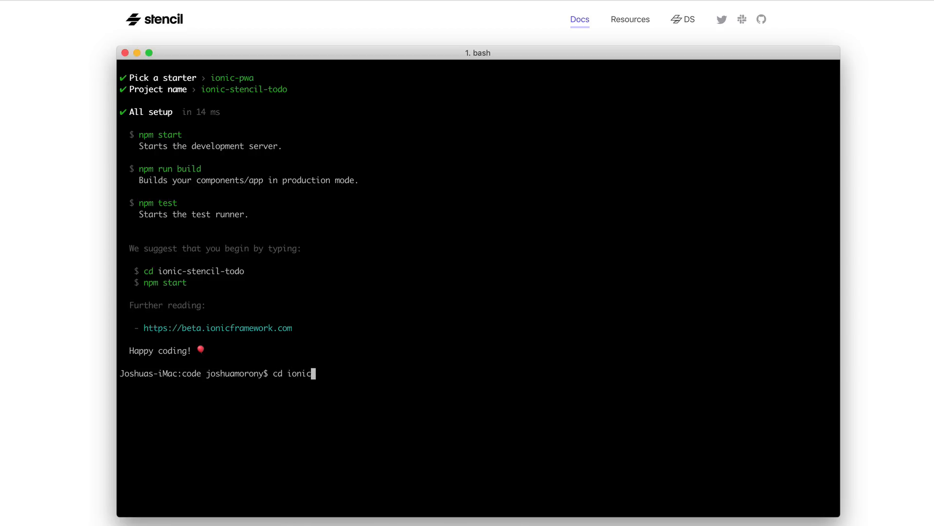
type("-stencil-to")
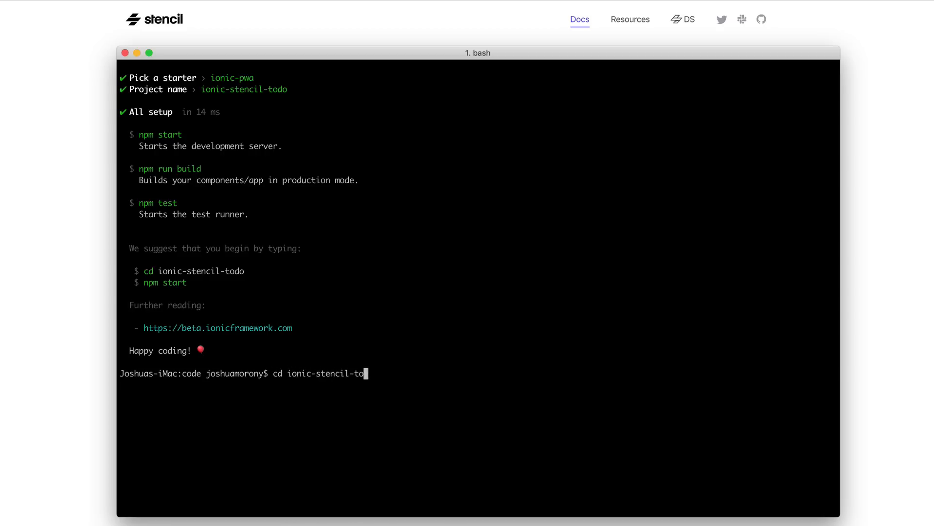
key("Return")
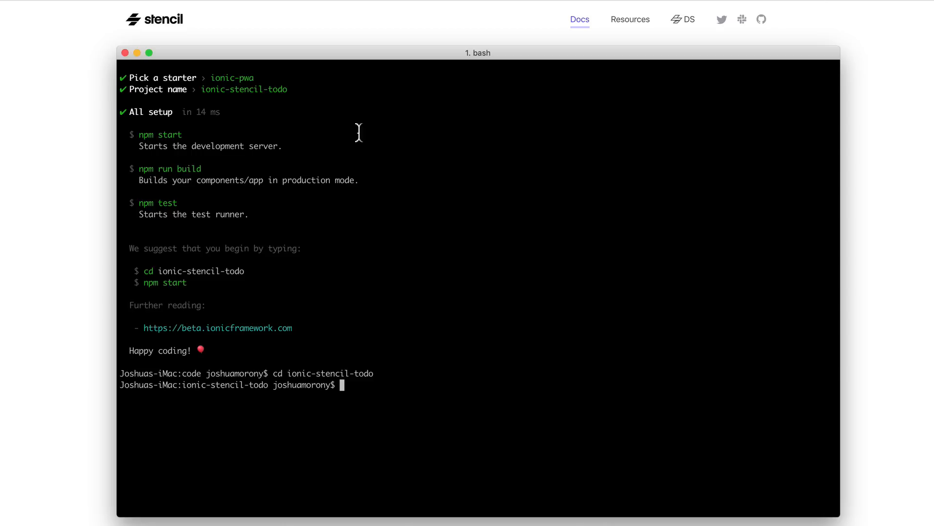
mouse_move(159, 141)
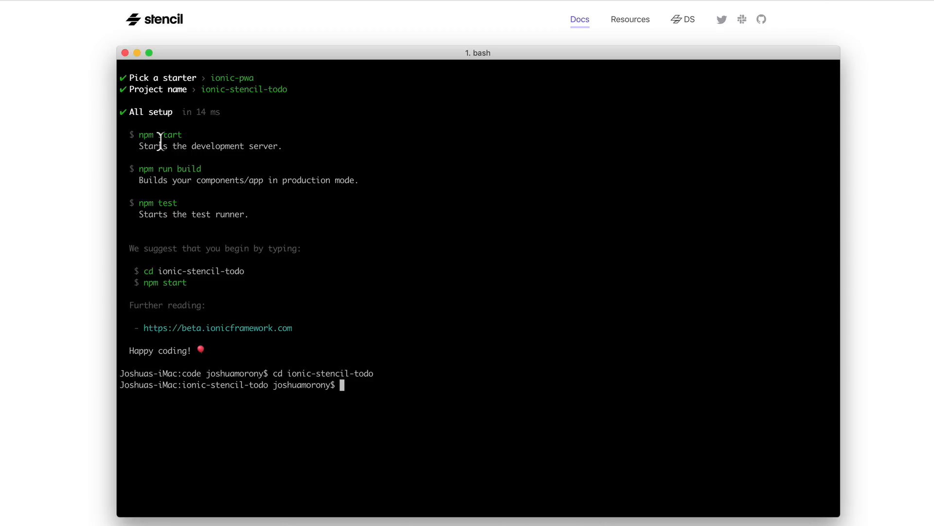
mouse_move(177, 151)
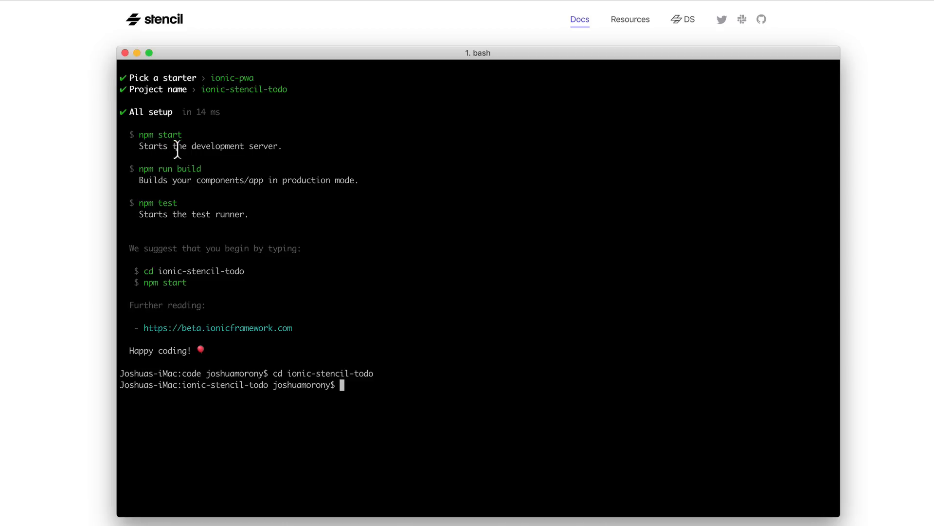
mouse_move(178, 158)
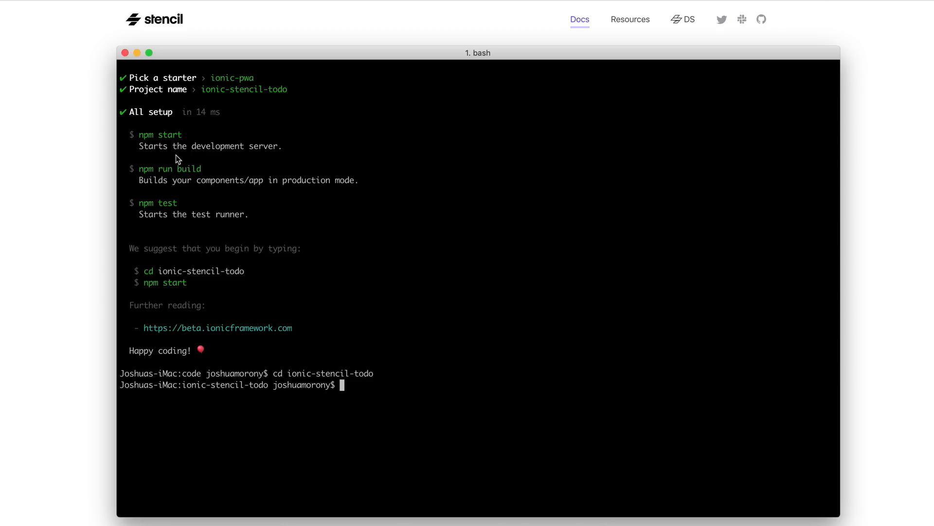
mouse_move(215, 159)
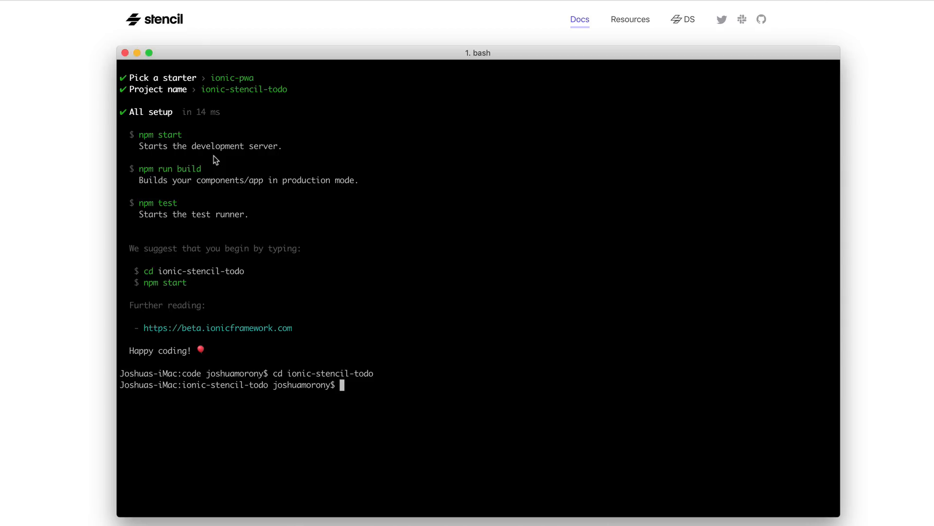
mouse_move(327, 161)
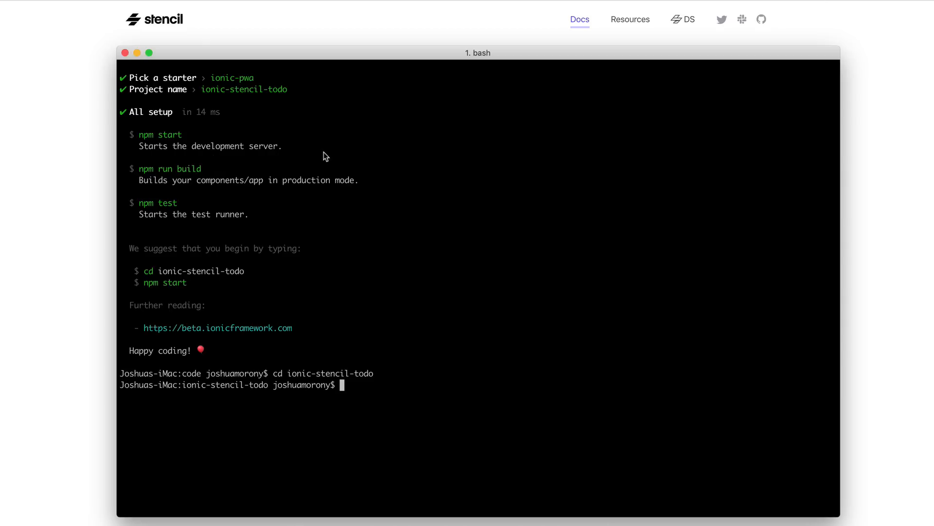
mouse_move(148, 176)
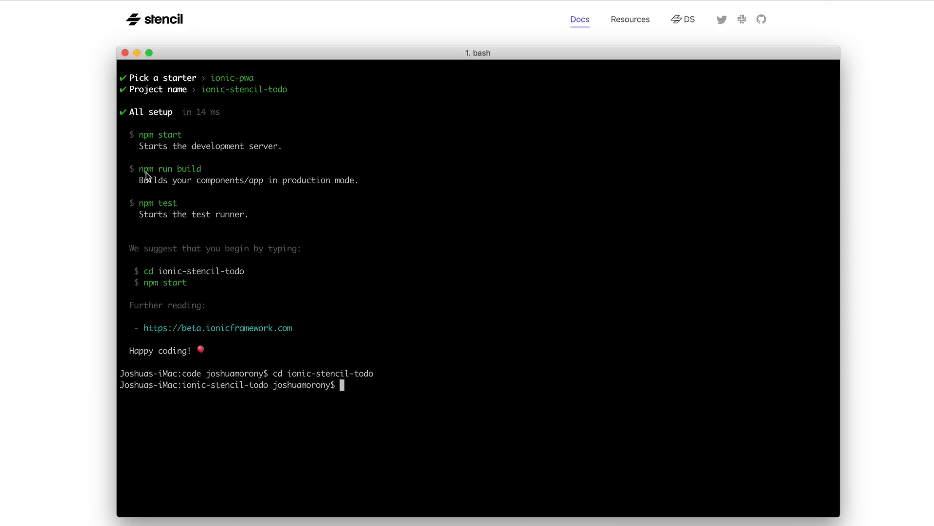
mouse_move(247, 180)
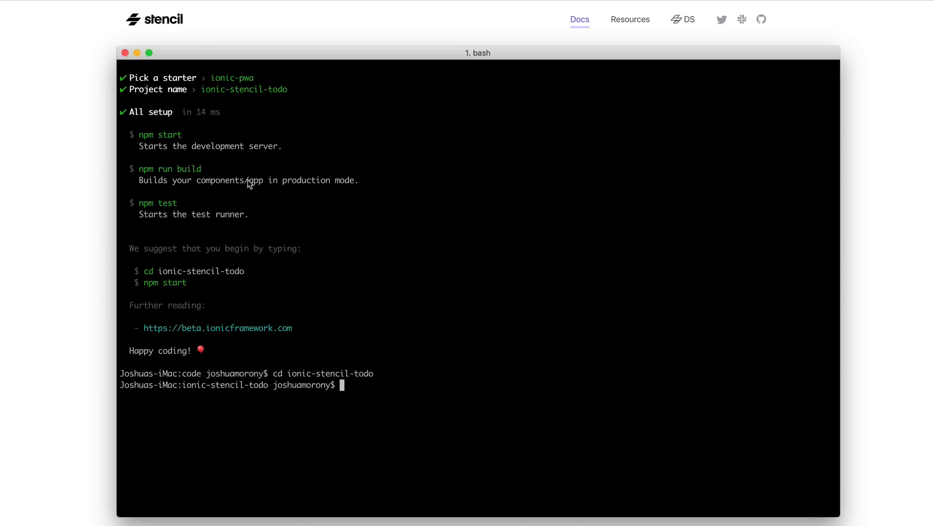
mouse_move(473, 231)
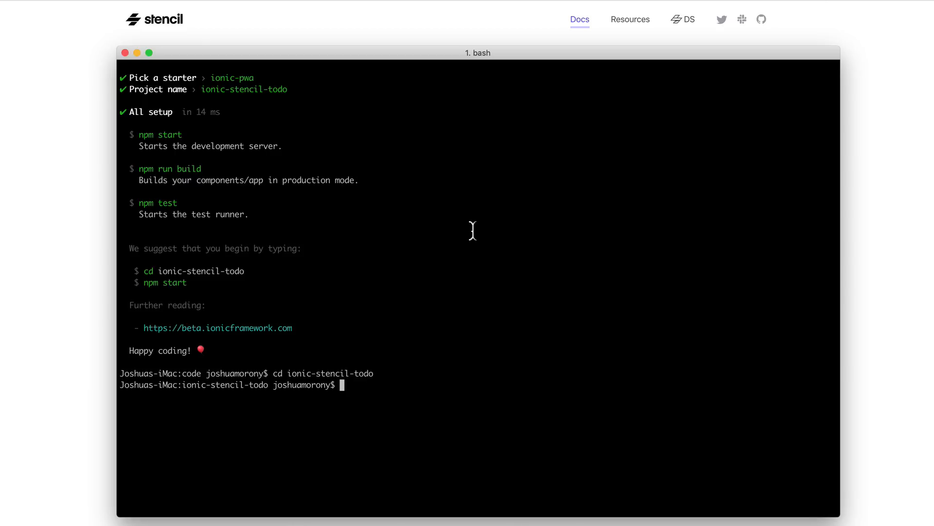
mouse_move(473, 231)
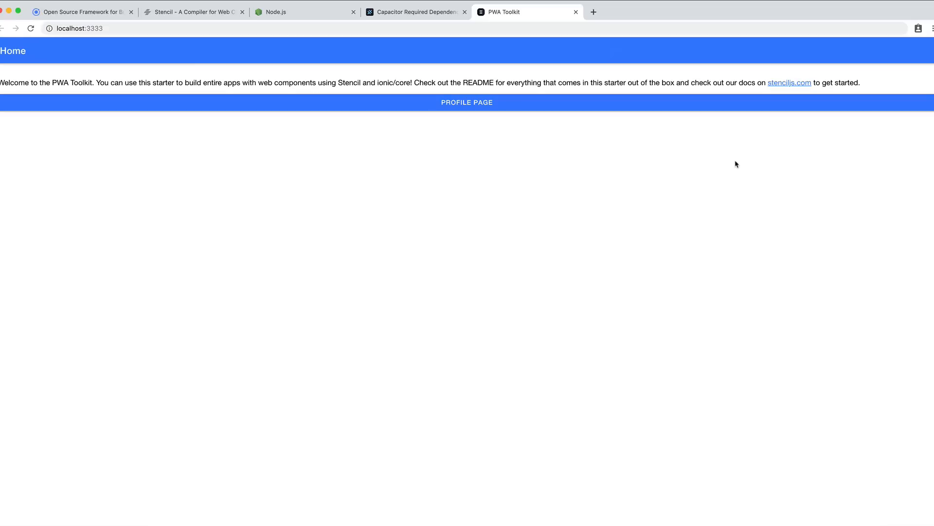
Inspect the PWA Toolkit page and preview it at Galaxy S5 device size
right_click(705, 162)
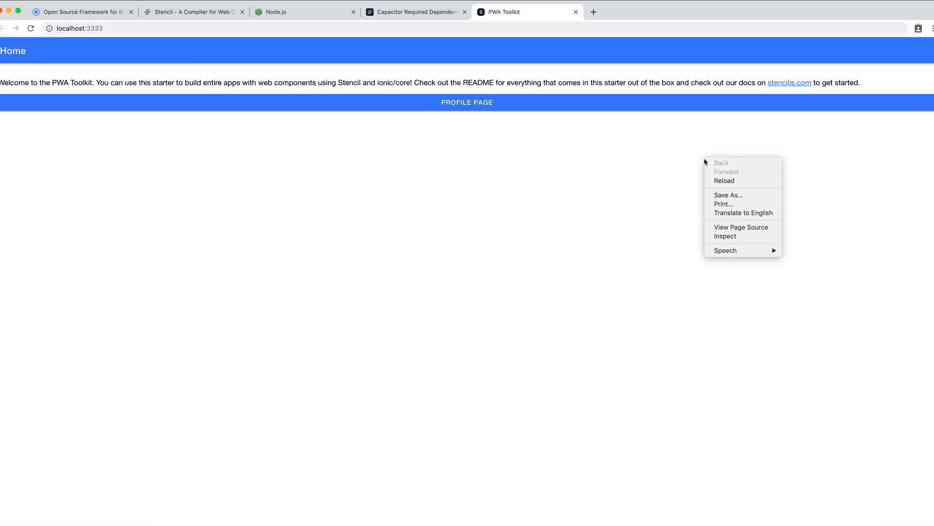
left_click(725, 236)
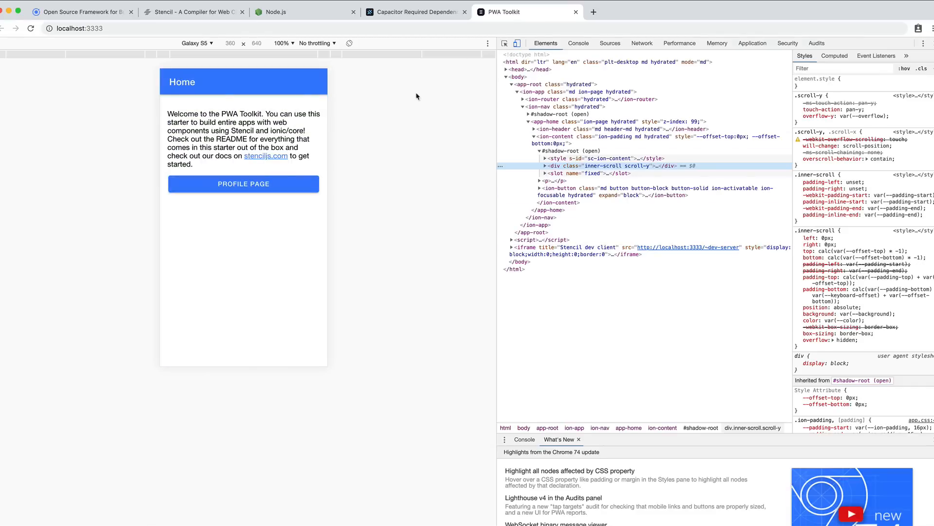
mouse_move(351, 151)
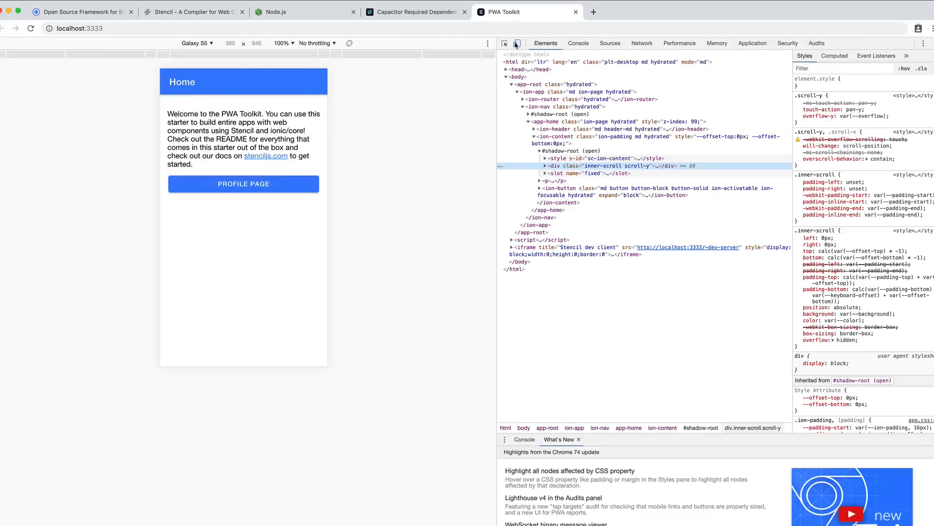
left_click(517, 43)
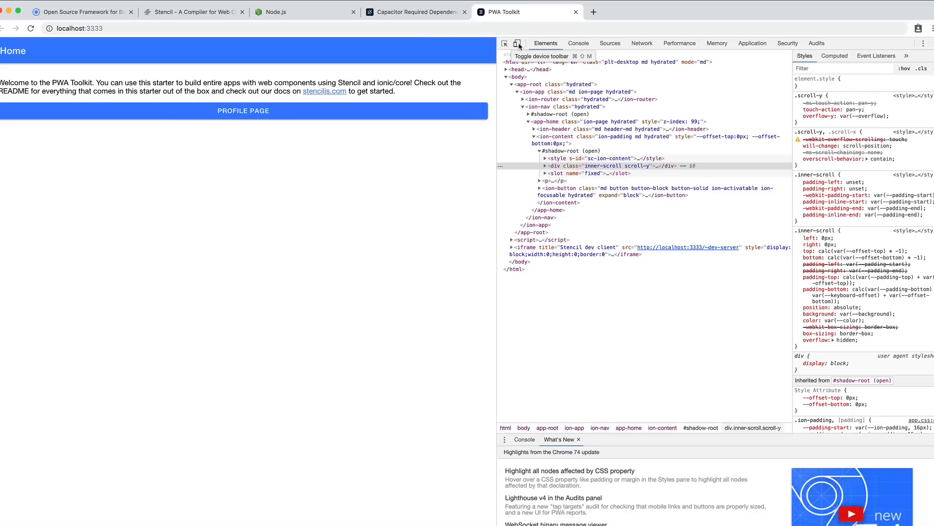
left_click(518, 43)
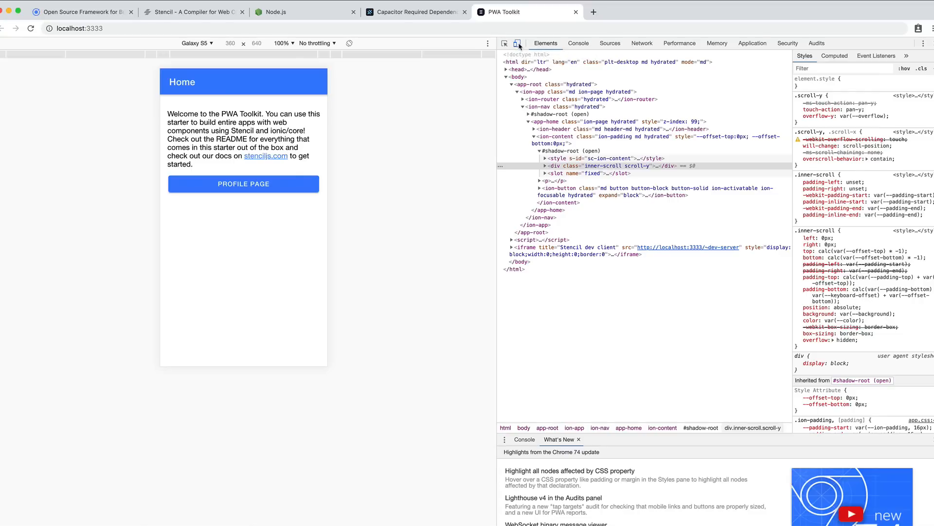
left_click(518, 42)
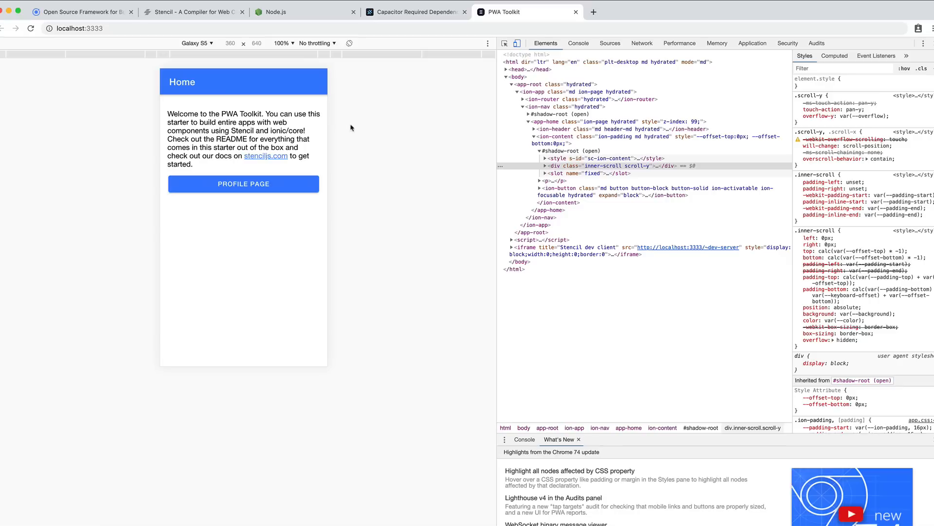
mouse_move(364, 131)
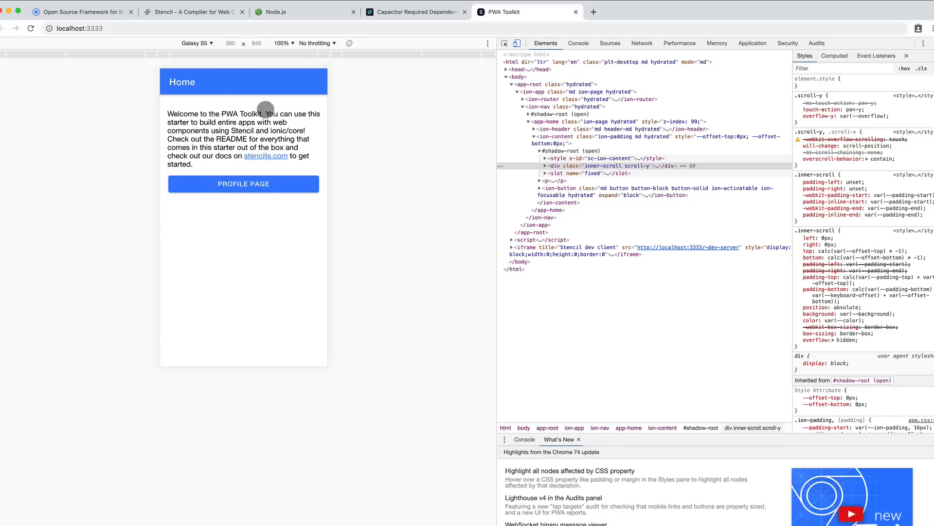
mouse_move(341, 189)
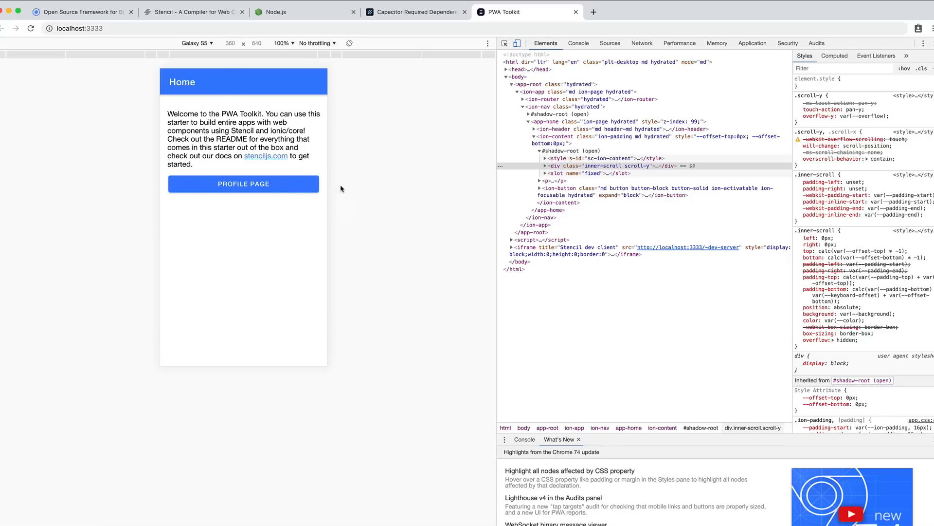
mouse_move(364, 141)
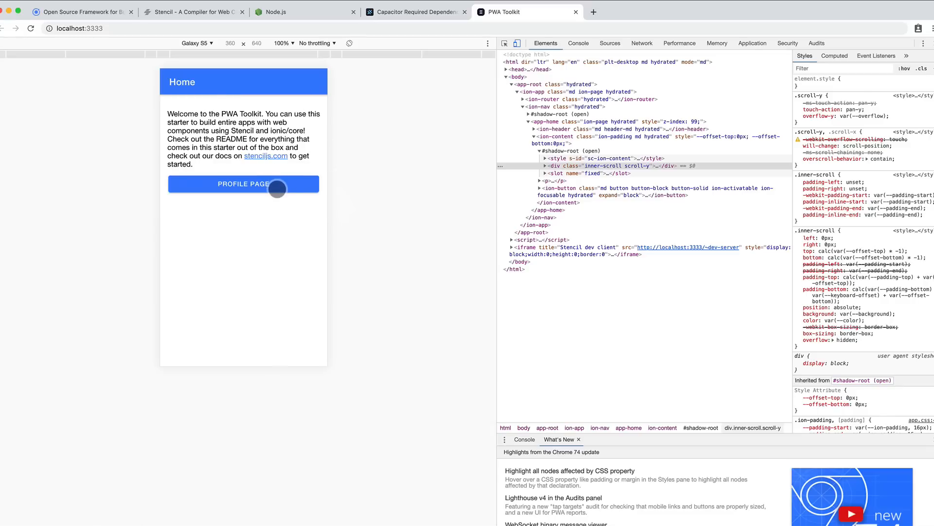
Open the app's Profile: ionic page and show the DevTools Console
left_click(244, 183)
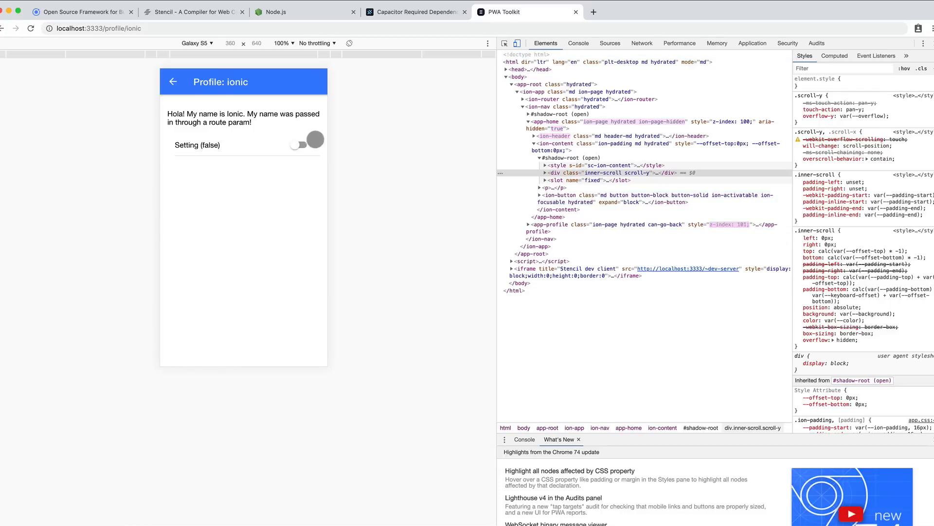
left_click(306, 145)
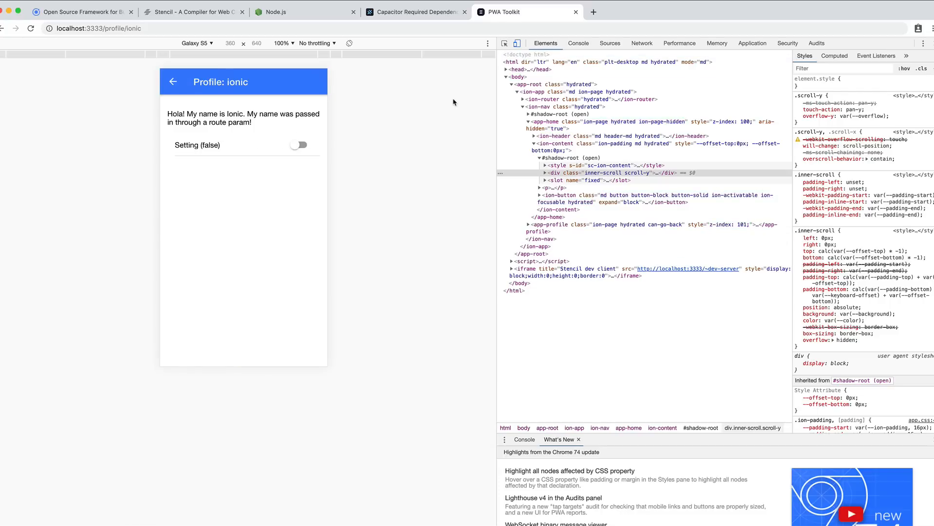
left_click(578, 43)
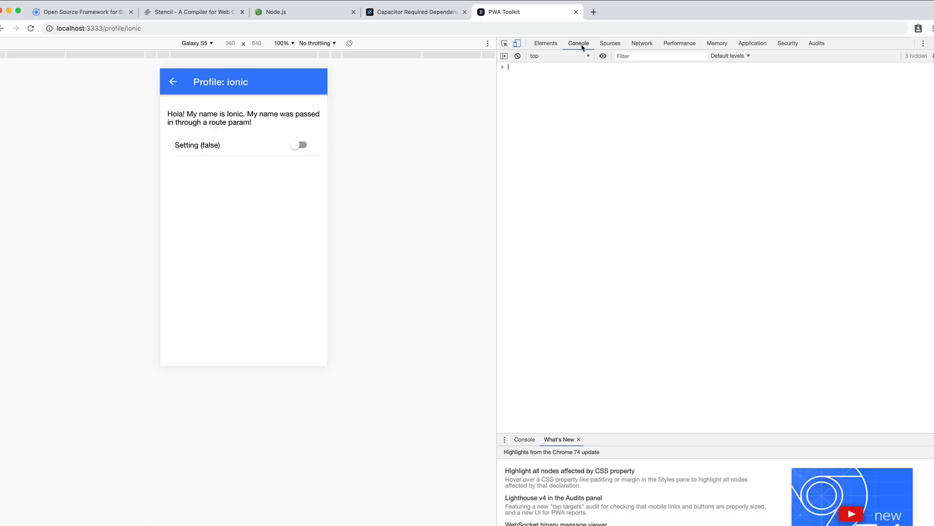
mouse_move(356, 128)
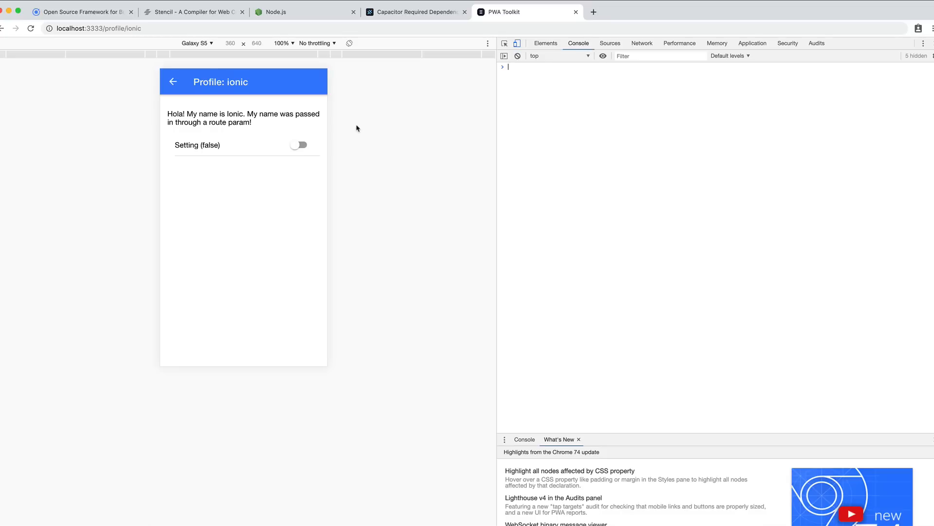
mouse_move(339, 131)
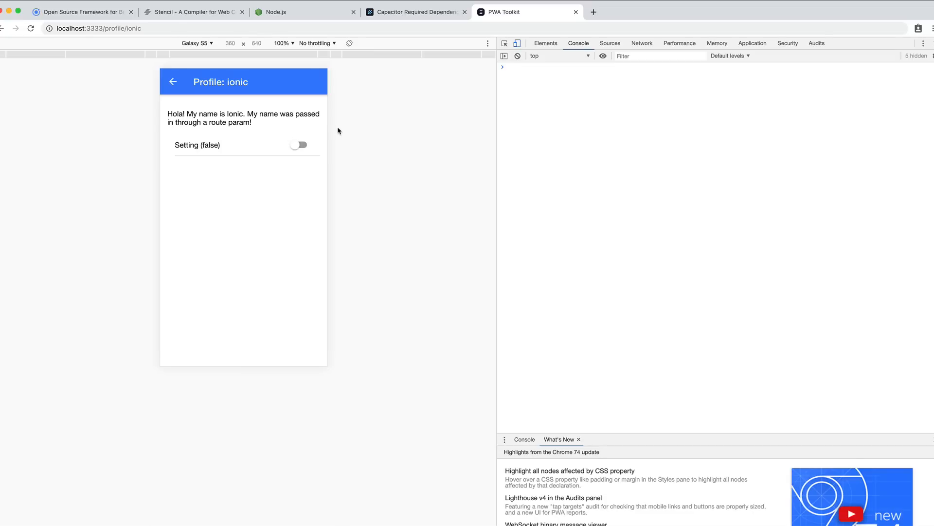
mouse_move(341, 142)
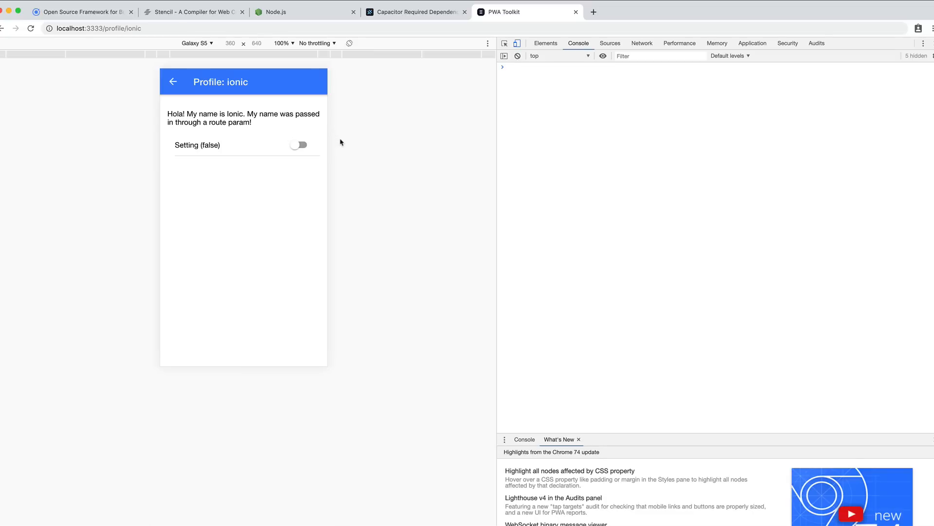
mouse_move(344, 140)
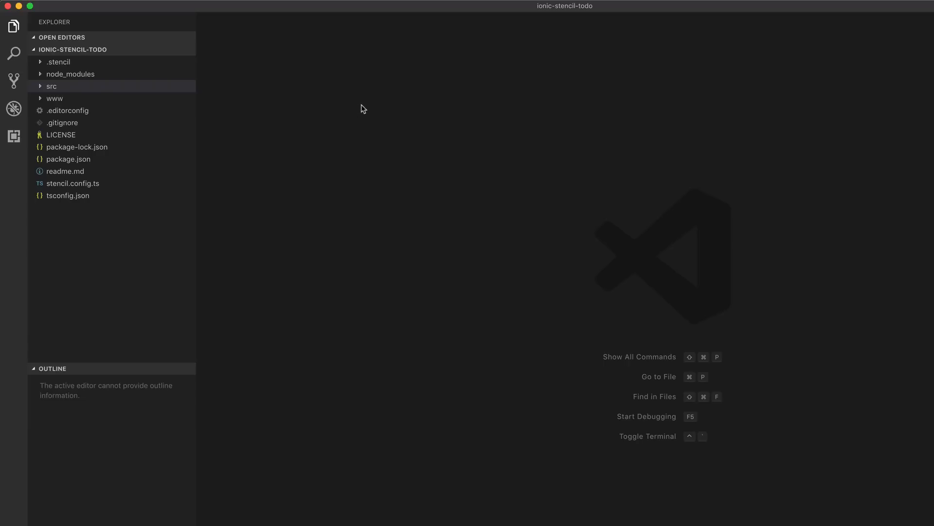
mouse_move(121, 101)
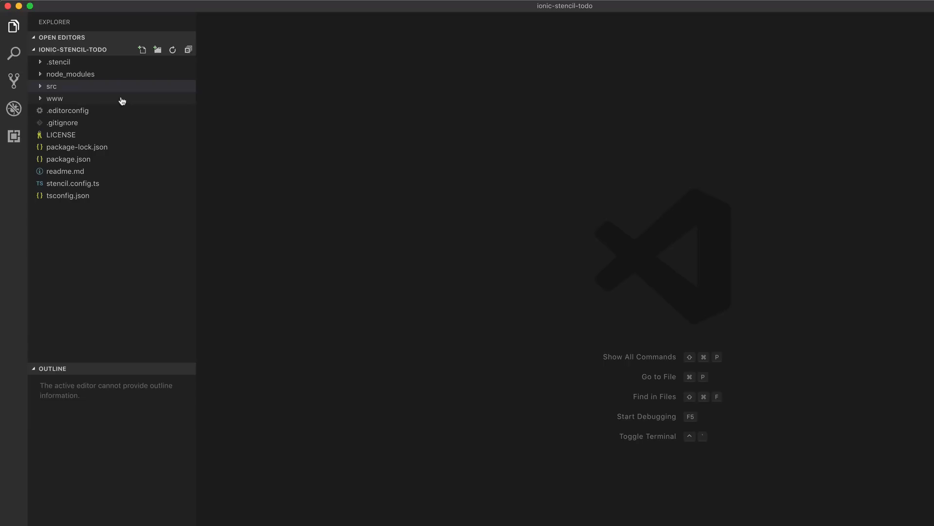
mouse_move(90, 104)
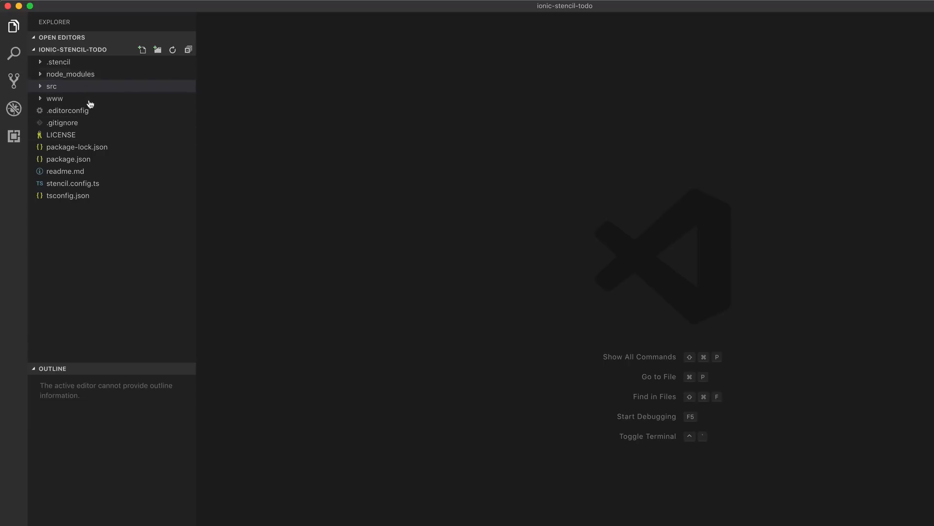
mouse_move(105, 114)
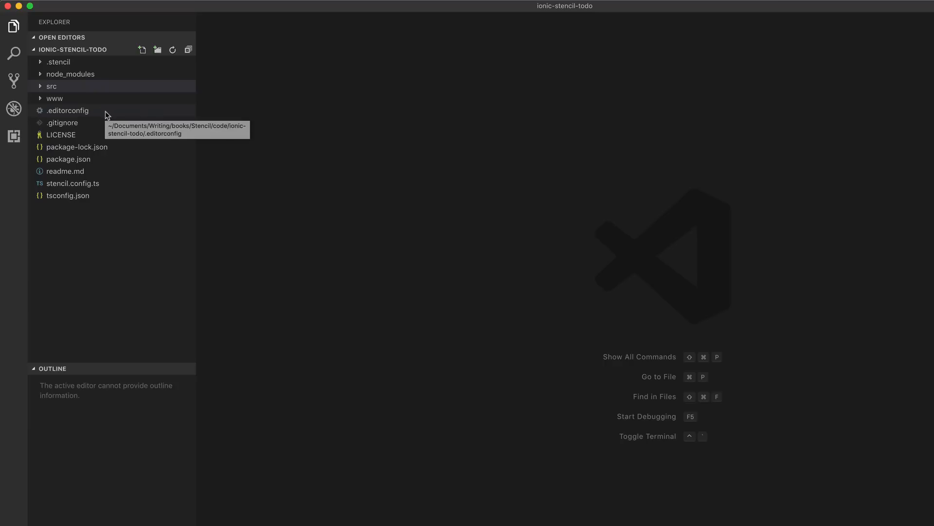
mouse_move(100, 123)
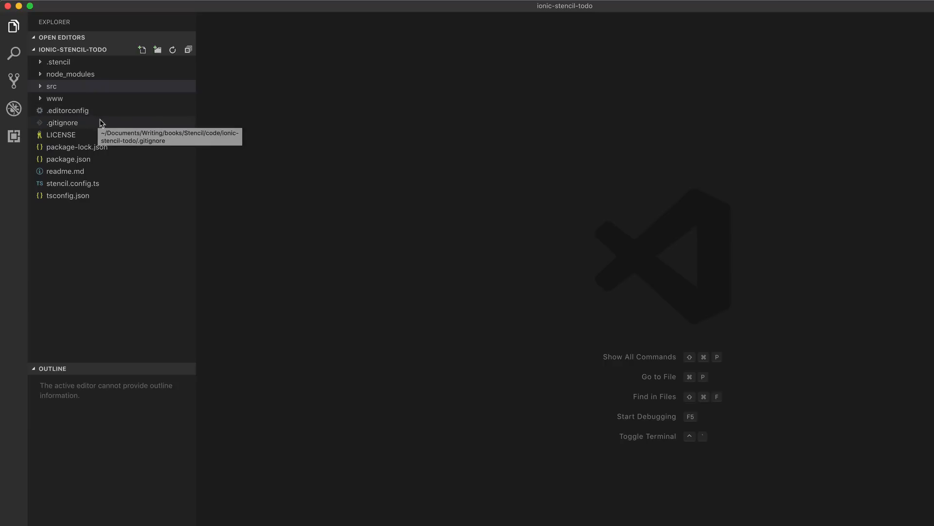
mouse_move(124, 77)
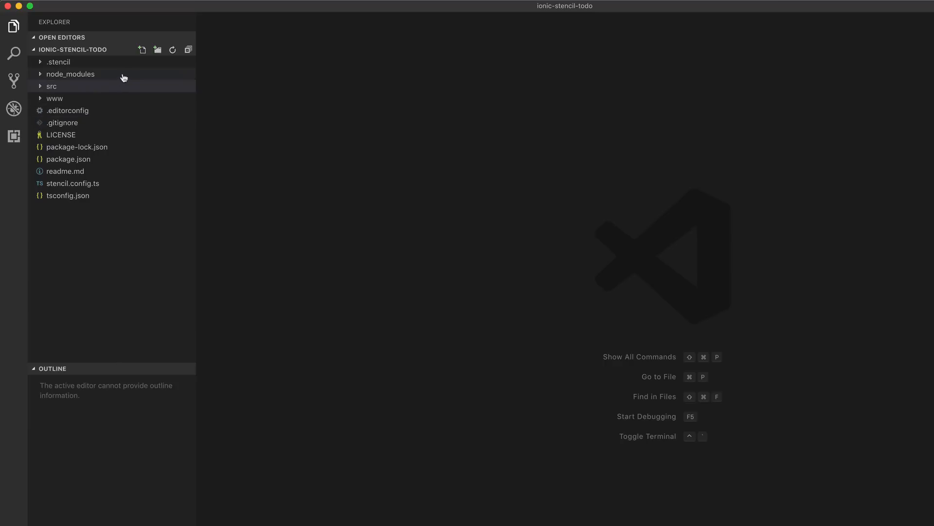
mouse_move(124, 74)
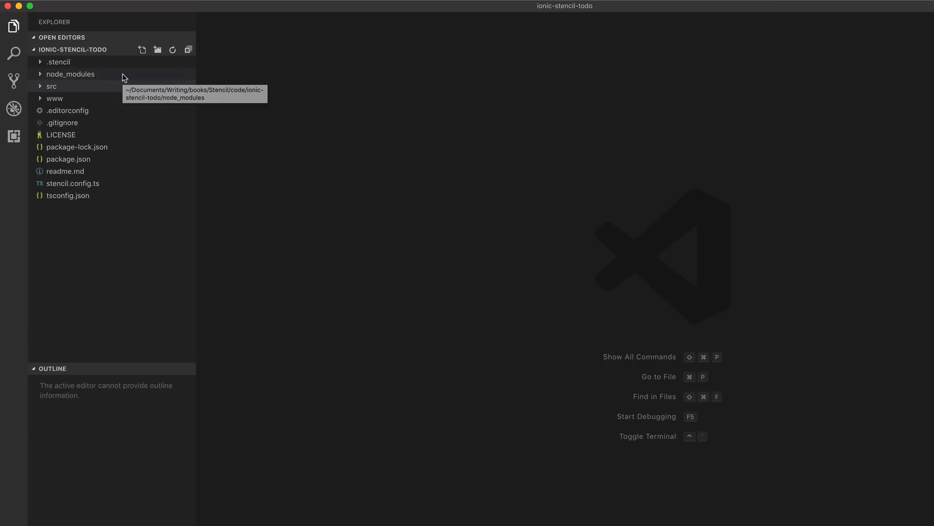
mouse_move(121, 82)
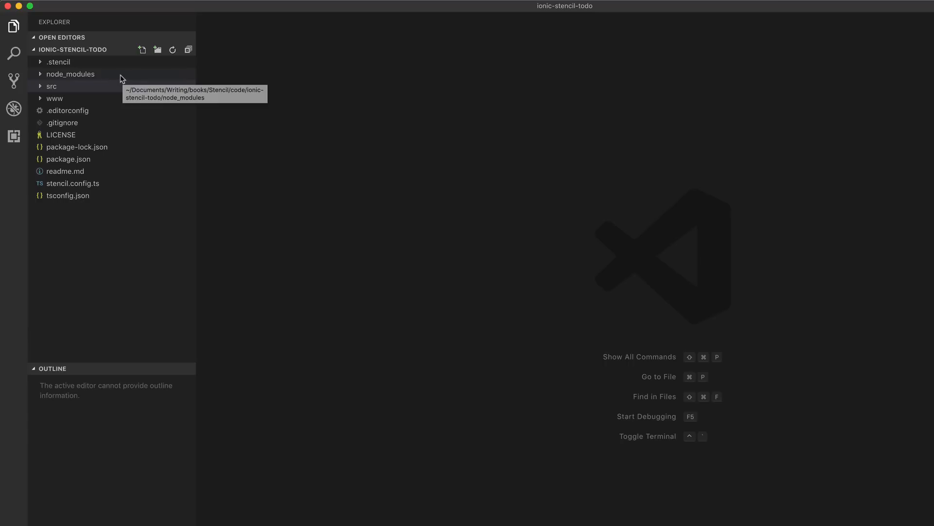
Peek into node_modules, then expand src to list assets, components, global and helpers
left_click(70, 74)
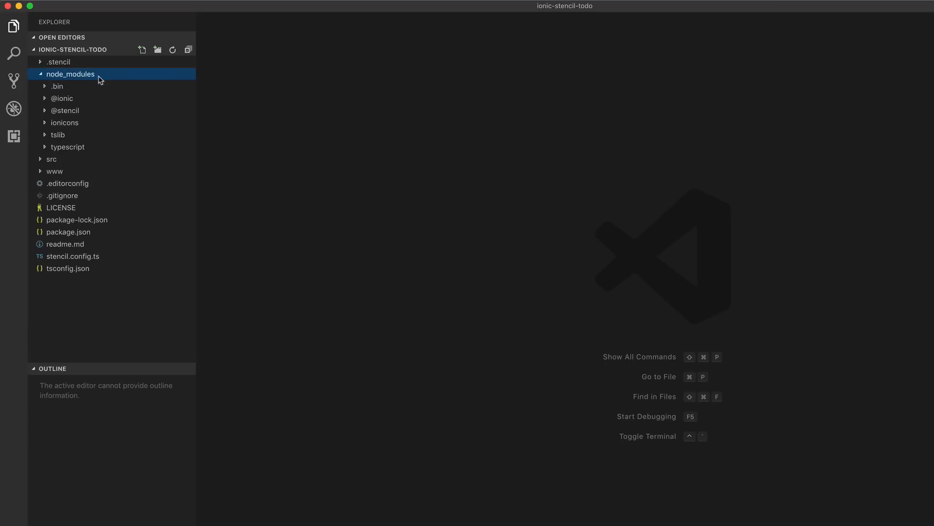
mouse_move(175, 120)
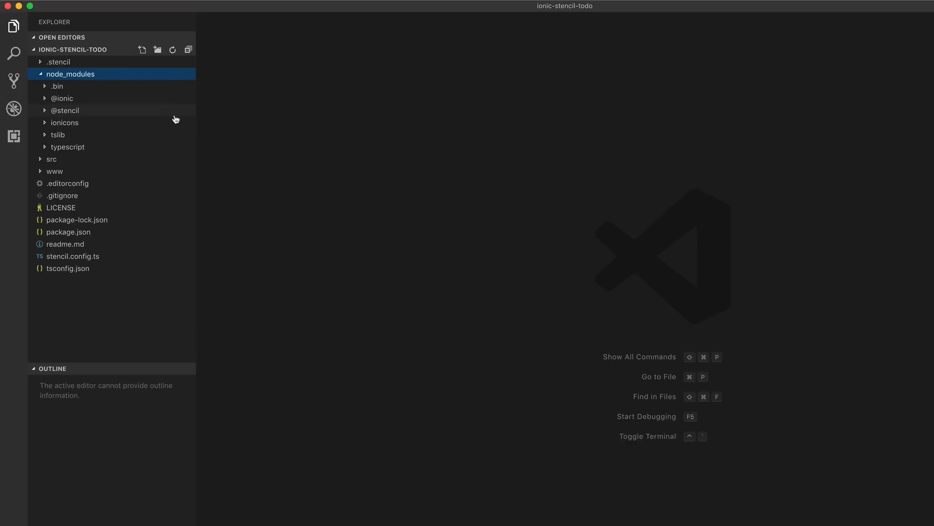
mouse_move(109, 78)
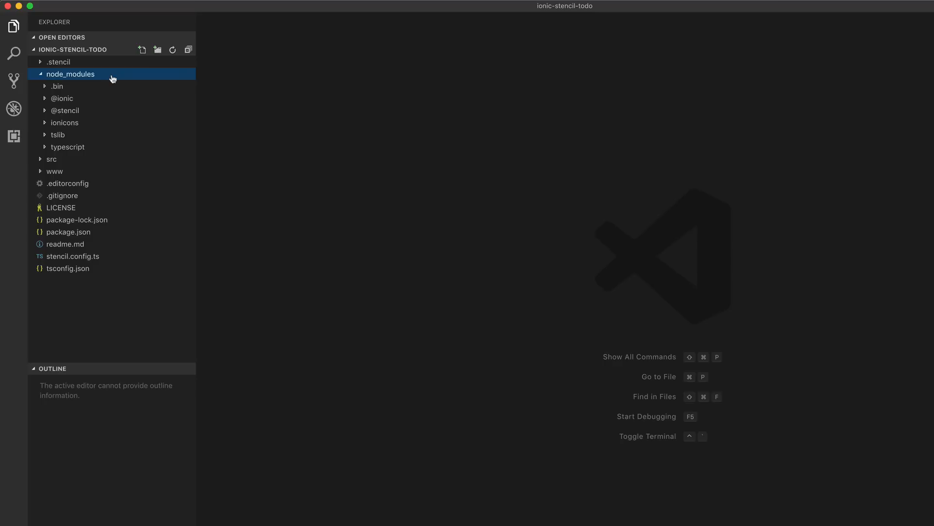
mouse_move(144, 130)
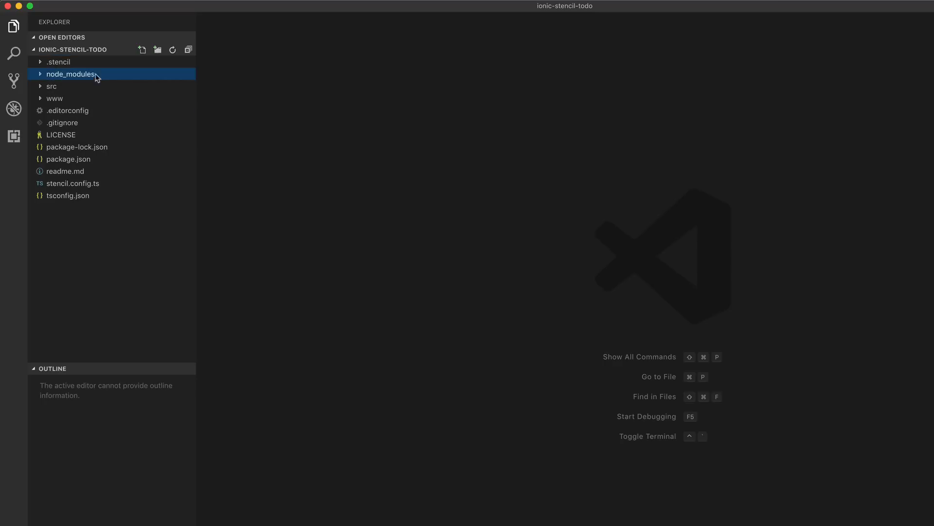
mouse_move(113, 81)
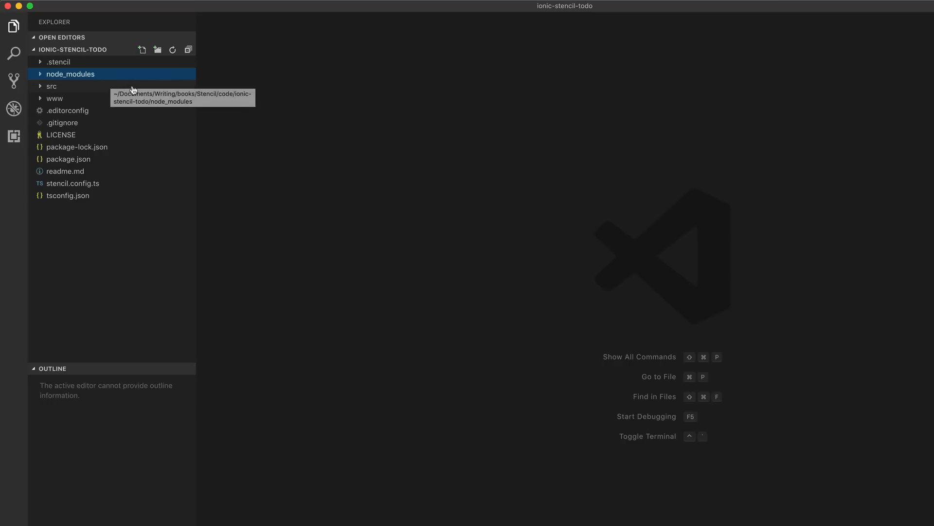
mouse_move(117, 91)
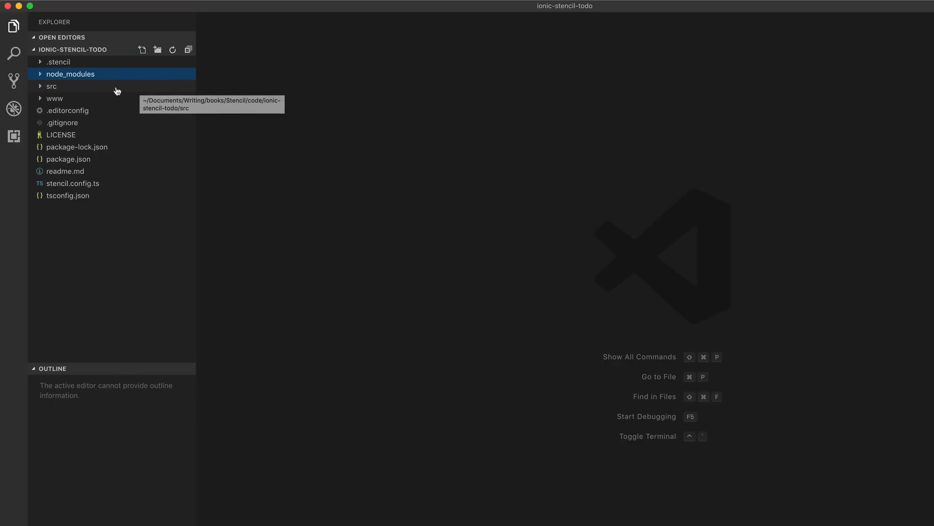
mouse_move(98, 93)
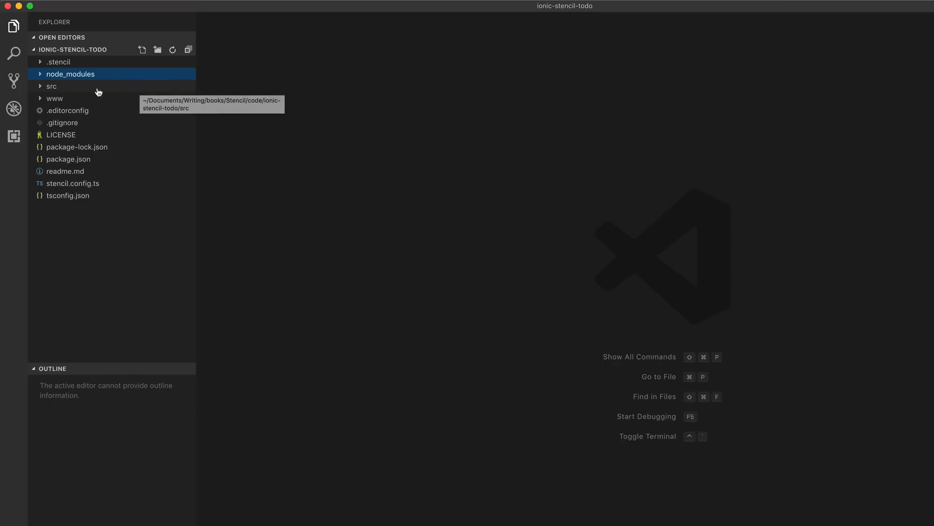
left_click(52, 86)
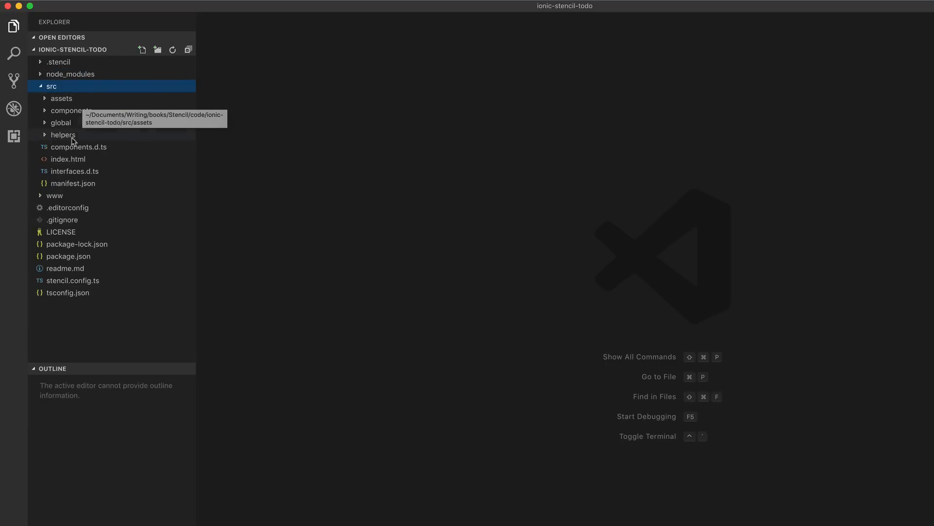
mouse_move(113, 183)
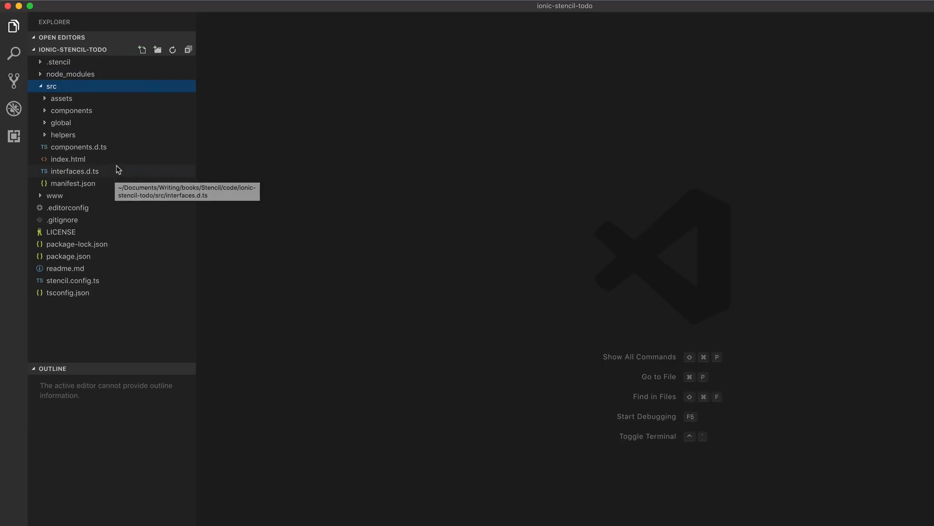
mouse_move(85, 125)
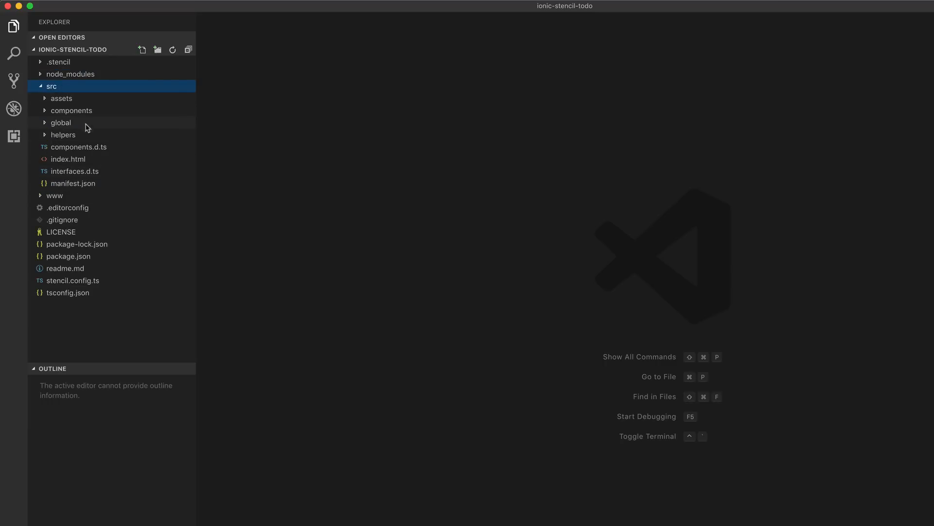
Browse assets, then expand components and app-root to show its css, e2e, spec and tsx files
left_click(61, 98)
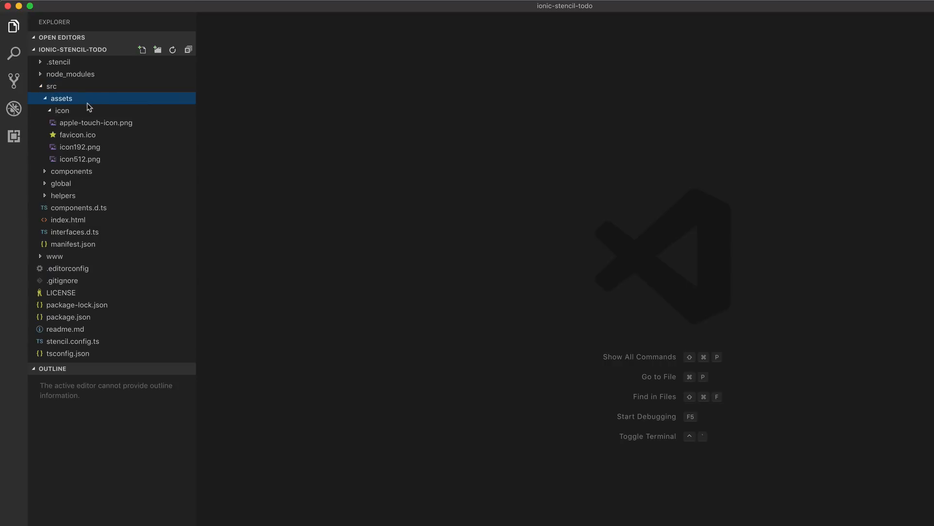
mouse_move(84, 99)
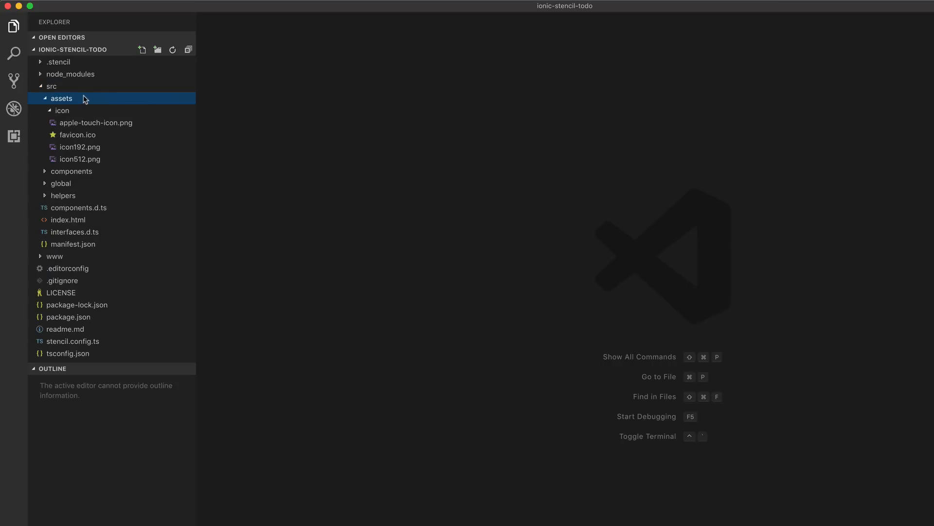
mouse_move(83, 99)
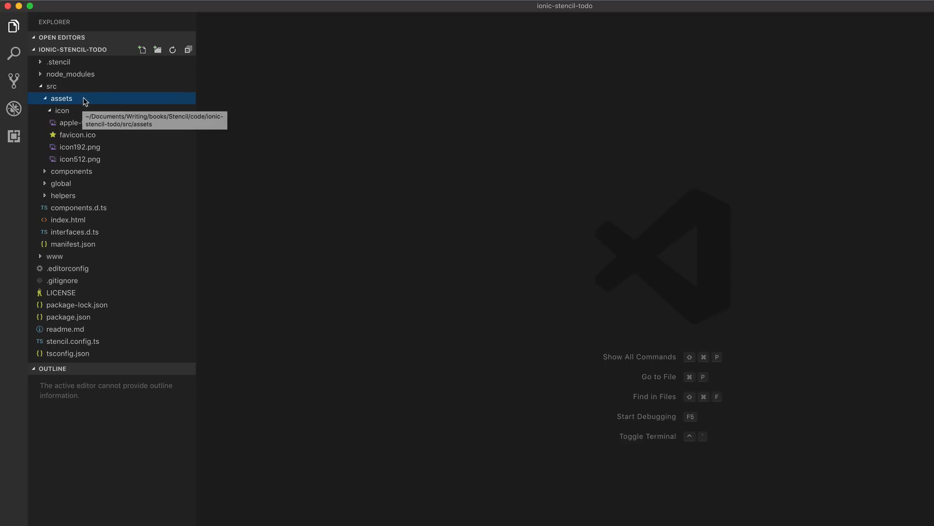
mouse_move(93, 117)
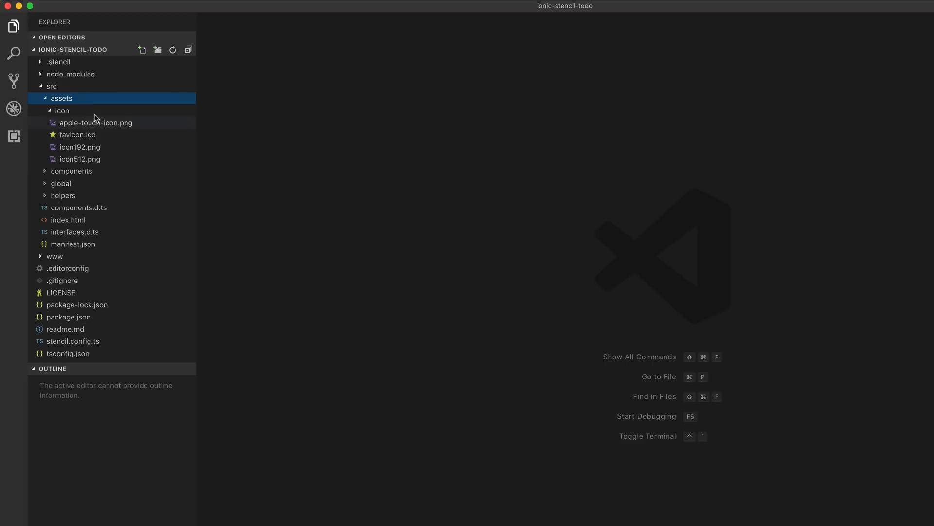
mouse_move(93, 119)
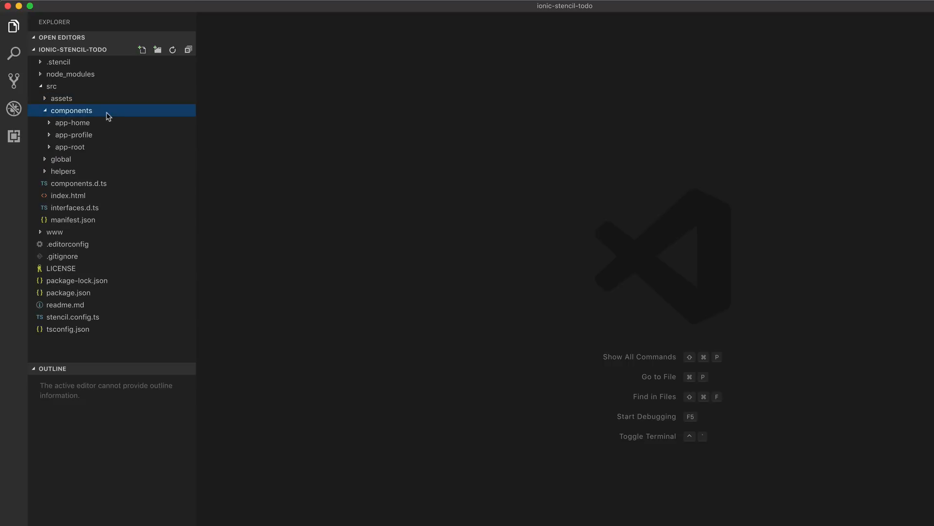
mouse_move(104, 132)
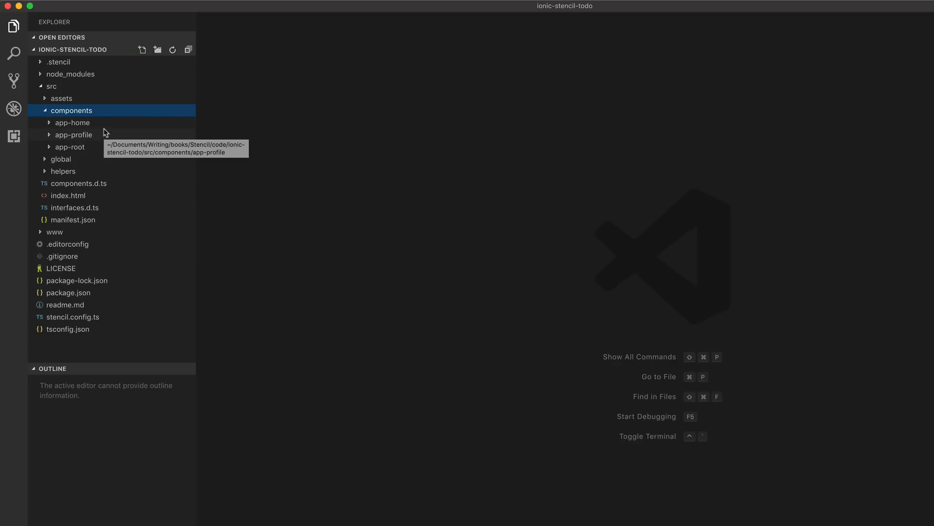
mouse_move(99, 147)
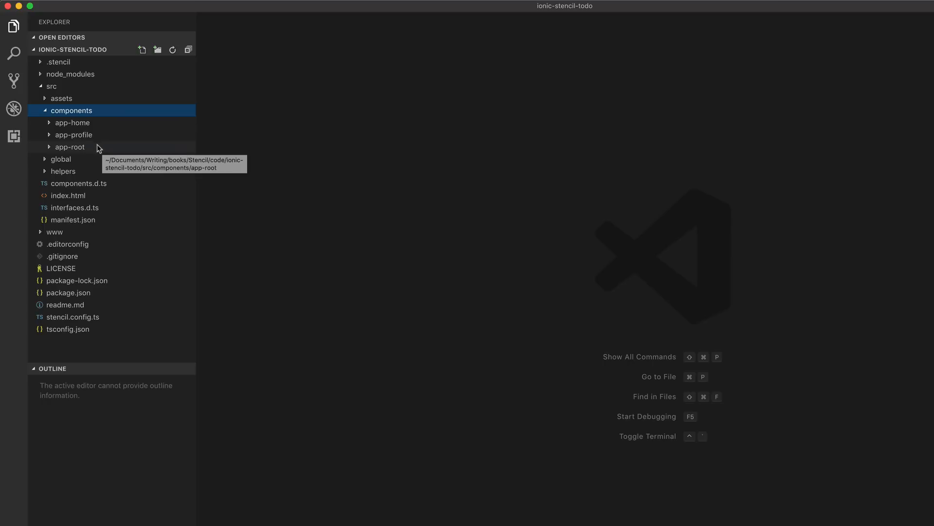
mouse_move(51, 150)
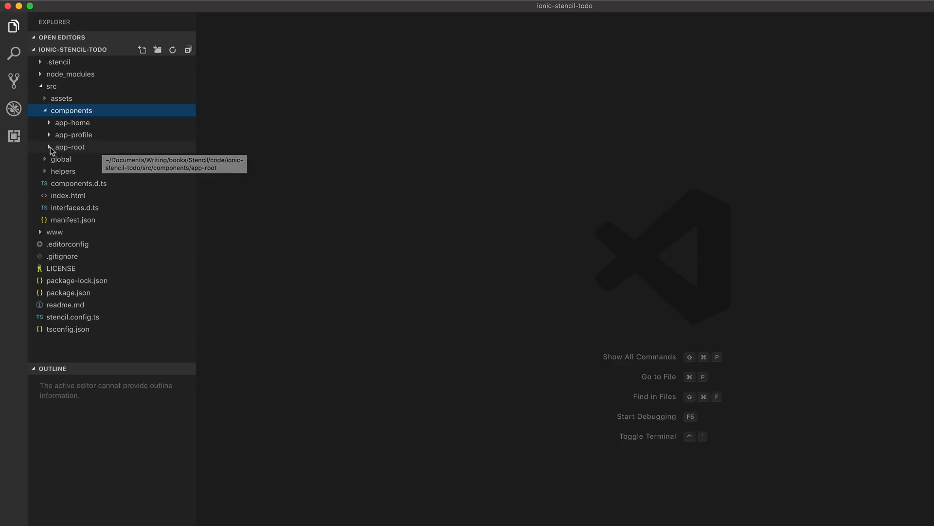
left_click(70, 147)
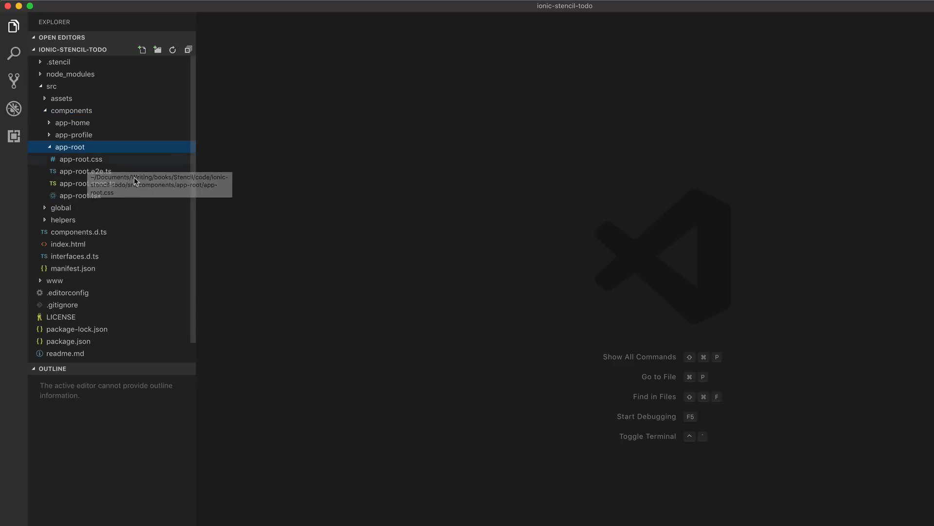
mouse_move(109, 175)
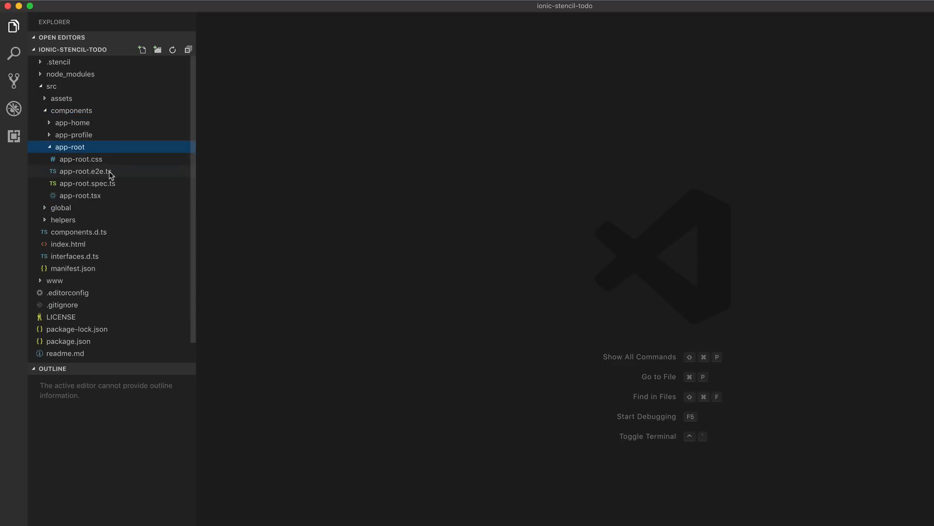
mouse_move(85, 171)
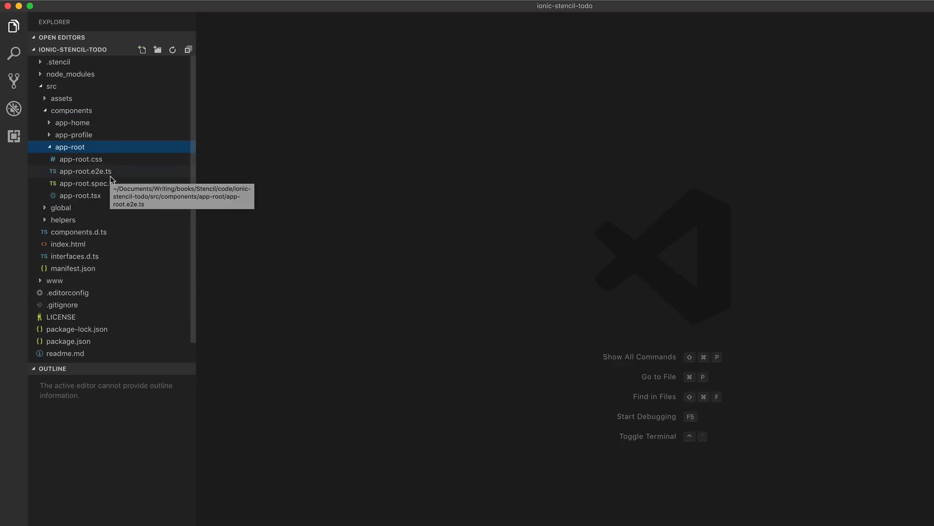
mouse_move(114, 194)
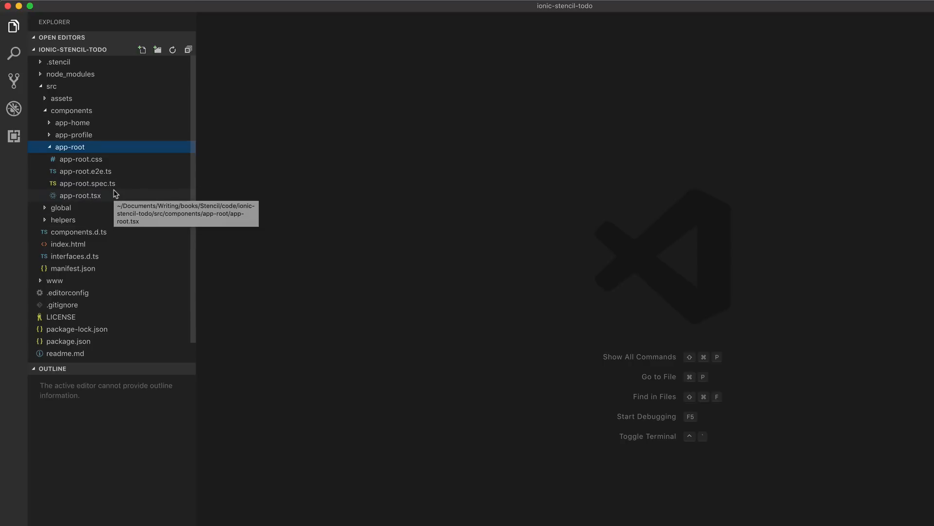
mouse_move(117, 174)
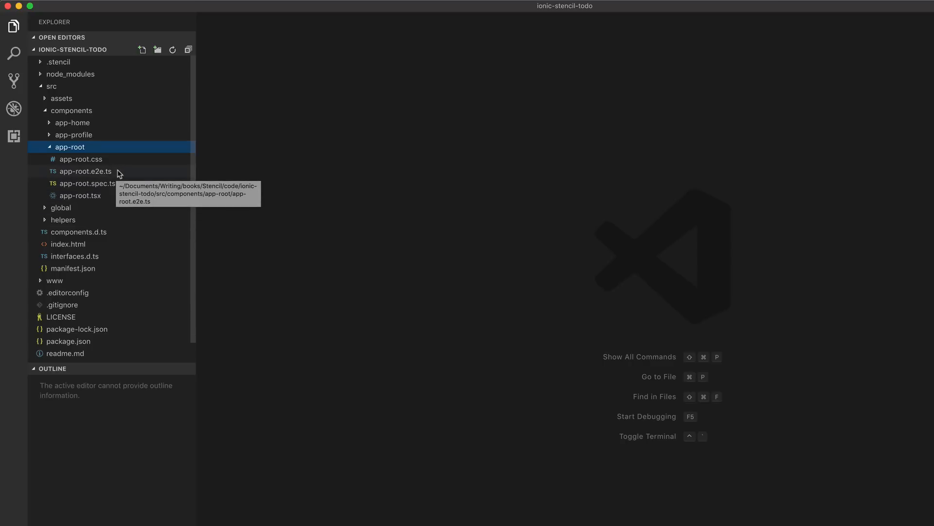
mouse_move(107, 198)
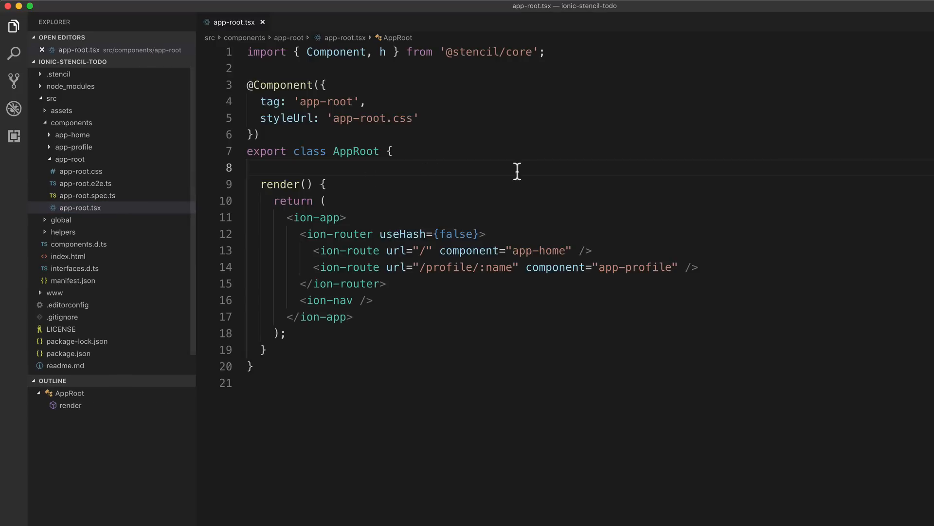
mouse_move(423, 199)
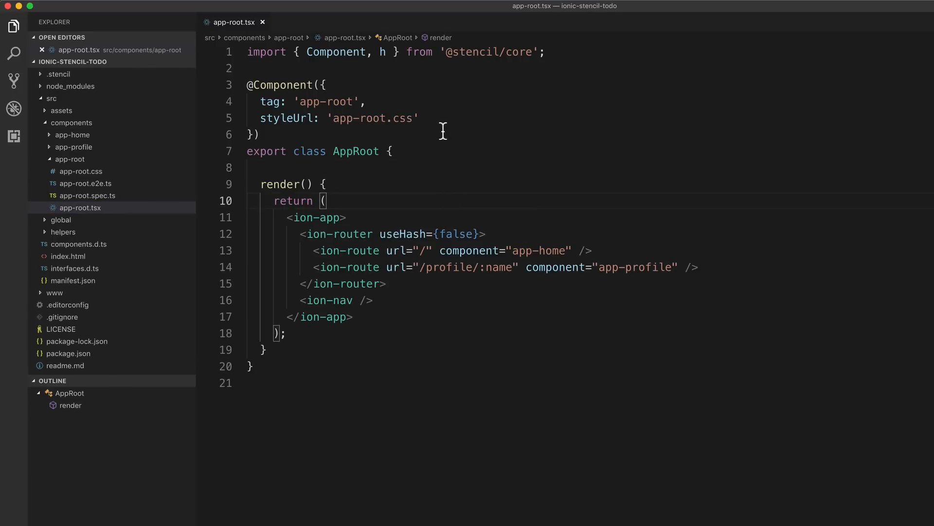
mouse_move(403, 77)
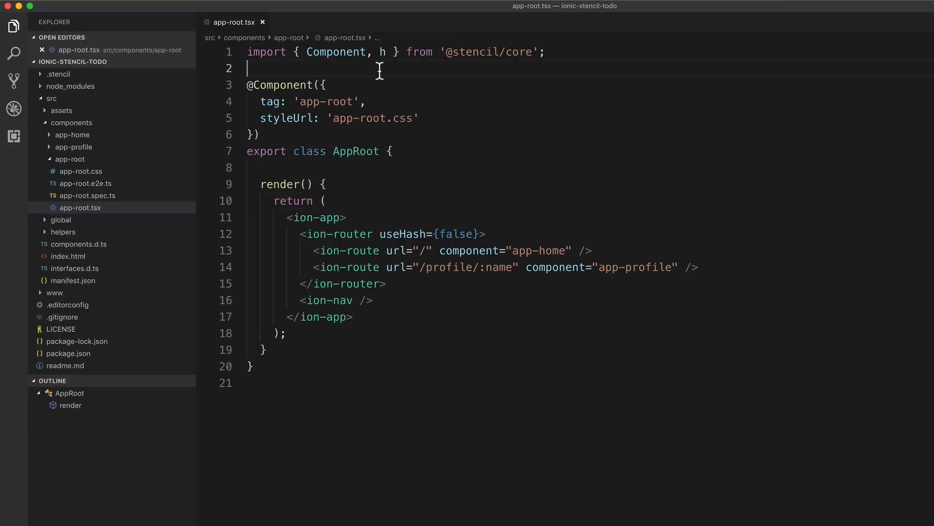
mouse_move(421, 103)
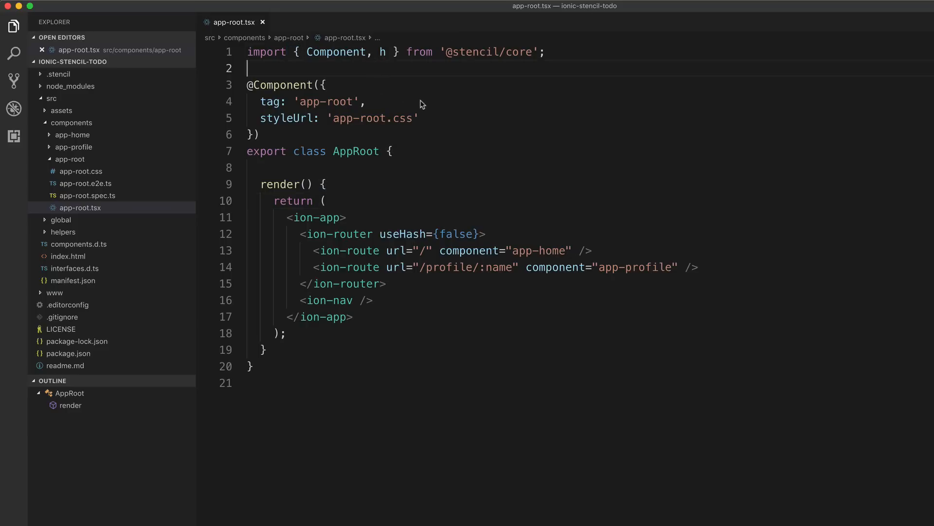
mouse_move(417, 326)
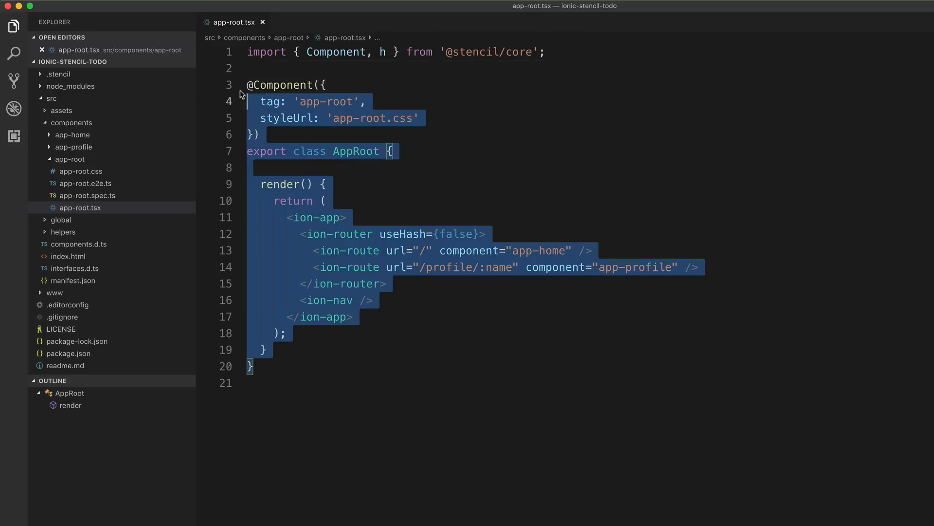
Review app-root.tsx's ion-app and ion-nav code, then open src/index.html in a second tab
left_click(473, 151)
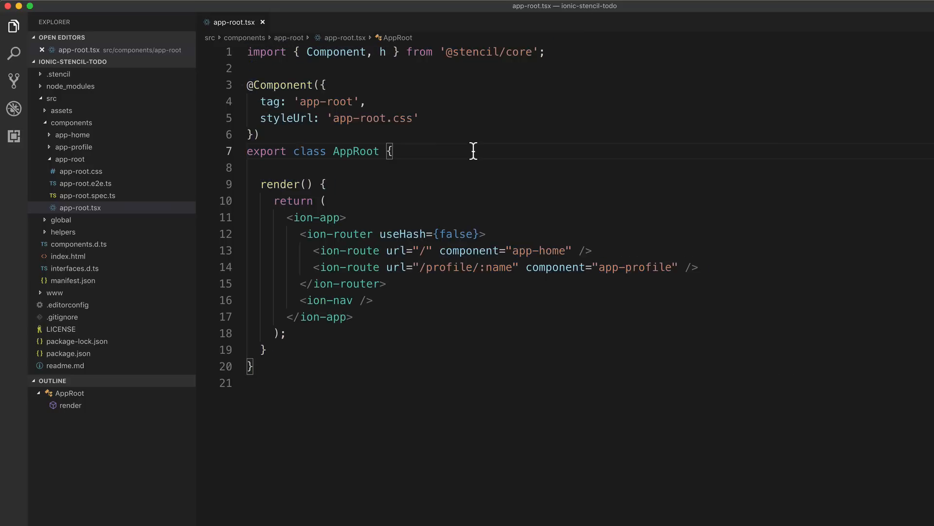
mouse_move(322, 217)
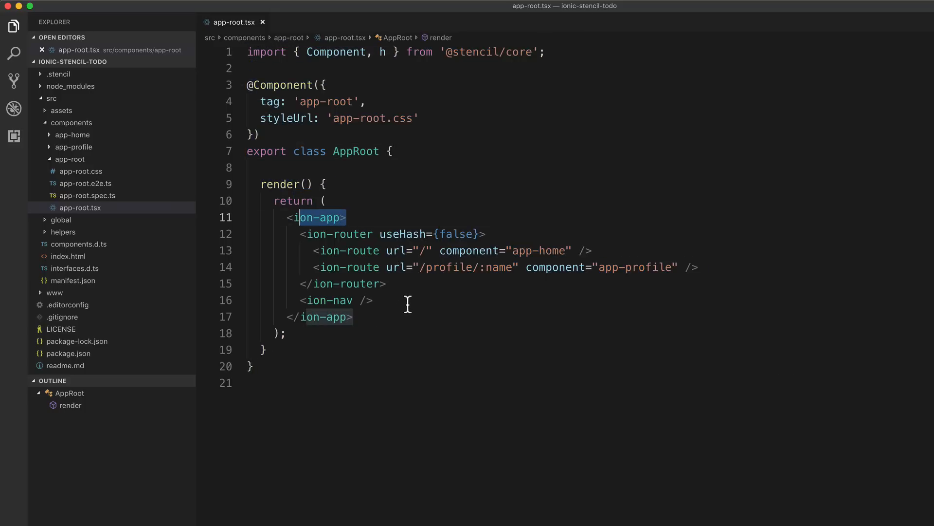
left_click(337, 300)
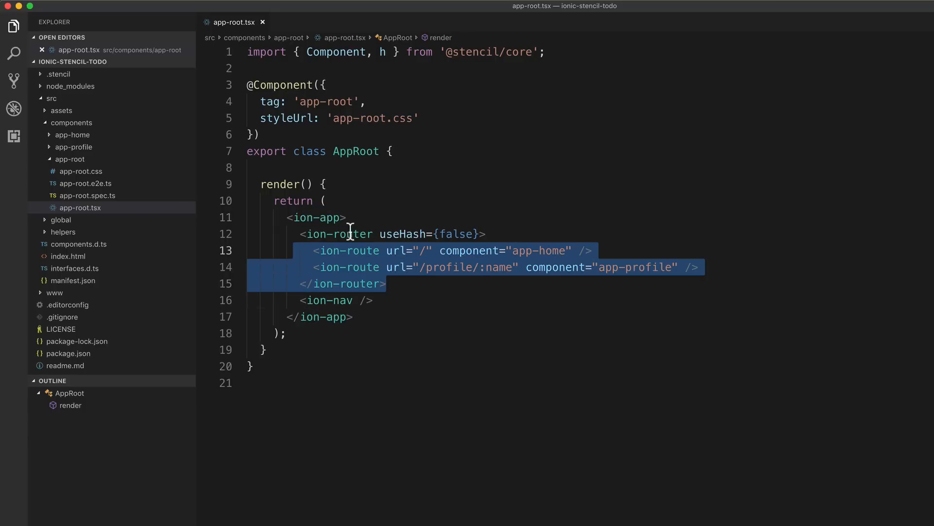
left_click(428, 303)
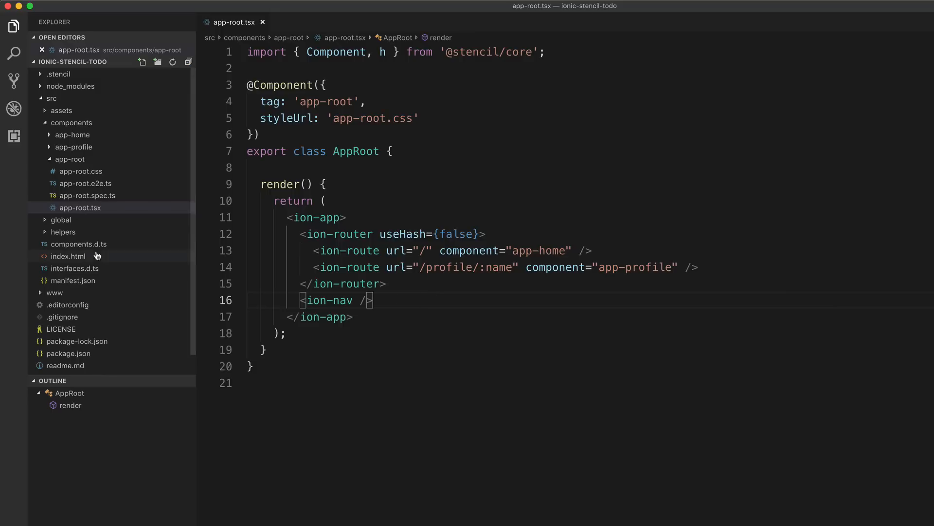
left_click(69, 256)
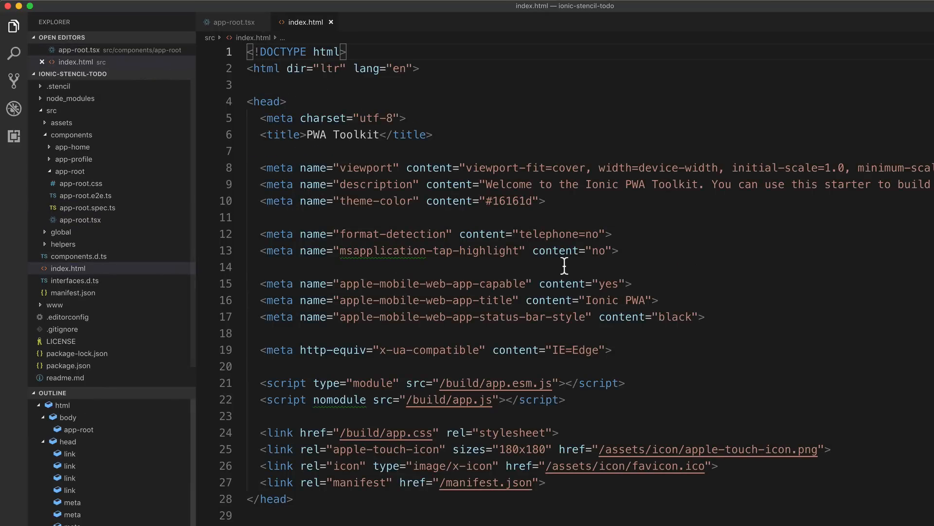
Review index.html's theme-color meta tag, scripts and body markup by scrolling through it
left_click(544, 201)
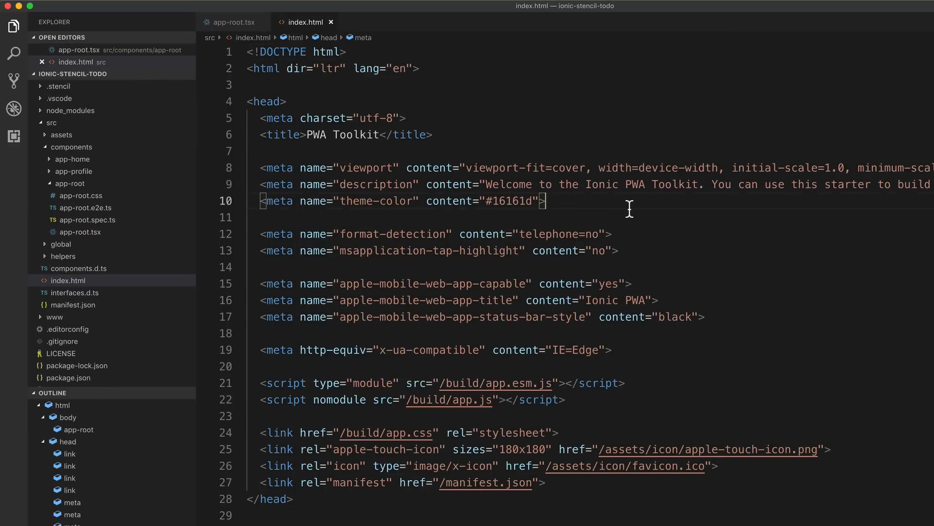
mouse_move(623, 216)
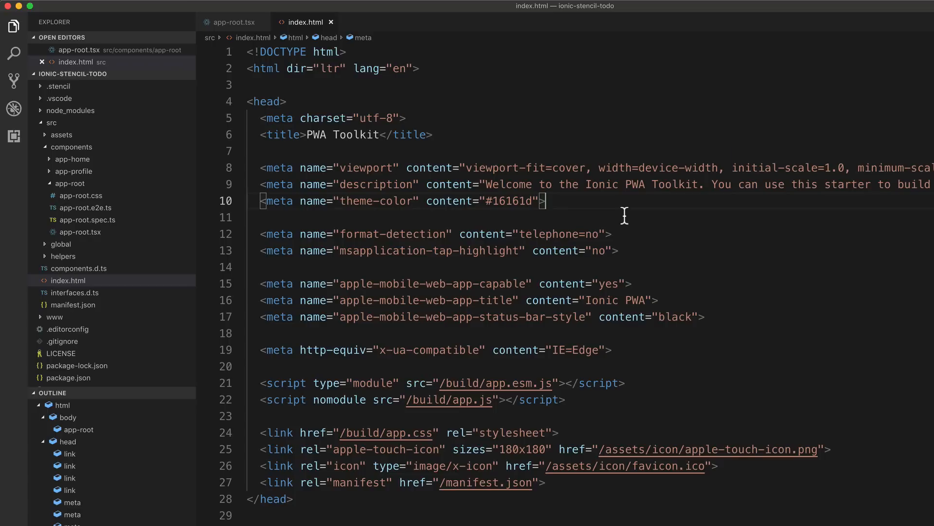
scroll("down", 3)
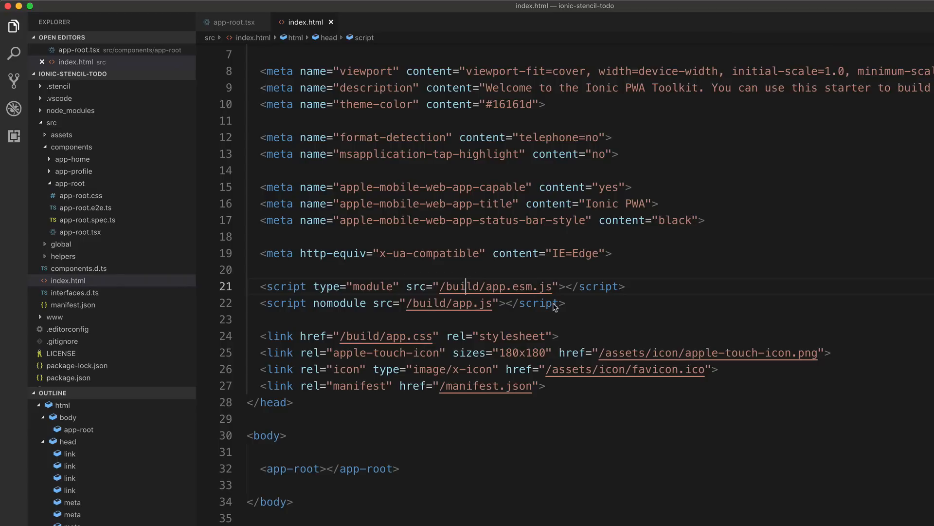
scroll("up", 3)
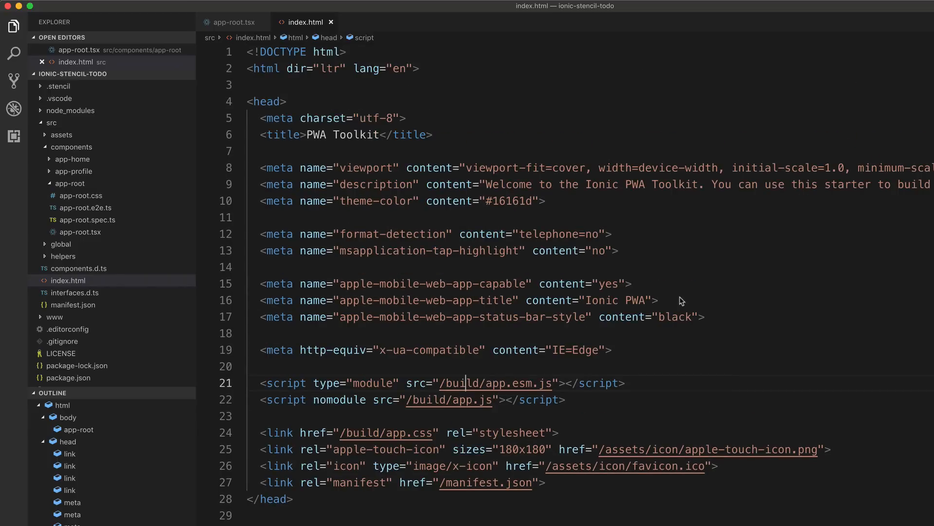
scroll("down", 3)
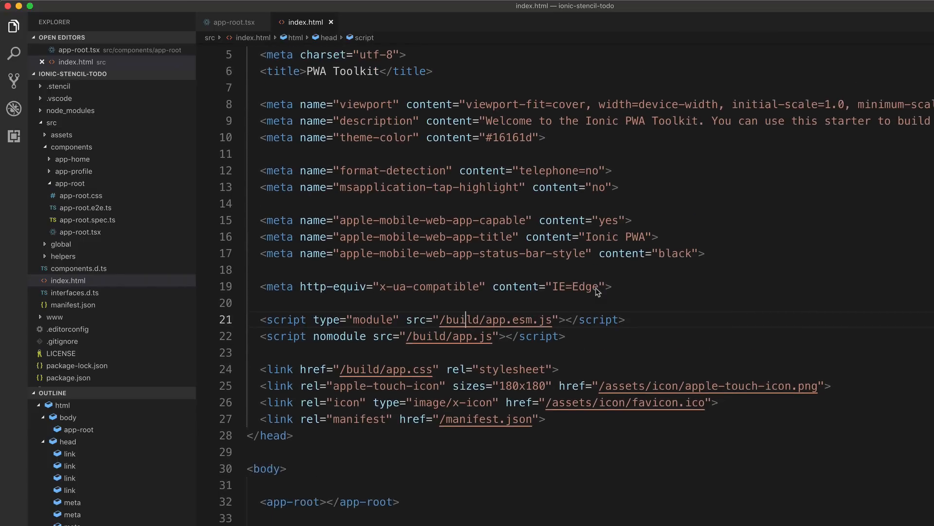
scroll("down", 3)
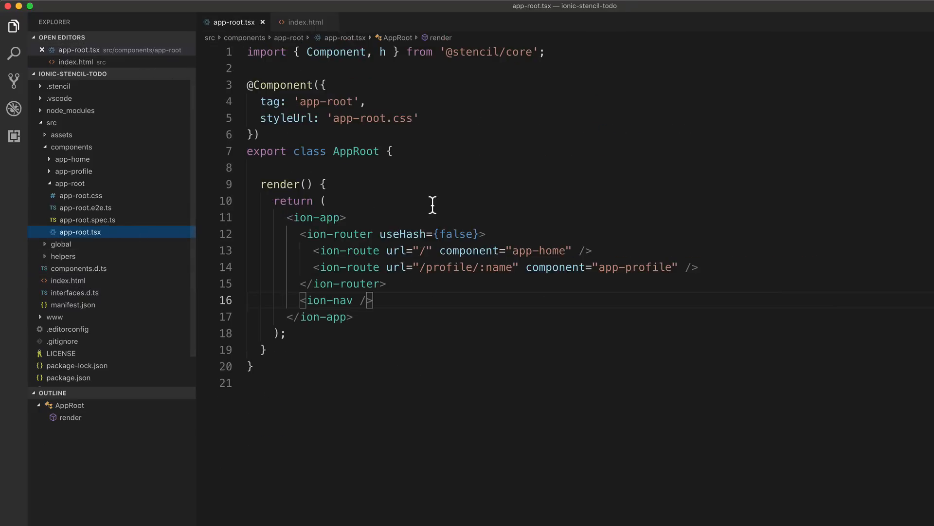
double_click(326, 101)
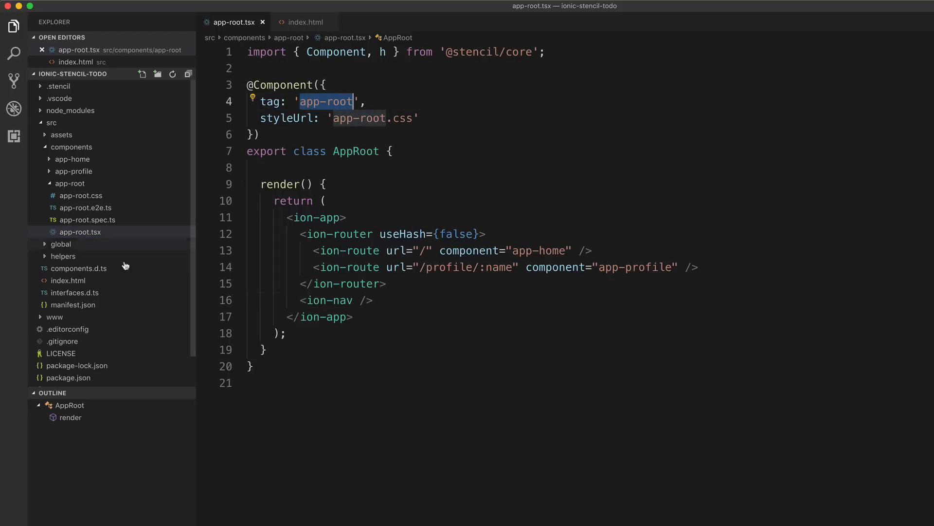
left_click(305, 22)
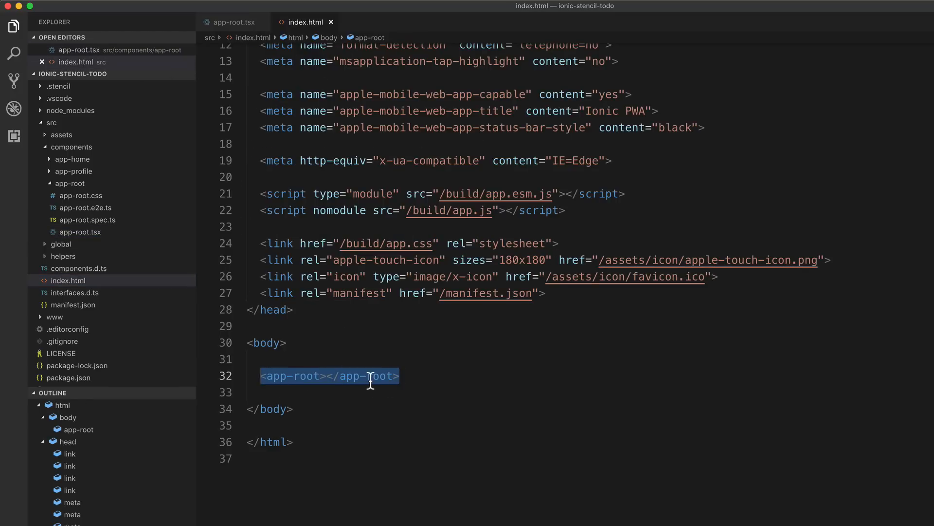
mouse_move(83, 232)
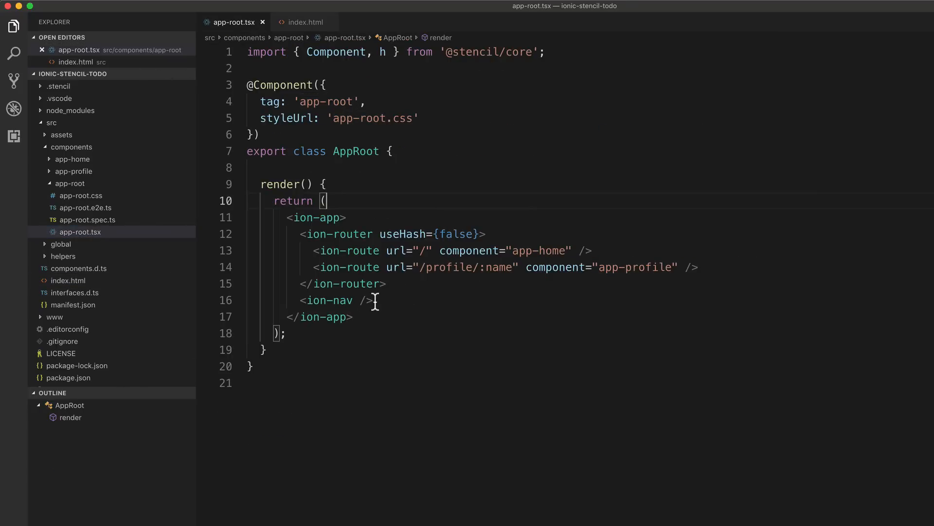
double_click(327, 300)
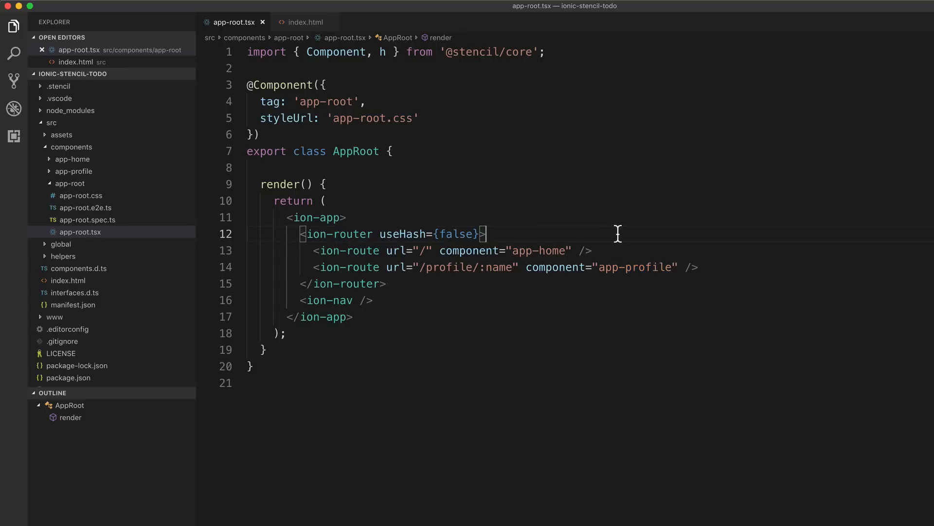
mouse_move(411, 255)
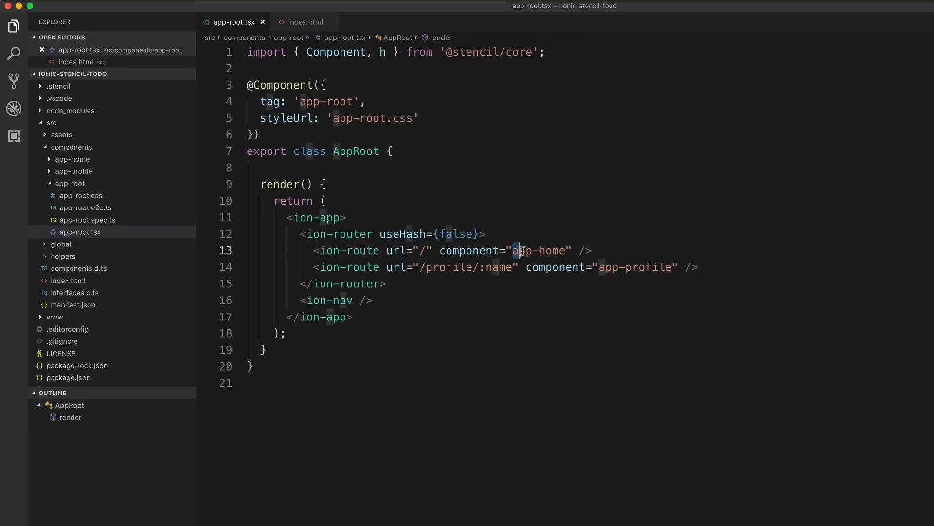
double_click(539, 250)
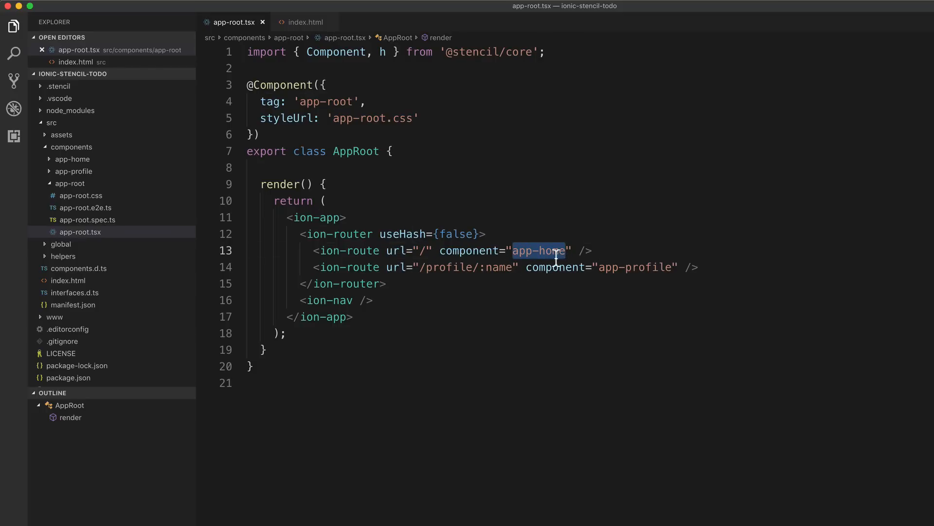
mouse_move(88, 166)
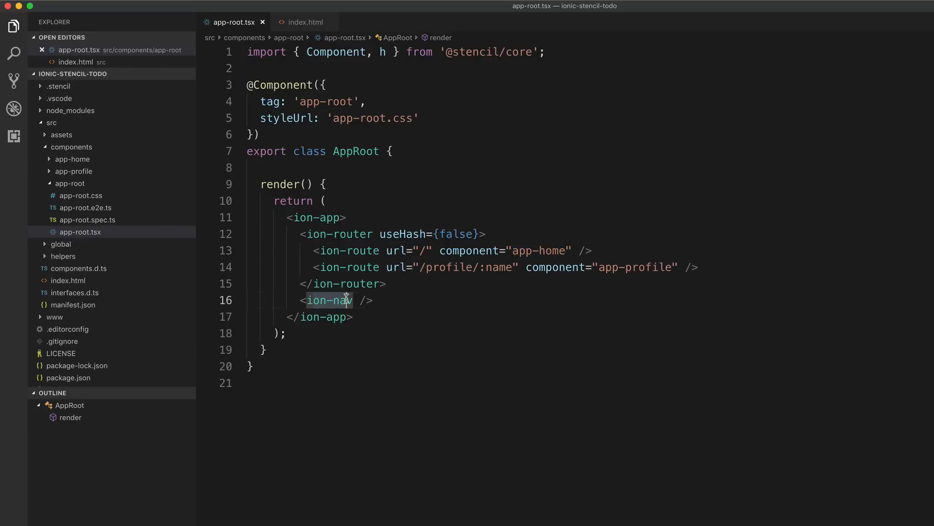
mouse_move(393, 307)
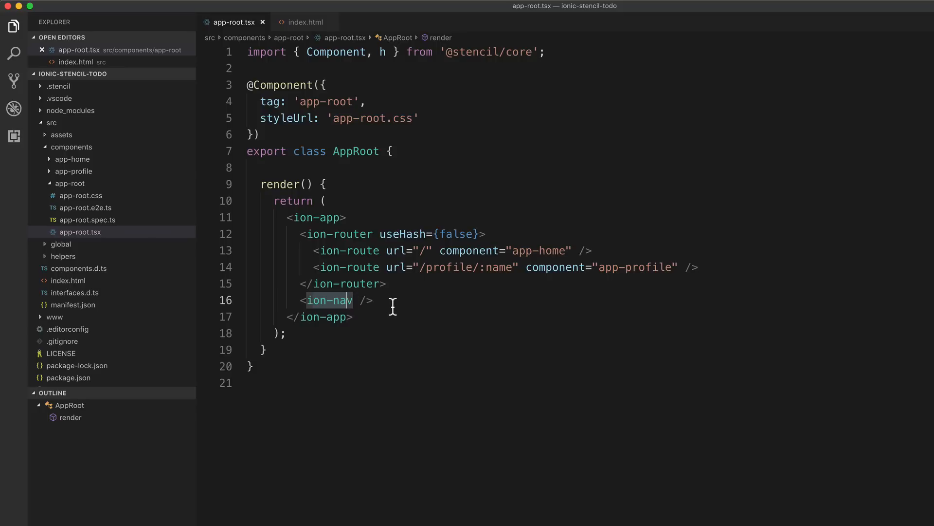
left_click(303, 22)
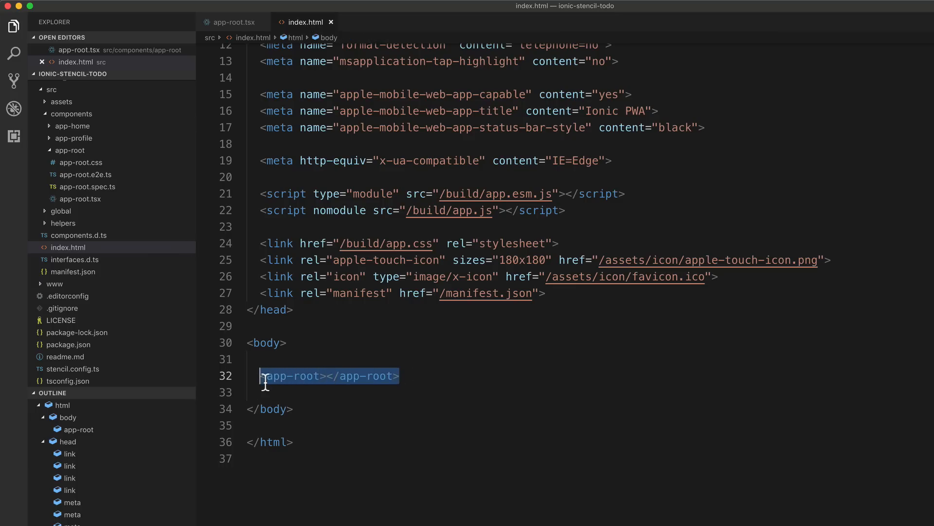
left_click(232, 22)
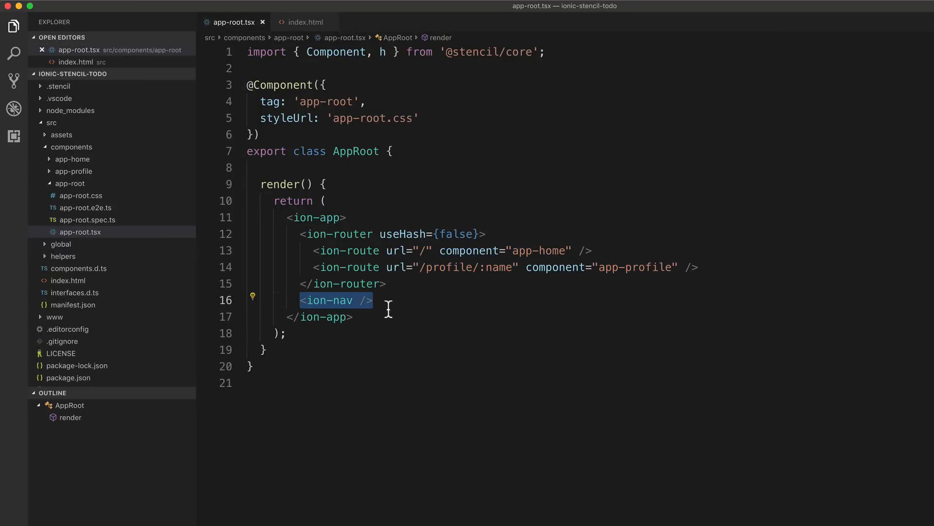
mouse_move(560, 266)
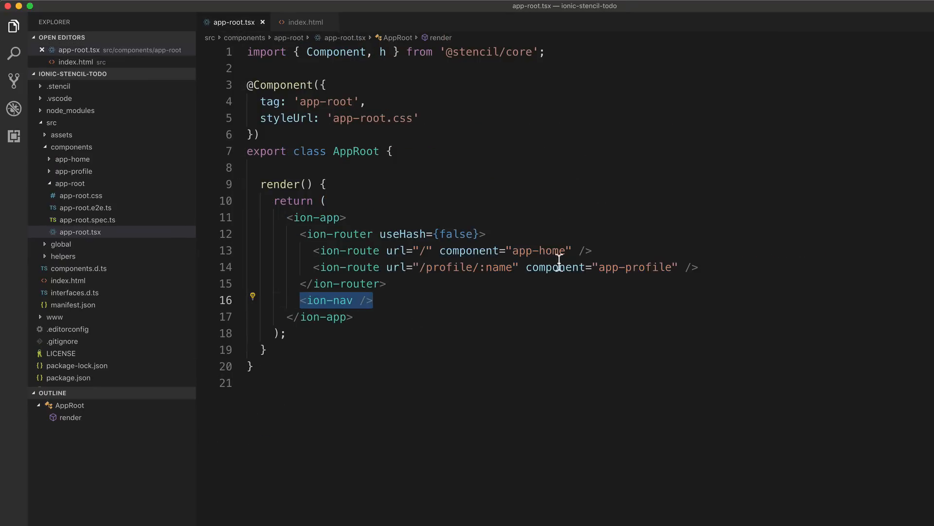
mouse_move(622, 222)
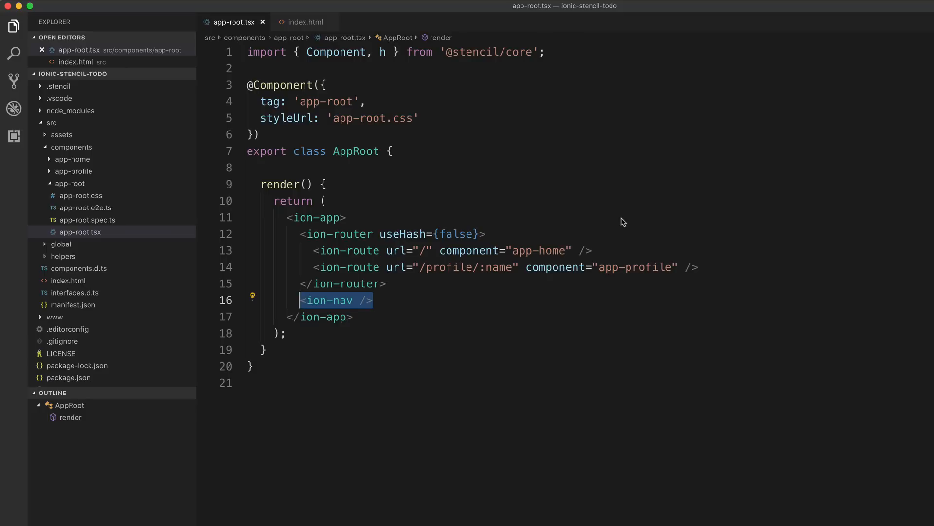
mouse_move(525, 198)
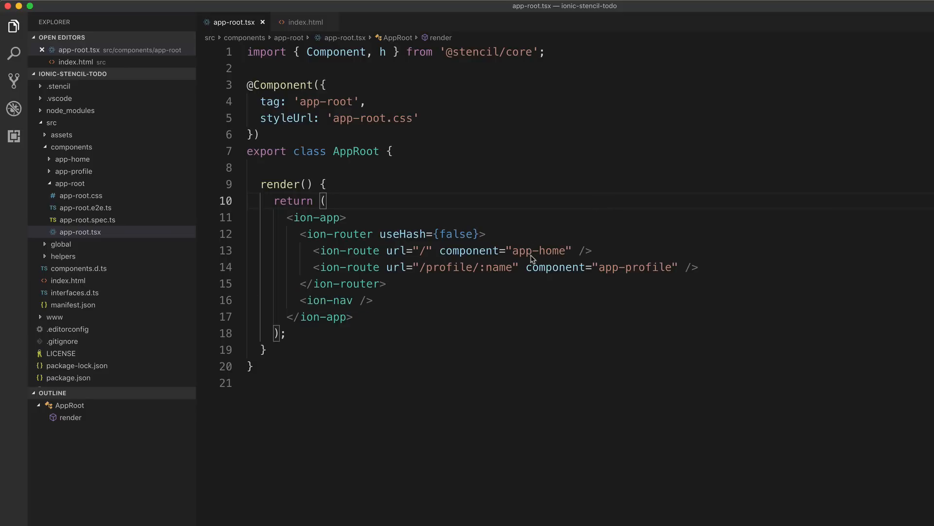
mouse_move(543, 269)
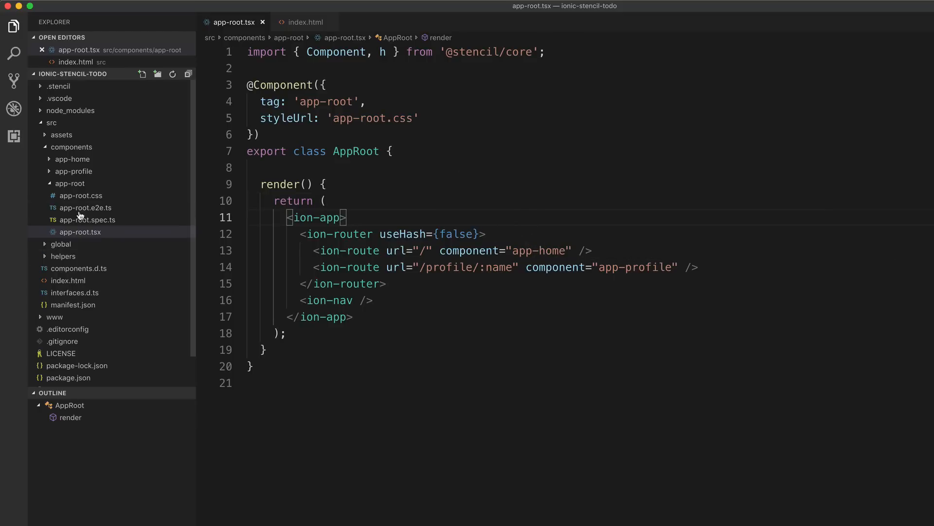
left_click(70, 183)
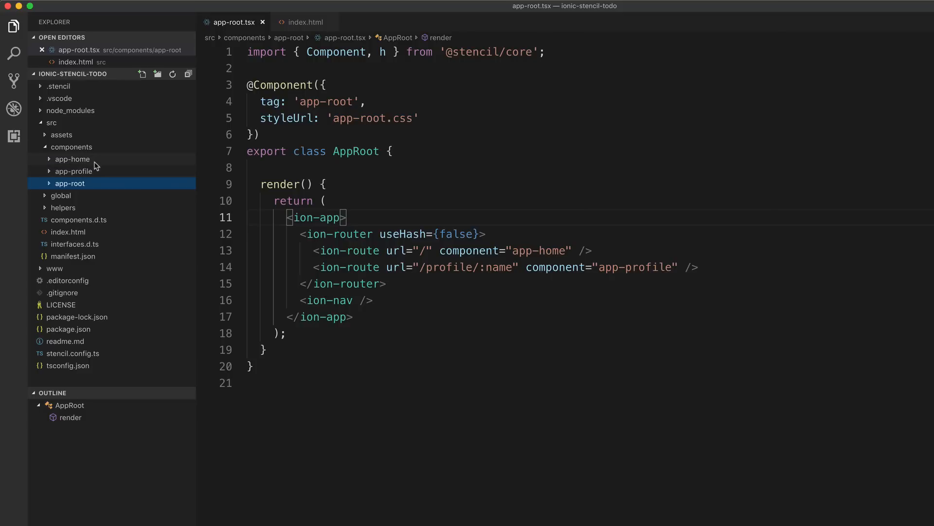
mouse_move(101, 167)
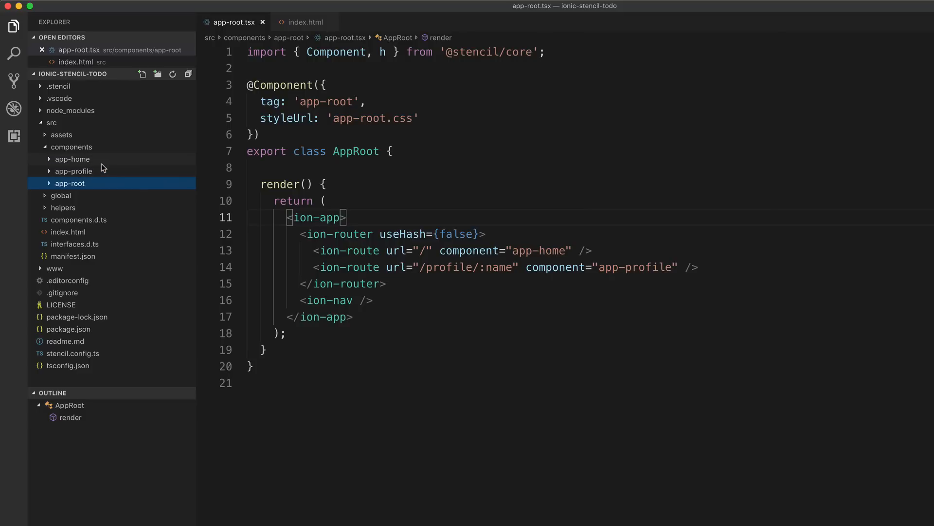
Expand components > app-root to list its CSS, e2e, spec and tsx files
left_click(71, 146)
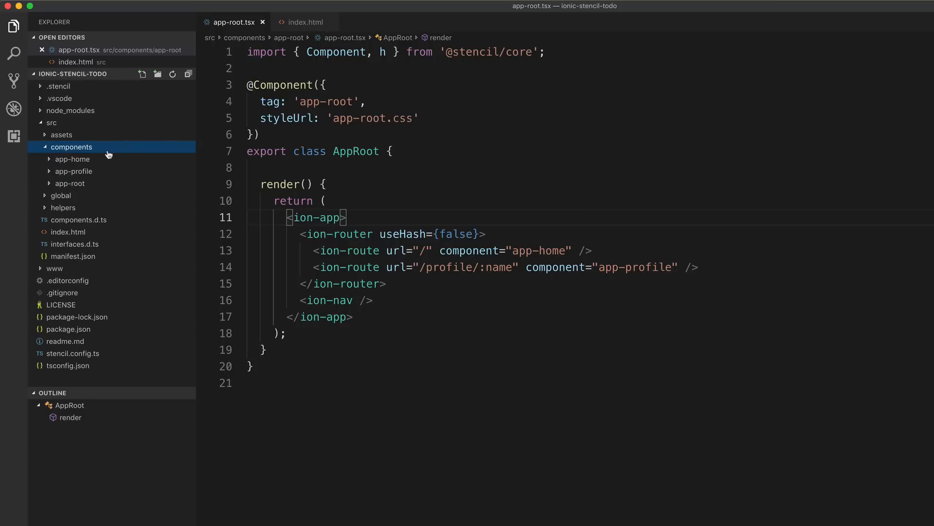
left_click(69, 183)
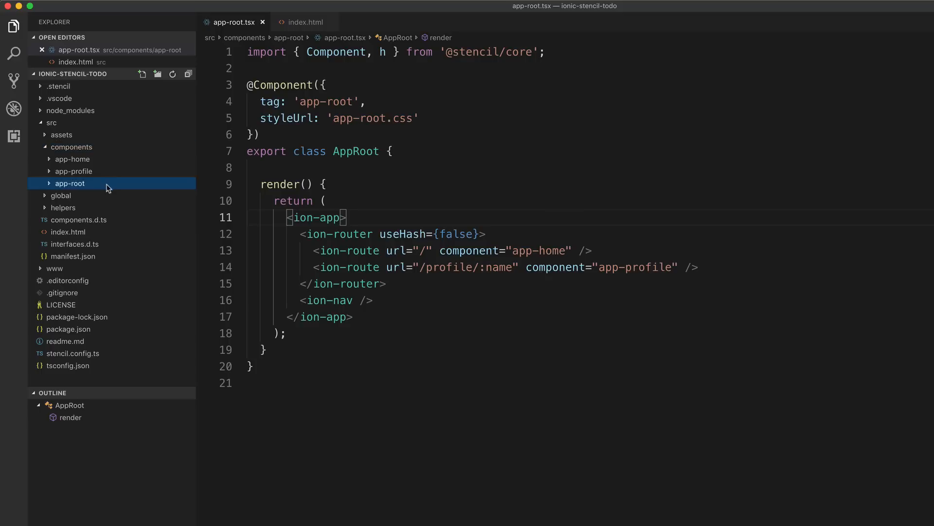
left_click(70, 183)
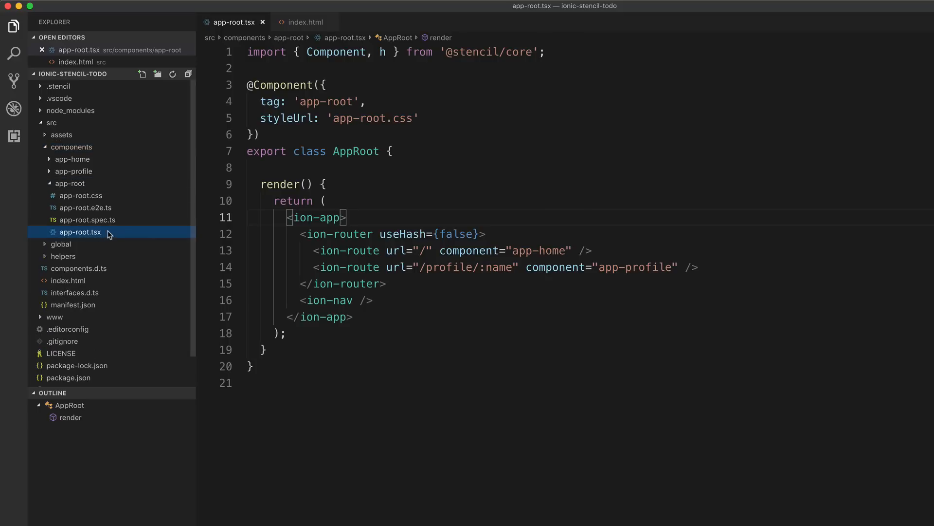
mouse_move(428, 211)
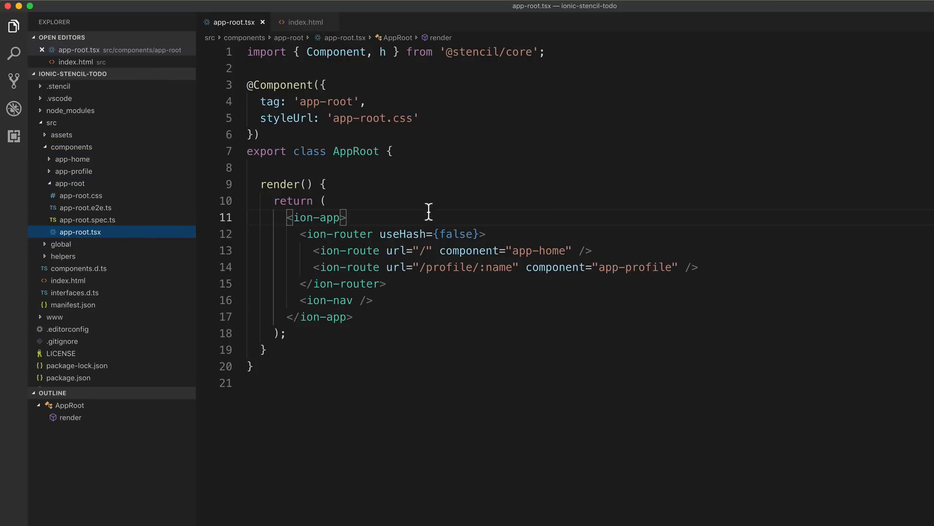
Preview the empty app-root.css, return to app-root.tsx, and select the app-root folder
left_click(81, 195)
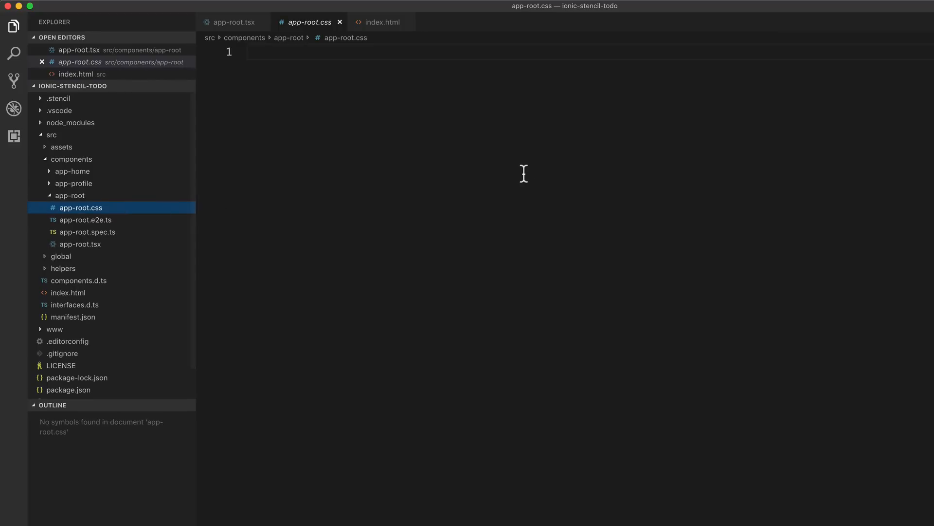
left_click(79, 244)
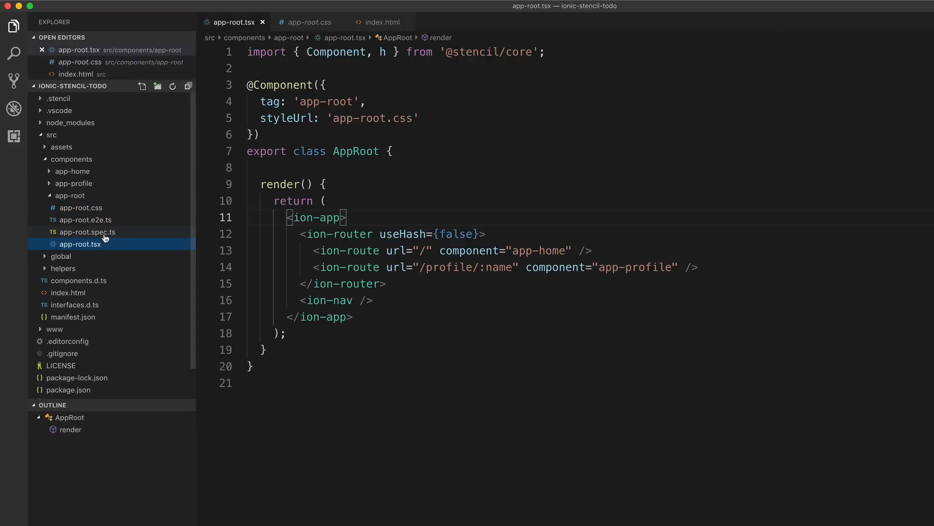
mouse_move(117, 236)
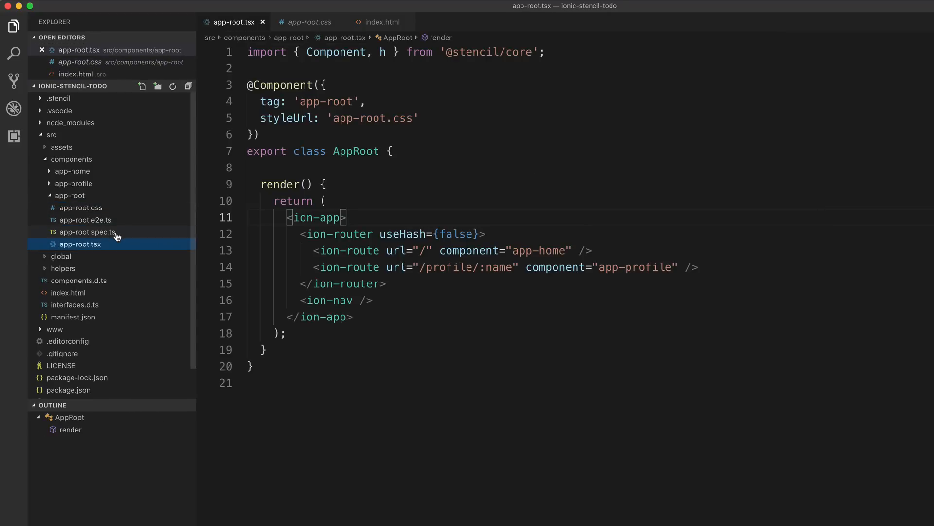
mouse_move(116, 239)
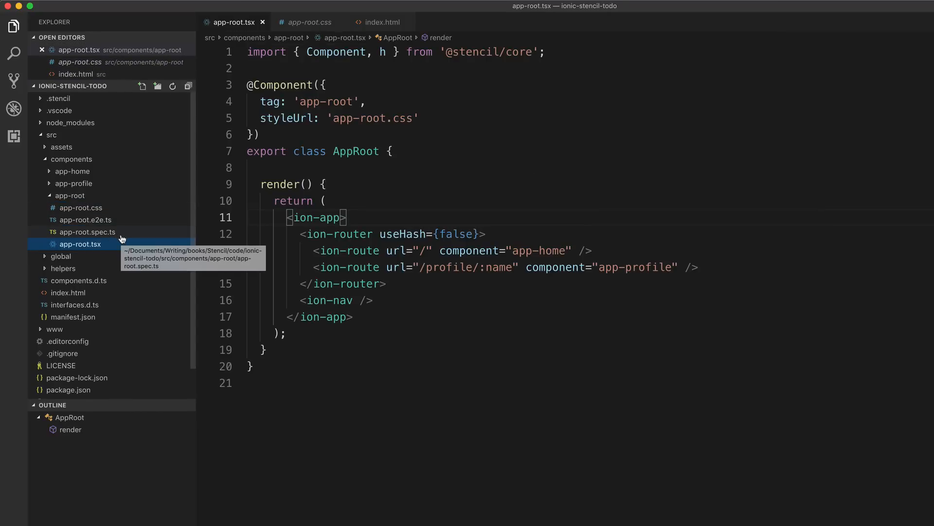
mouse_move(85, 220)
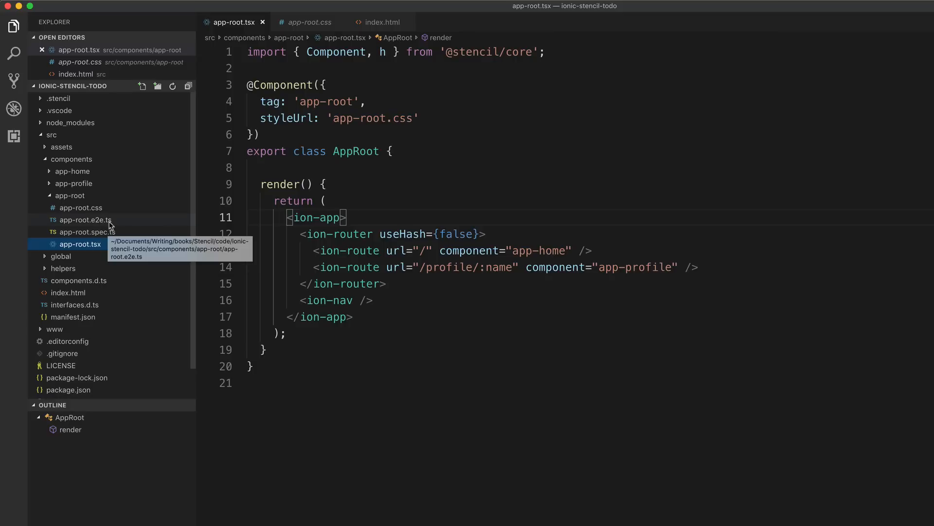
mouse_move(414, 185)
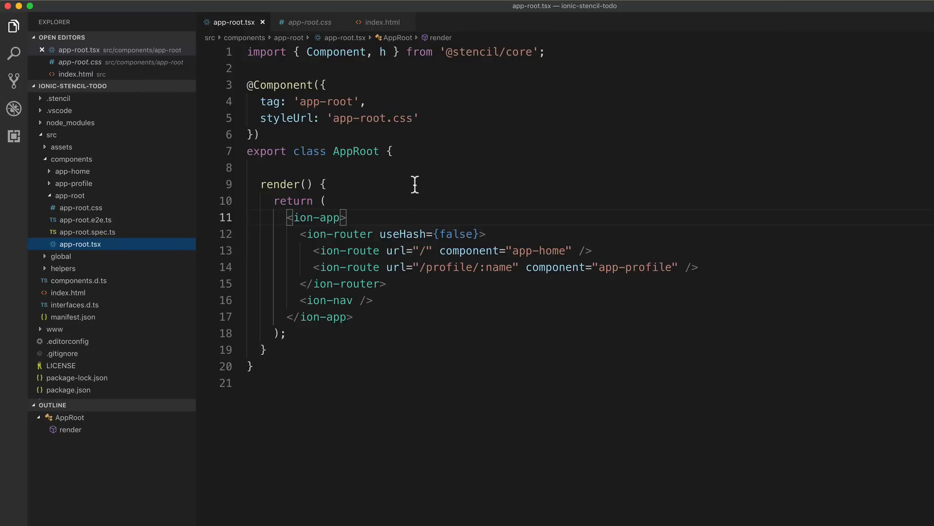
mouse_move(409, 184)
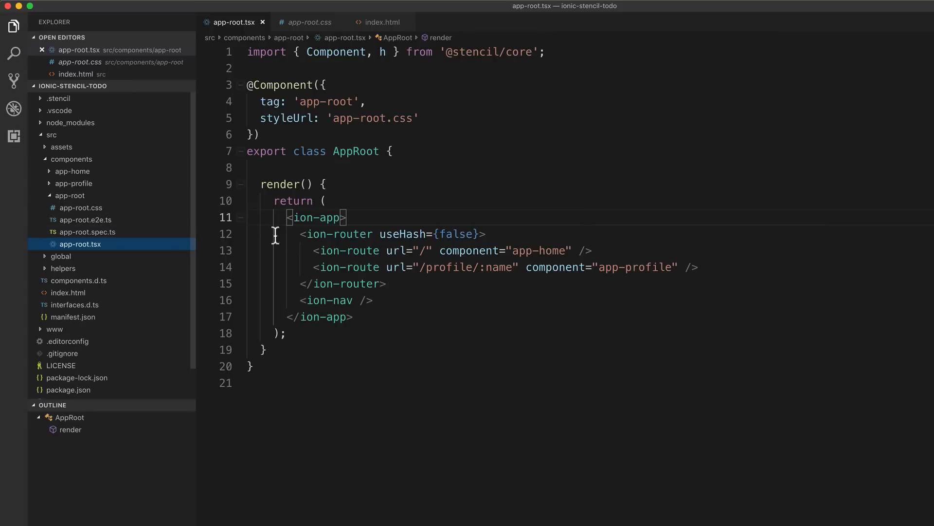
mouse_move(459, 216)
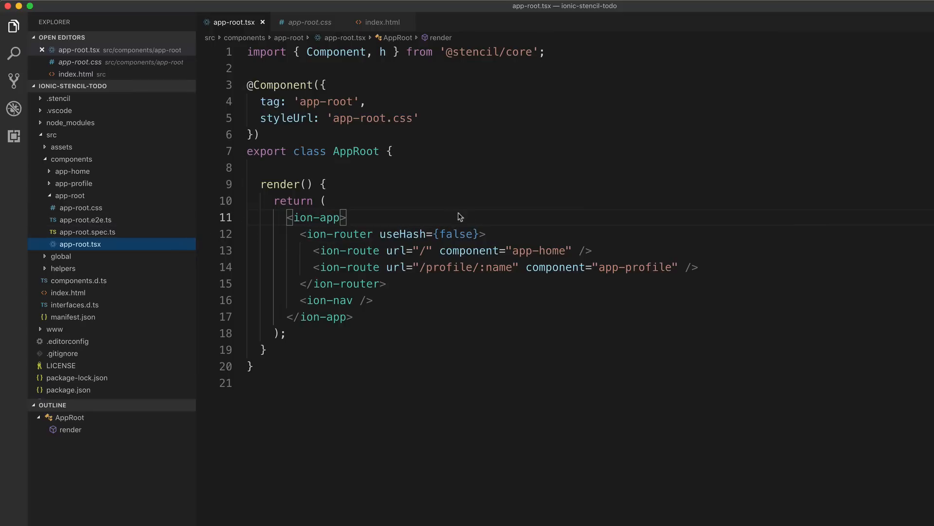
left_click(69, 196)
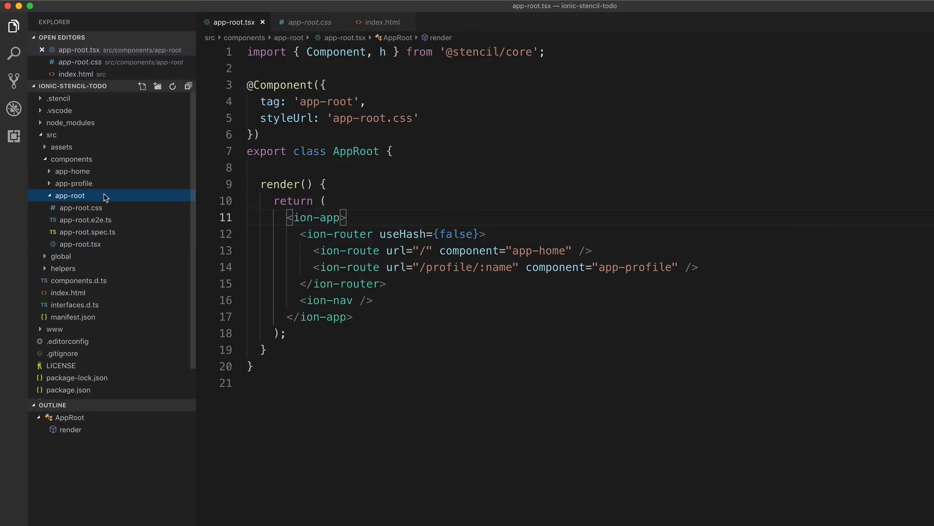
Collapse components, expand src/global, and open app.css with its Ionic core imports
left_click(71, 159)
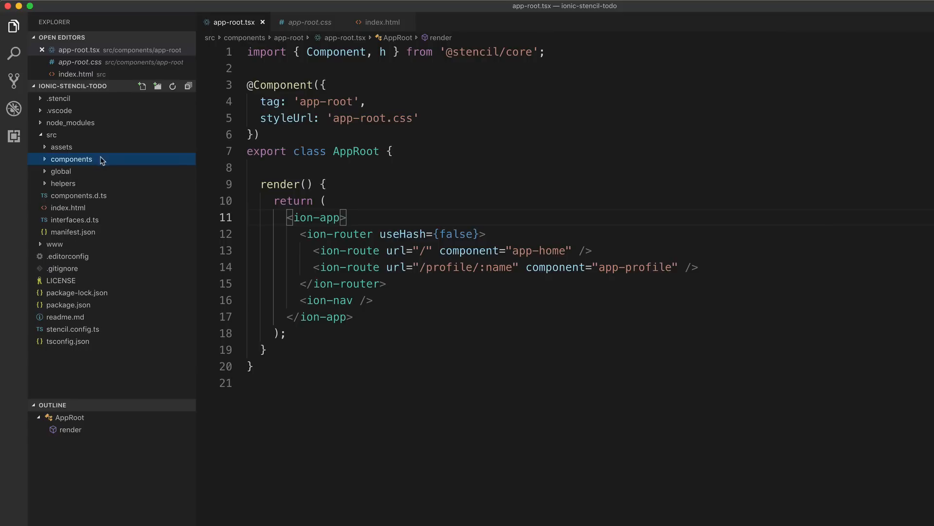
left_click(61, 171)
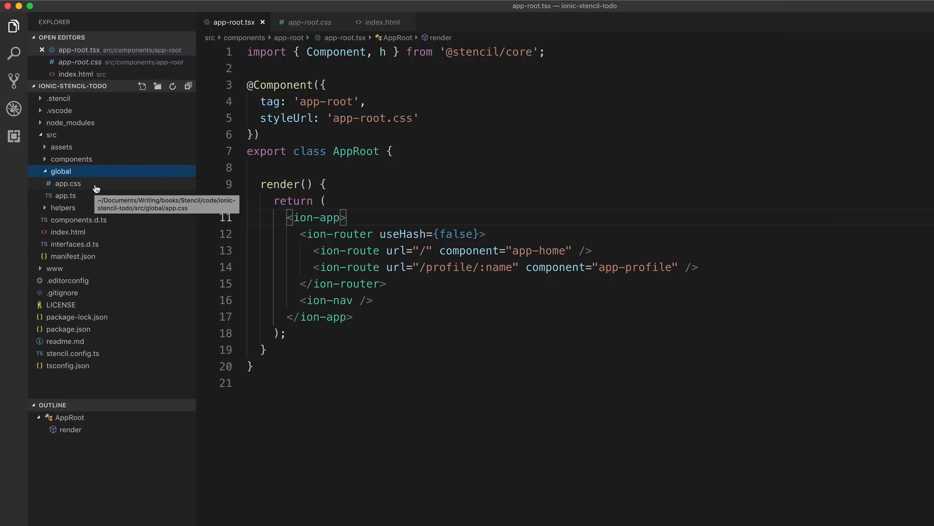
left_click(67, 183)
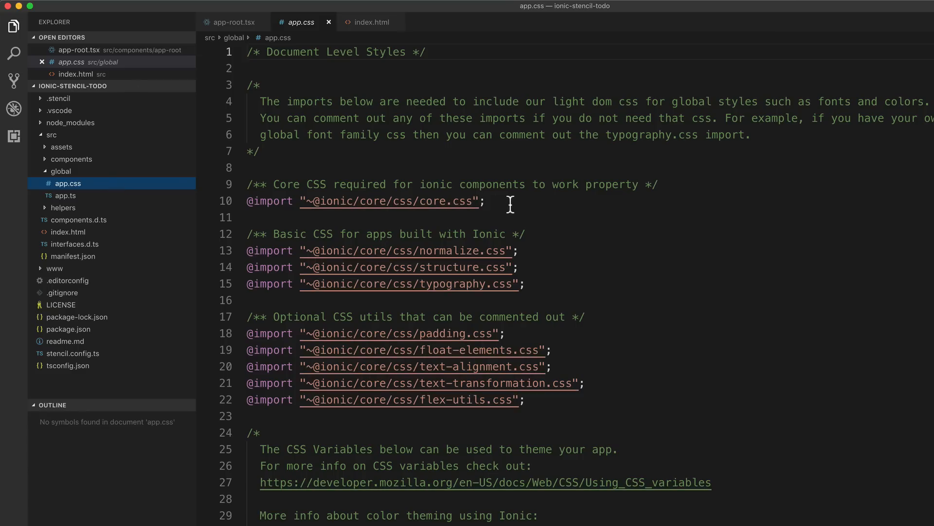
mouse_move(573, 209)
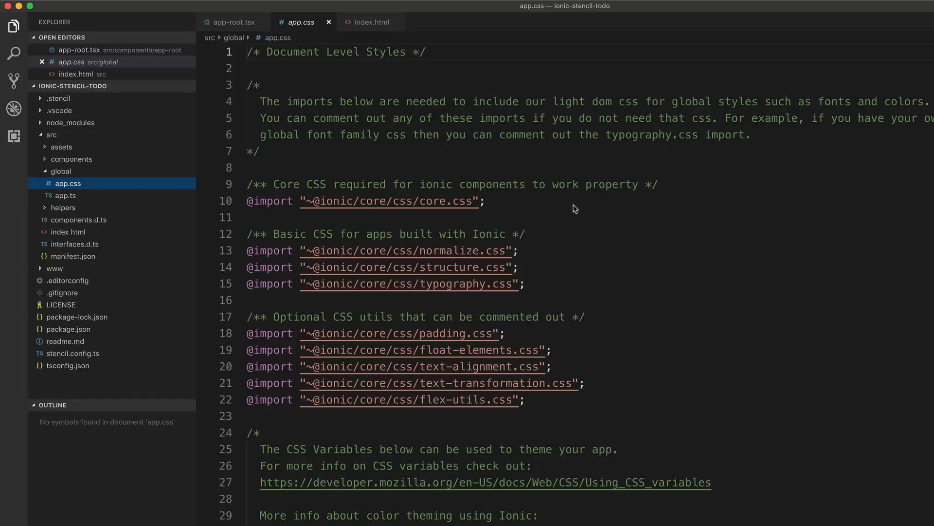
mouse_move(498, 182)
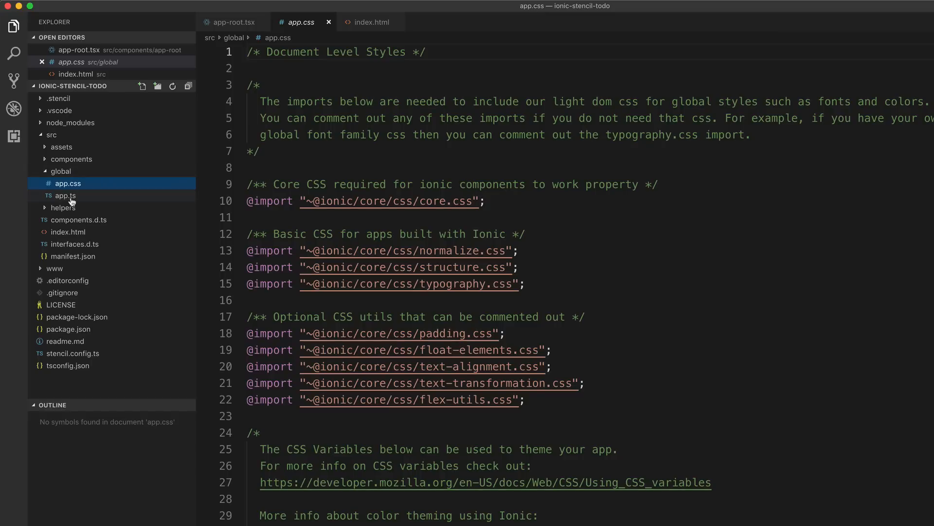
left_click(65, 195)
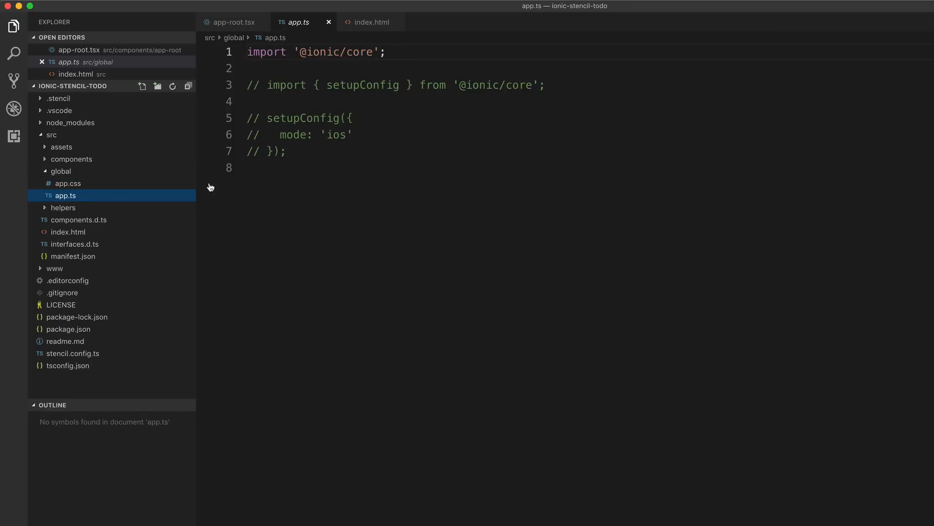
mouse_move(426, 62)
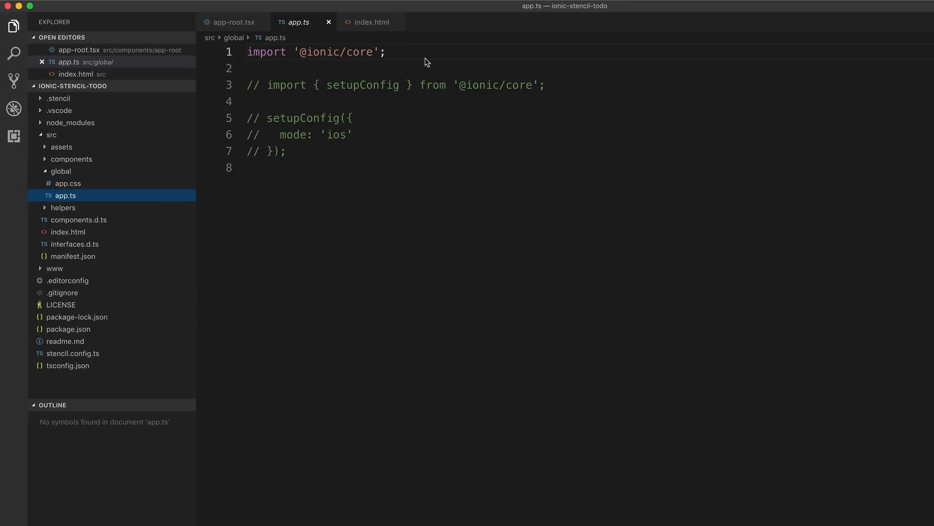
triple_click(316, 52)
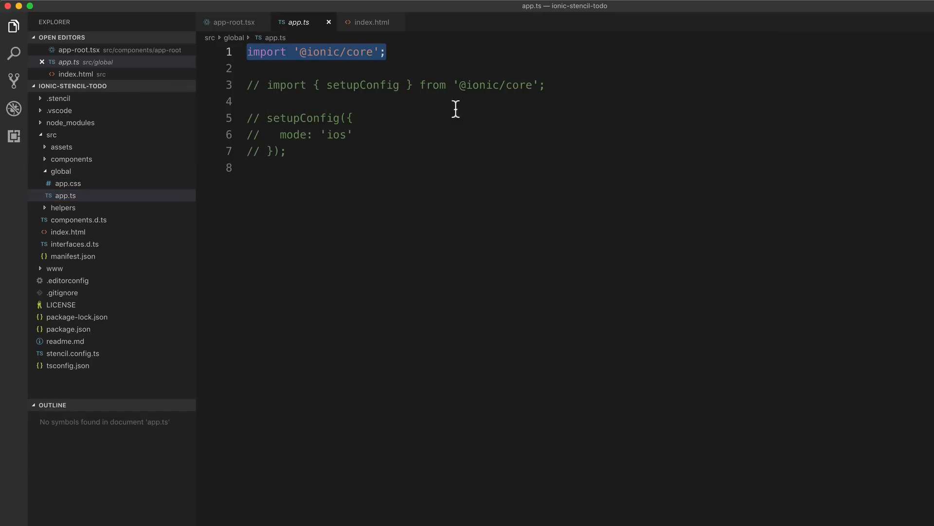
mouse_move(456, 122)
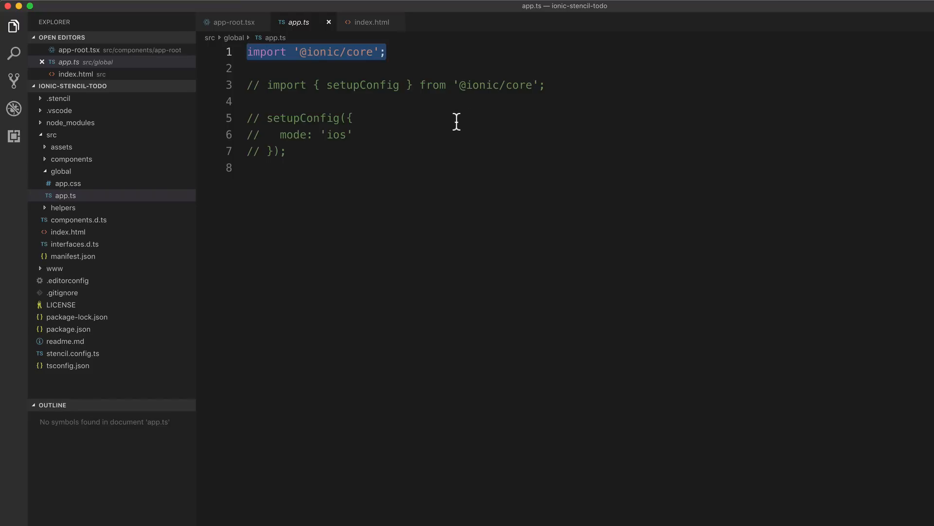
mouse_move(446, 124)
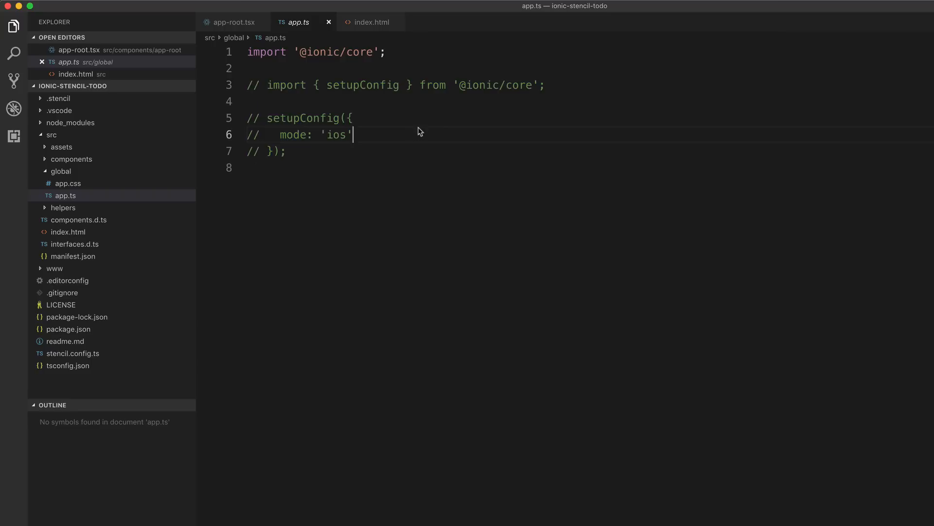
mouse_move(410, 132)
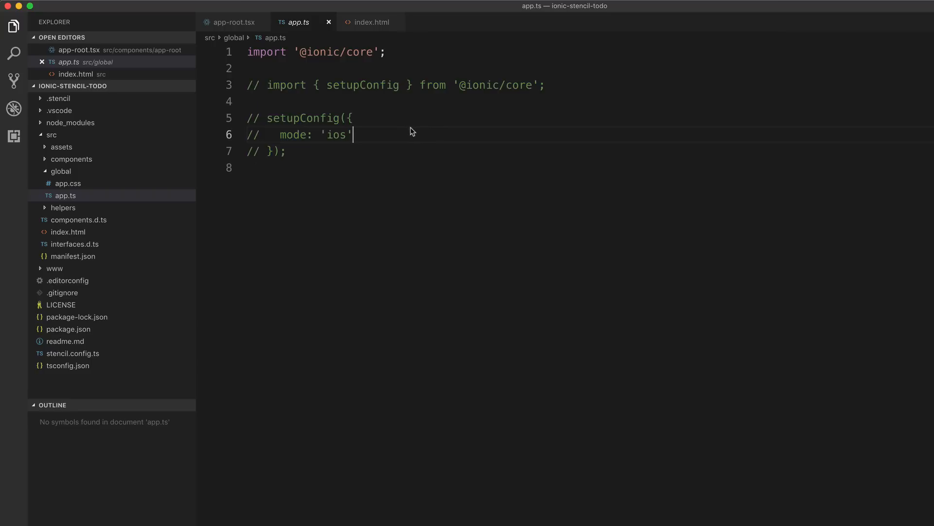
mouse_move(83, 208)
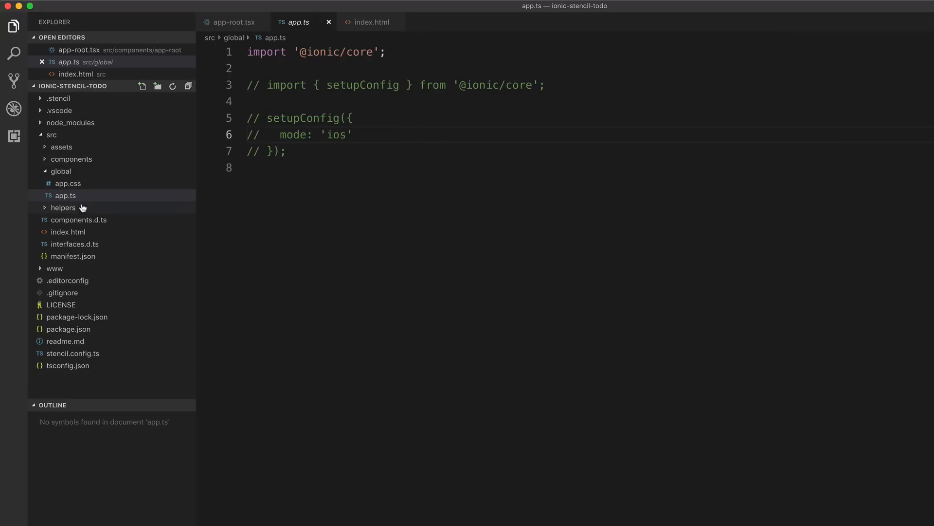
Expand src/helpers and open utils.ts with its sayHello function
left_click(63, 207)
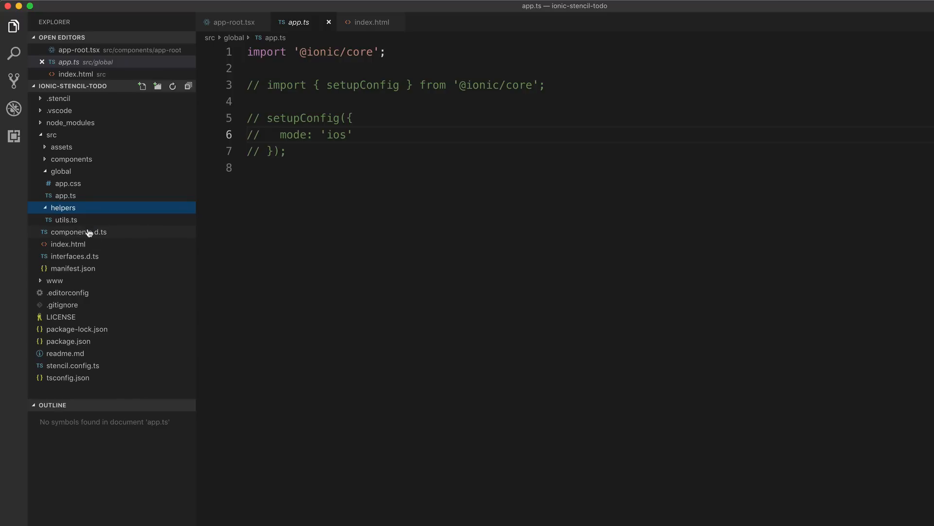
left_click(66, 219)
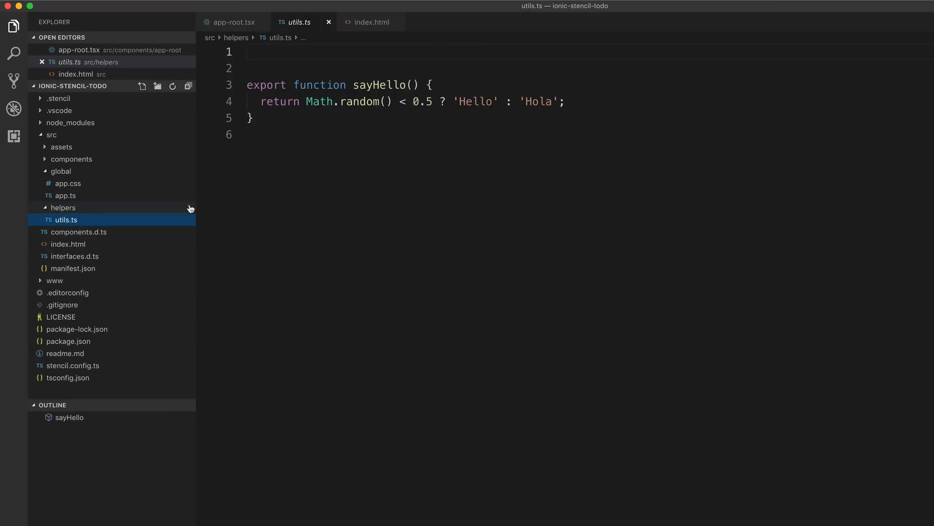
mouse_move(517, 95)
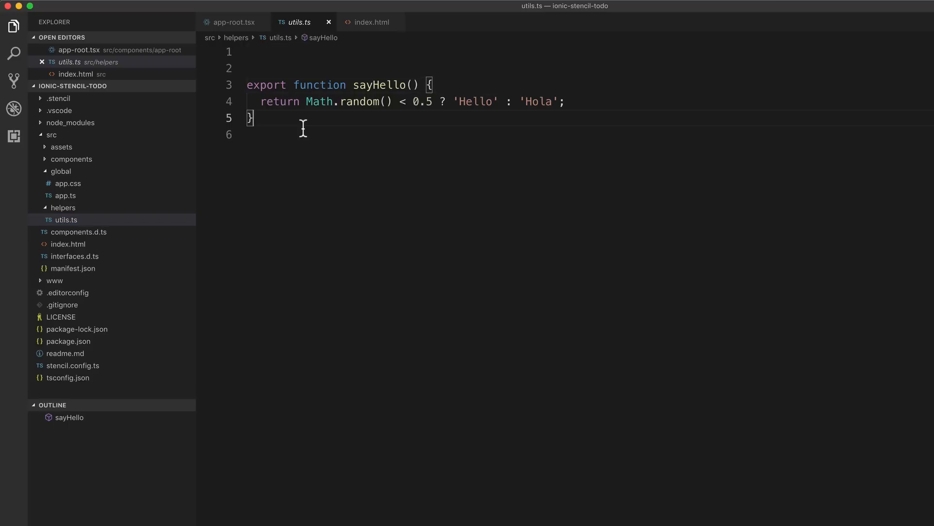
mouse_move(342, 127)
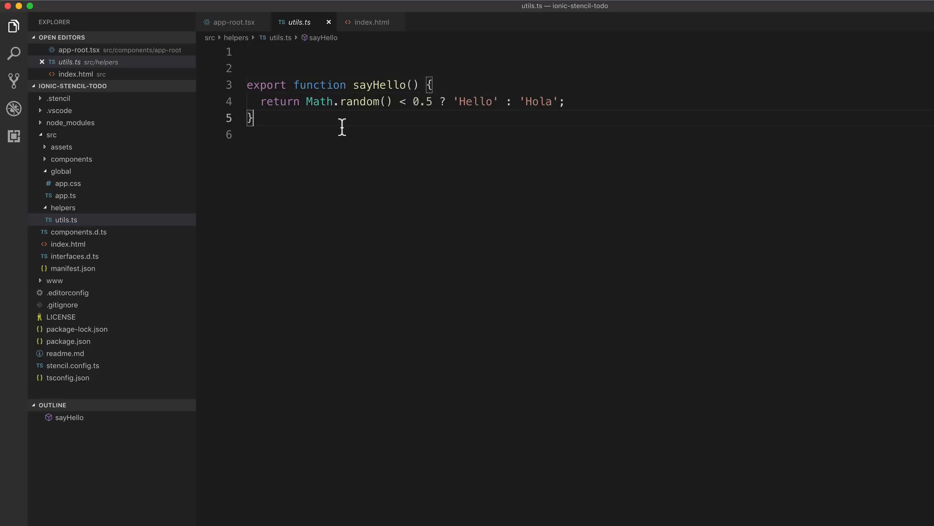
mouse_move(381, 130)
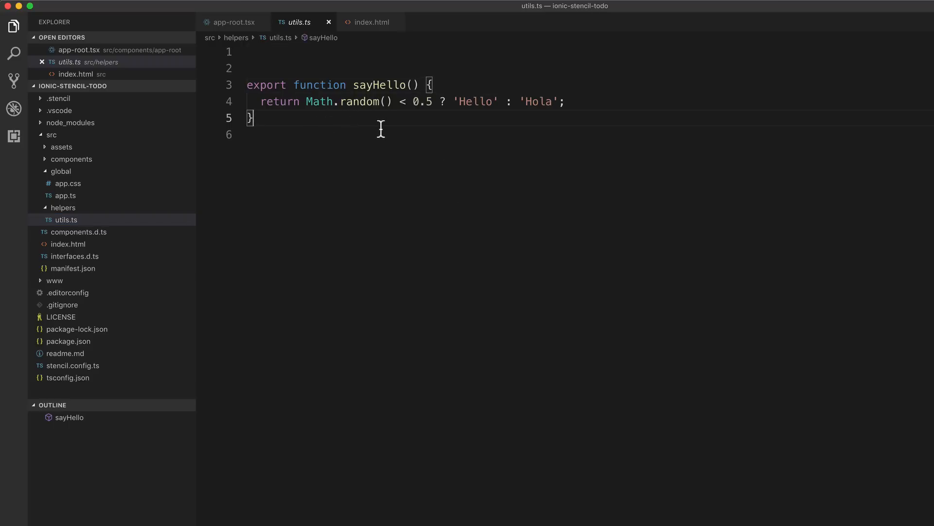
mouse_move(333, 240)
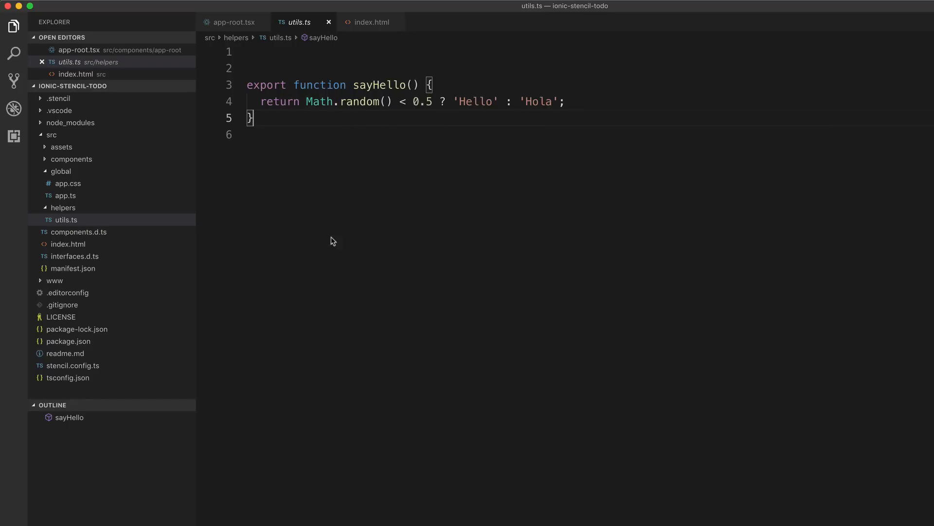
mouse_move(547, 71)
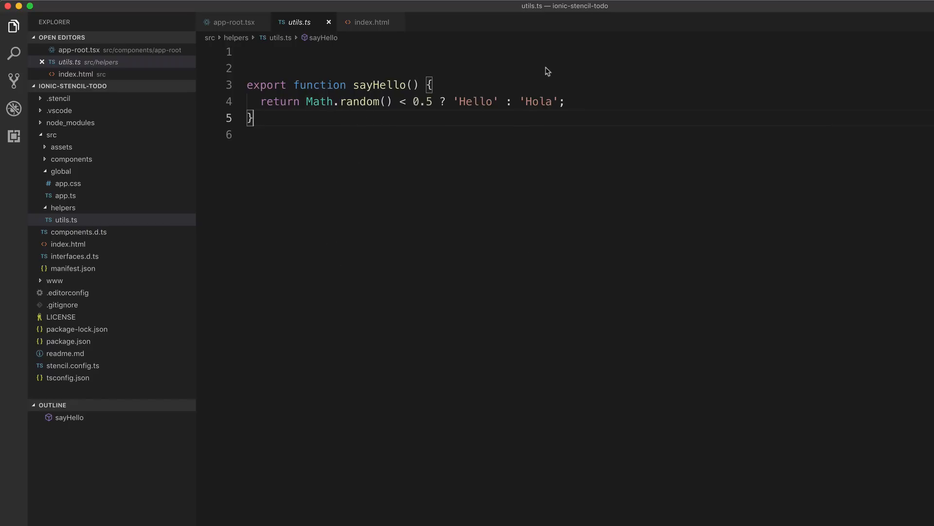
mouse_move(114, 143)
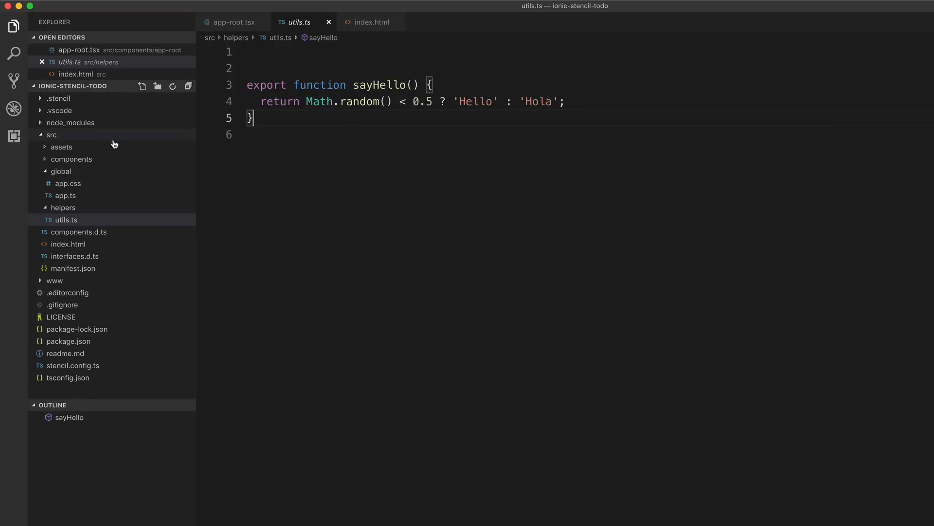
Open components.d.ts and scroll through its AppHome, AppProfile and AppRoot typings
left_click(80, 232)
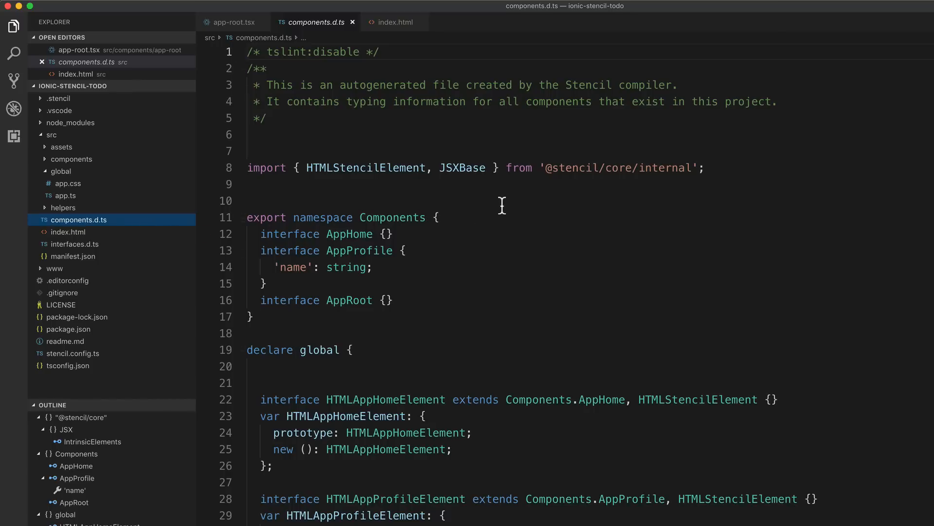
scroll("down", 3)
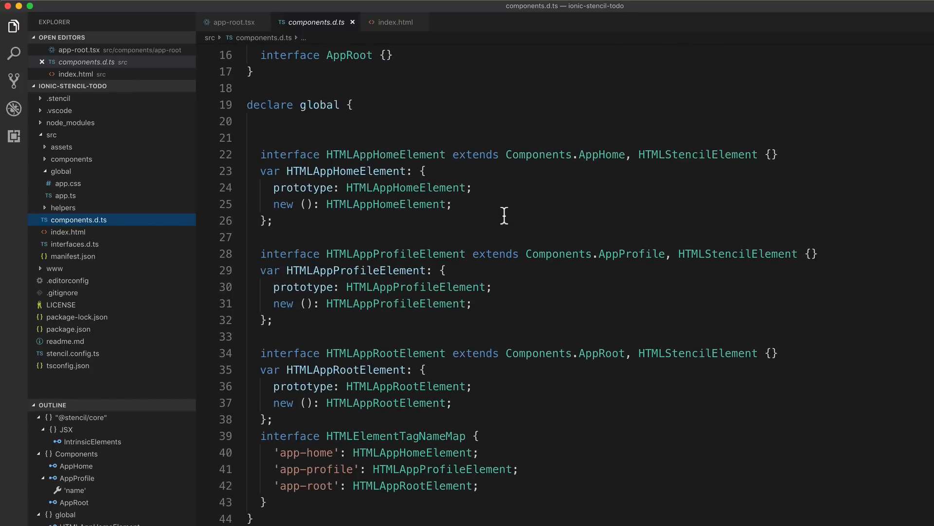
scroll("up", 3)
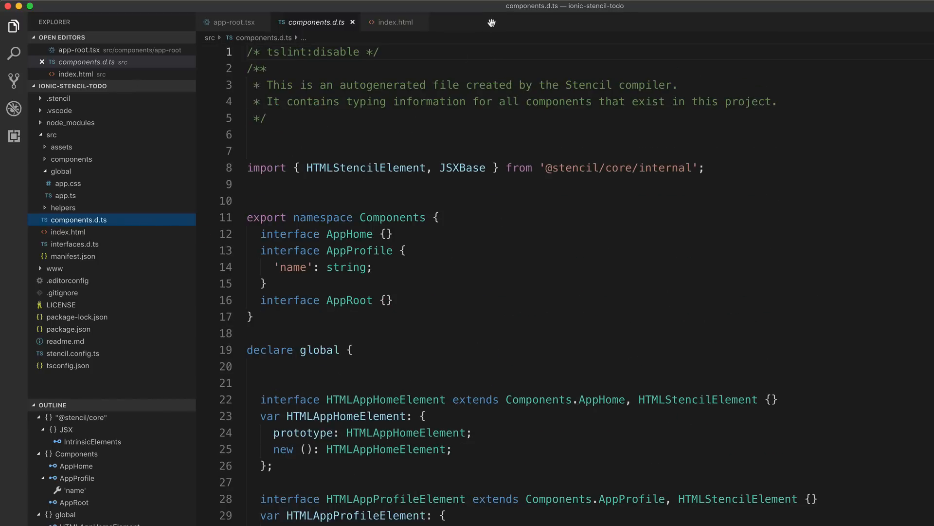
mouse_move(342, 37)
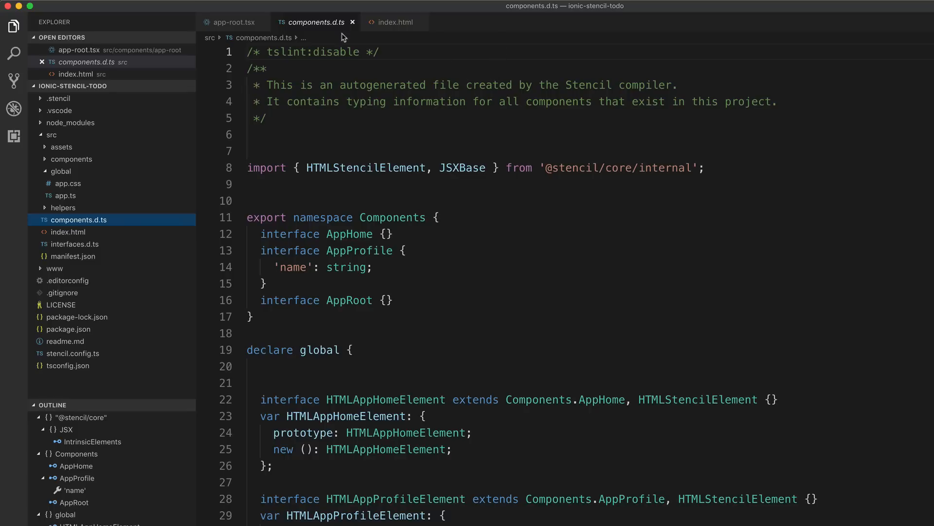
mouse_move(353, 21)
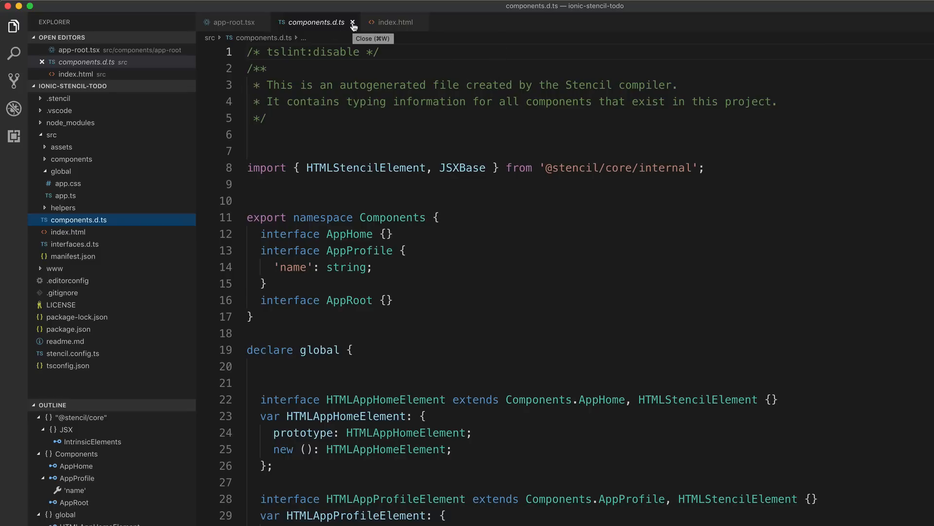
mouse_move(316, 88)
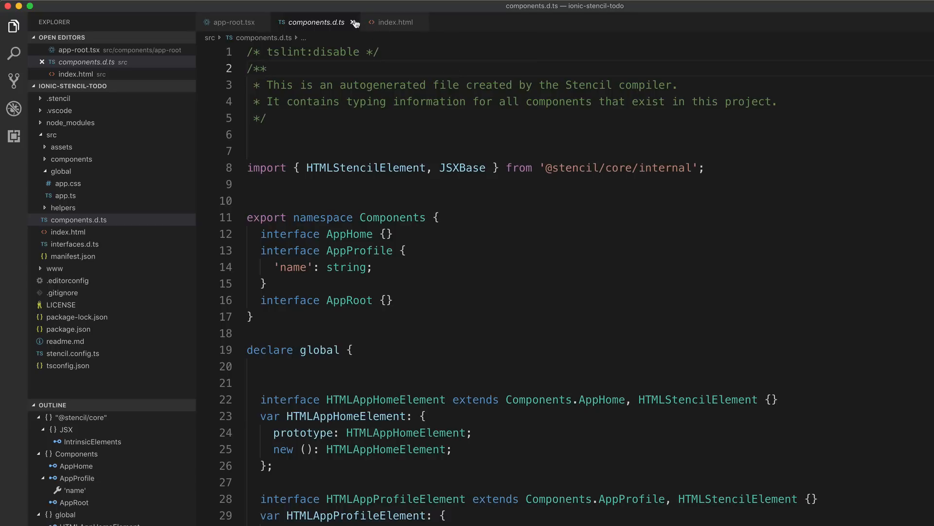
mouse_move(353, 22)
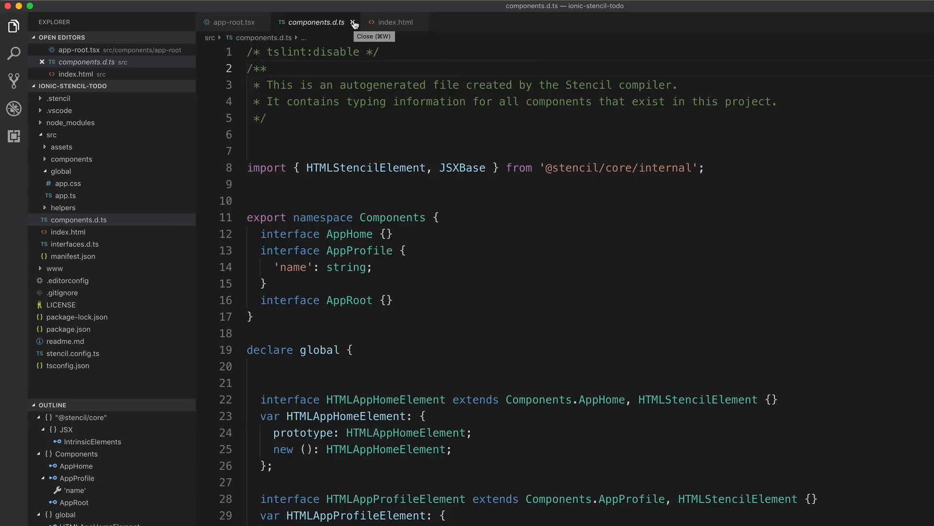
Close components.d.ts and scroll through index.html's head links and app-root body
left_click(353, 21)
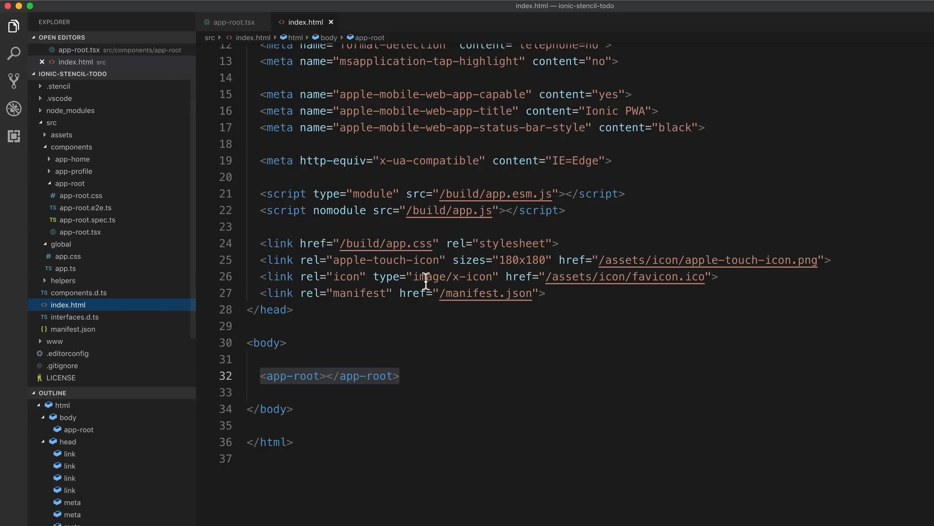
scroll("up", 3)
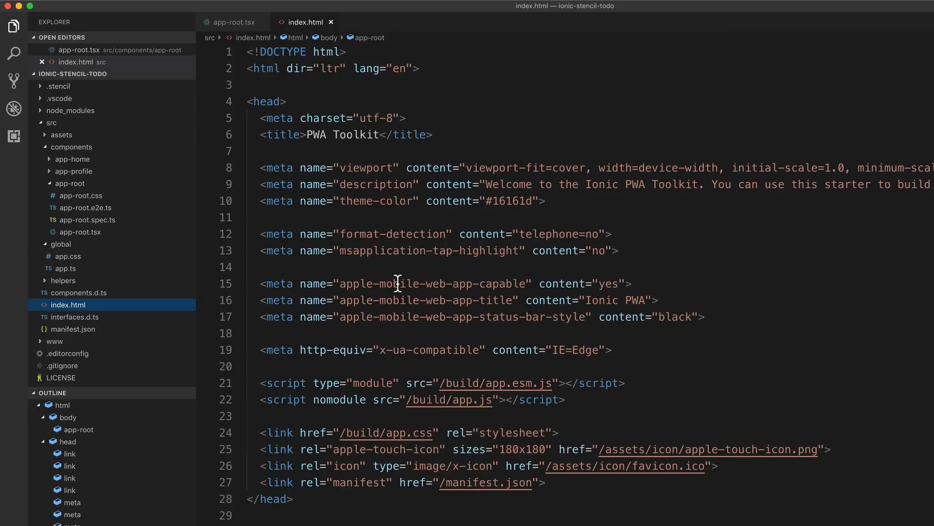
scroll("down", 3)
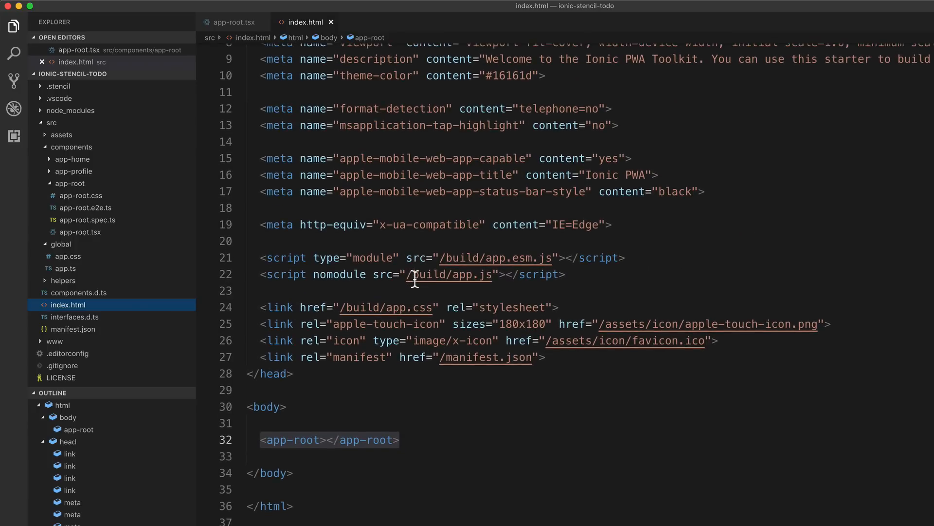
mouse_move(510, 375)
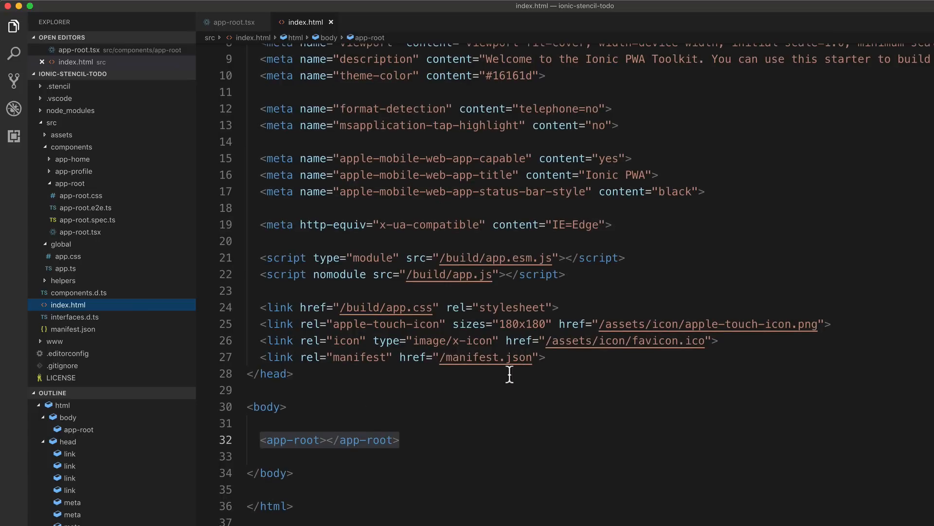
left_click(409, 440)
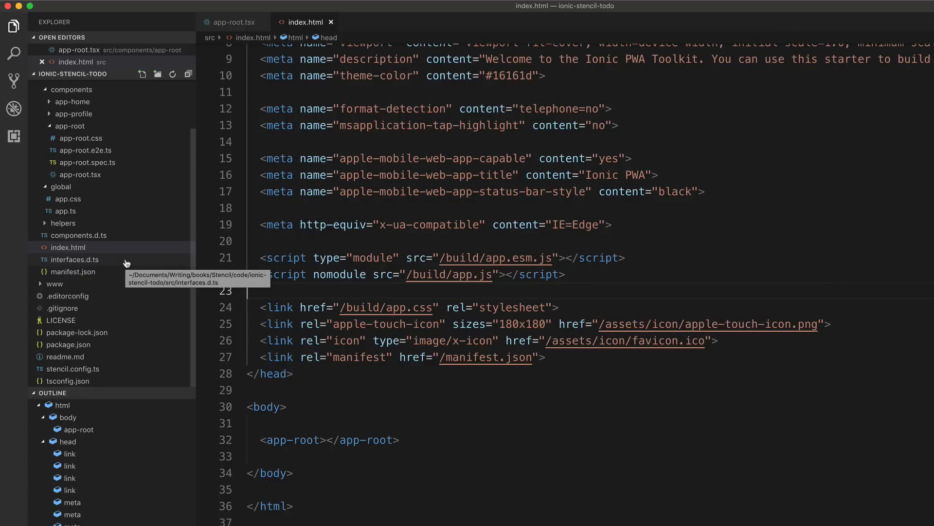
Open src/manifest.json showing the app name, icons and theme colours
left_click(74, 271)
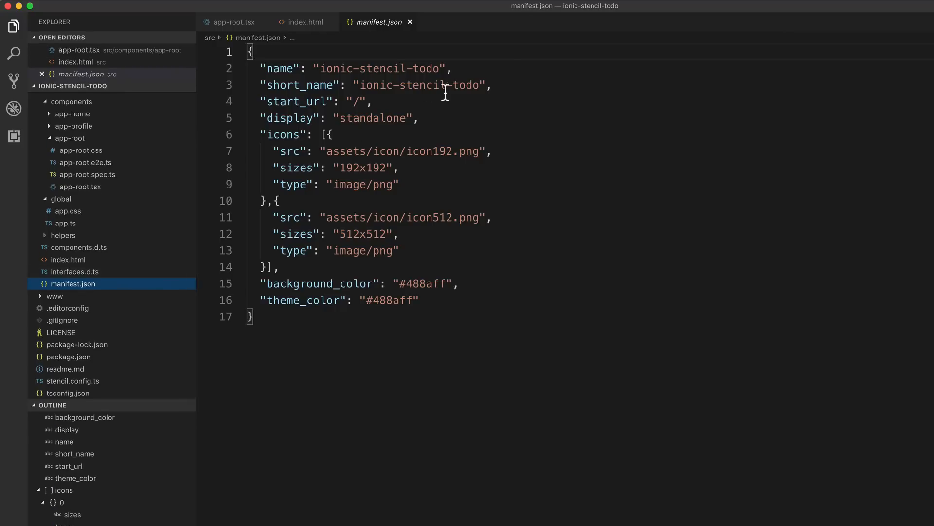
mouse_move(508, 166)
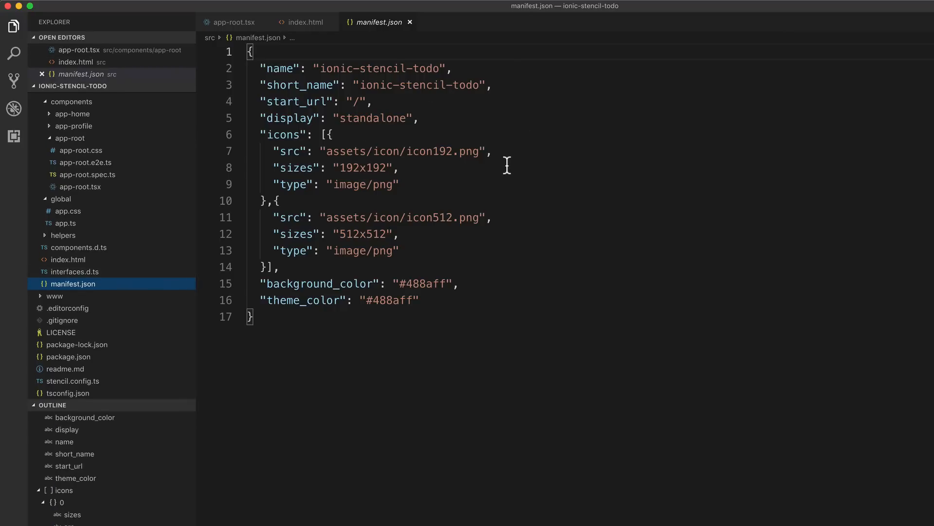
left_click(419, 118)
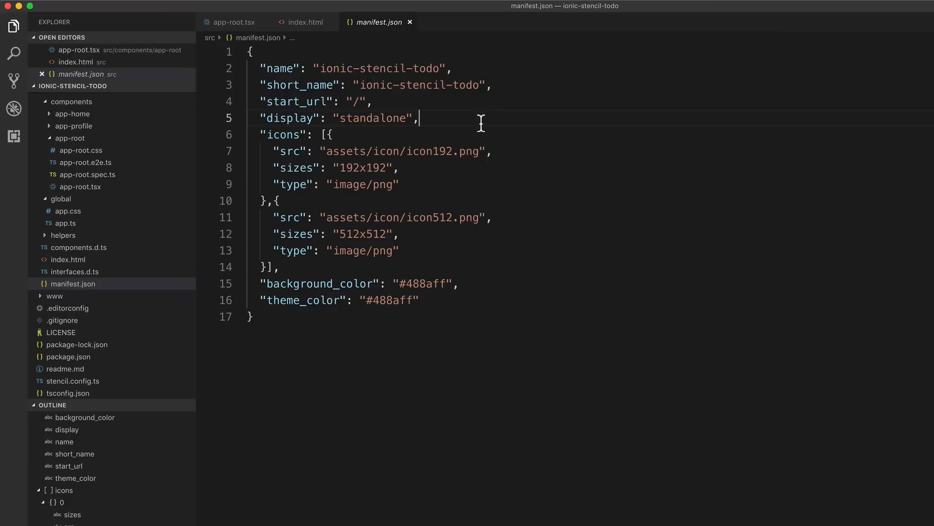
mouse_move(504, 117)
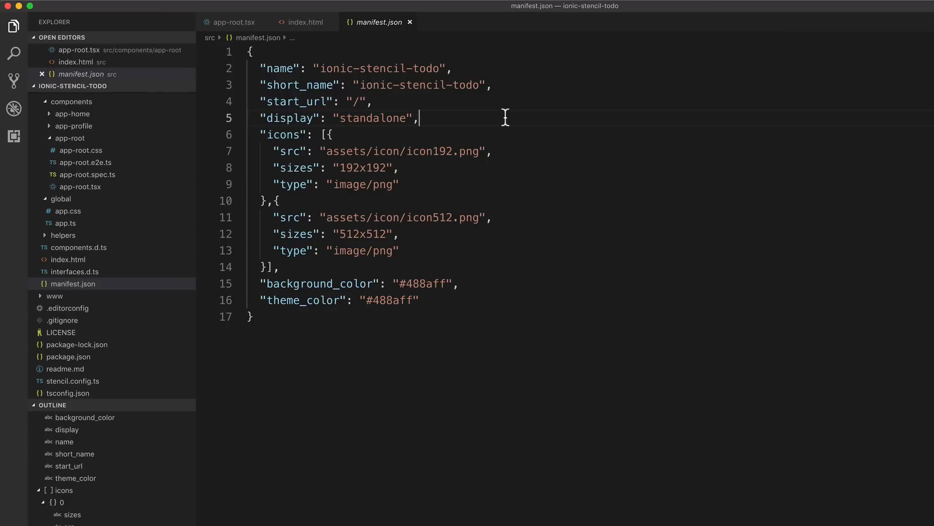
mouse_move(541, 111)
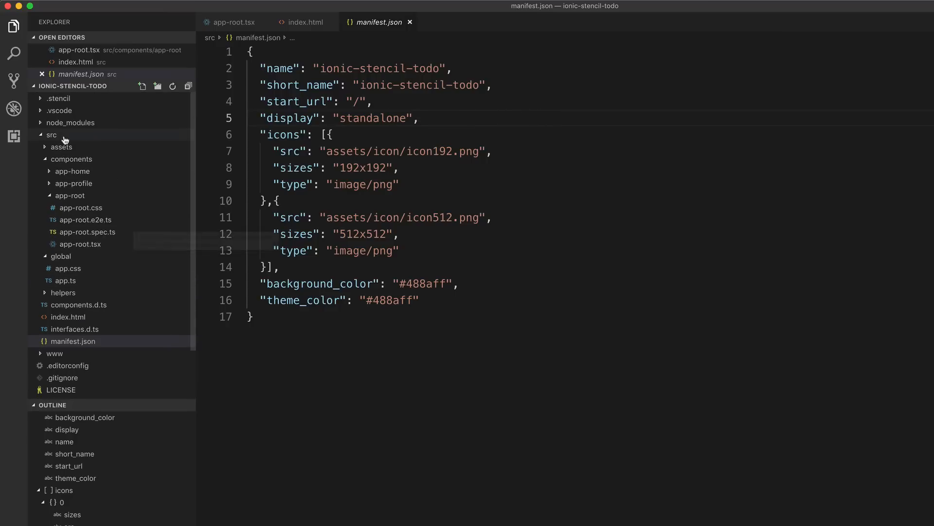
left_click(51, 135)
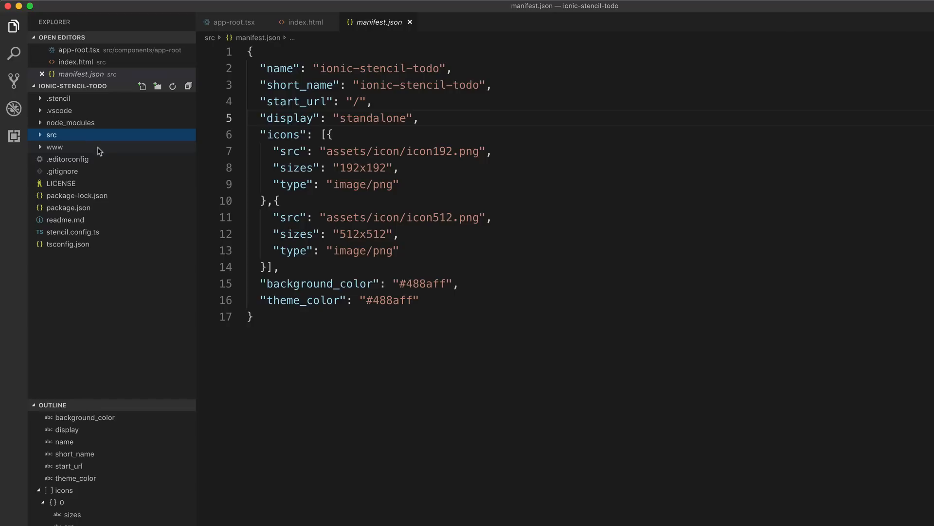
mouse_move(54, 147)
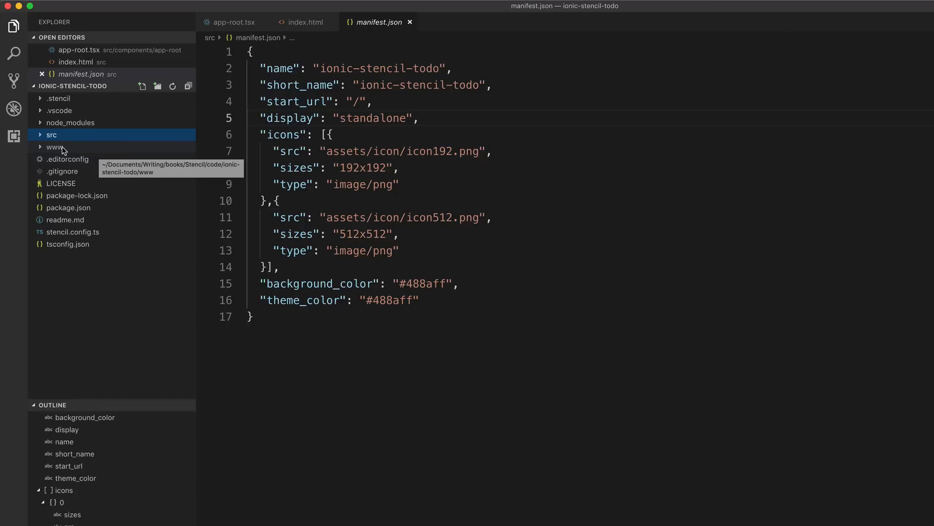
mouse_move(80, 154)
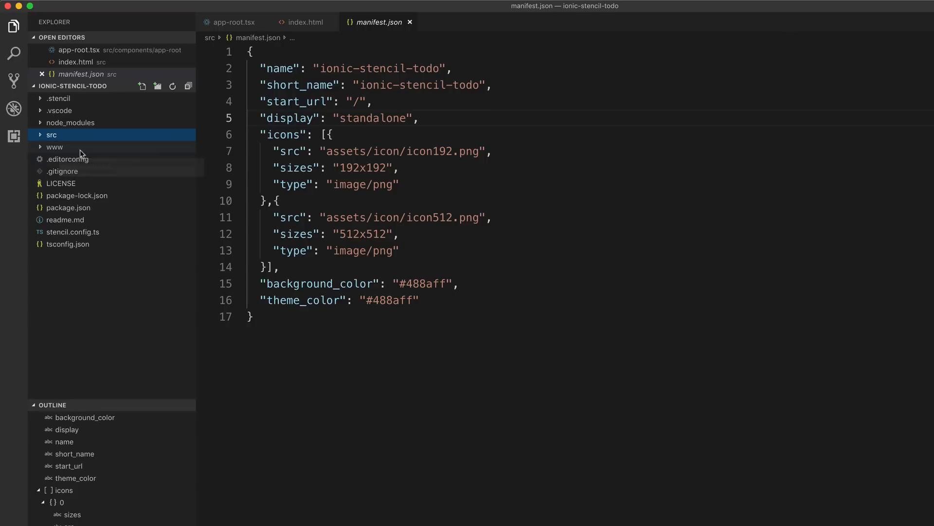
left_click(54, 147)
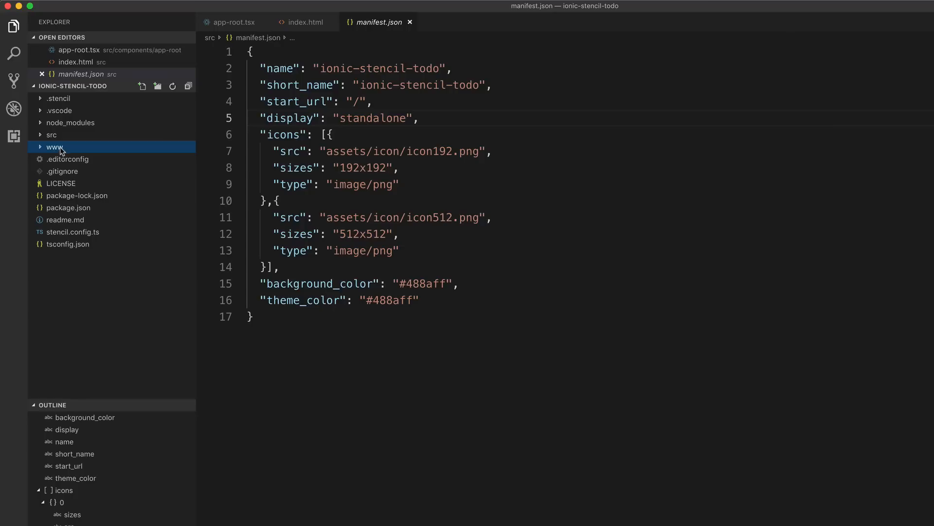
mouse_move(71, 149)
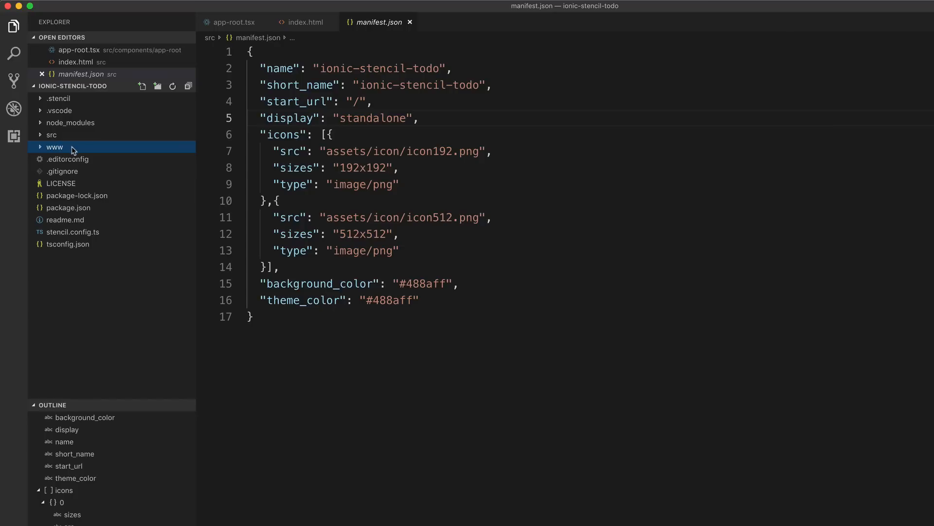
mouse_move(54, 147)
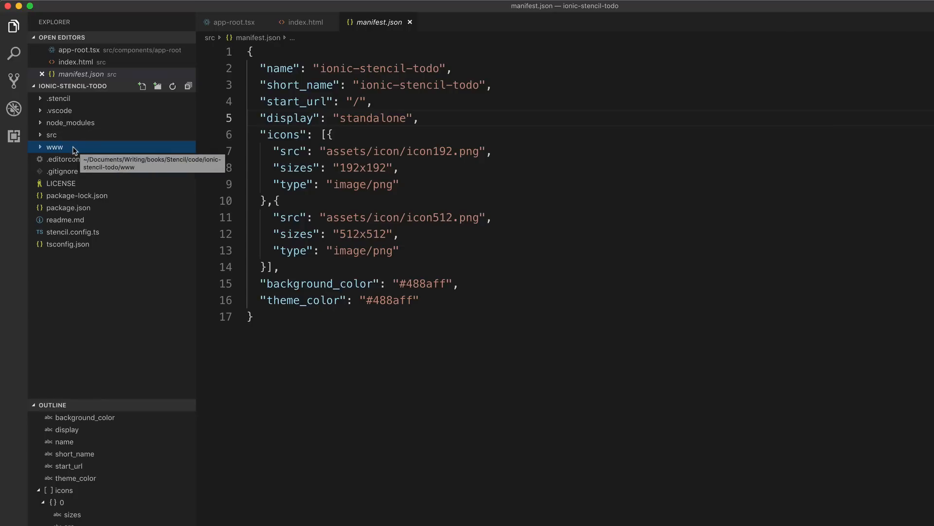
left_click(54, 147)
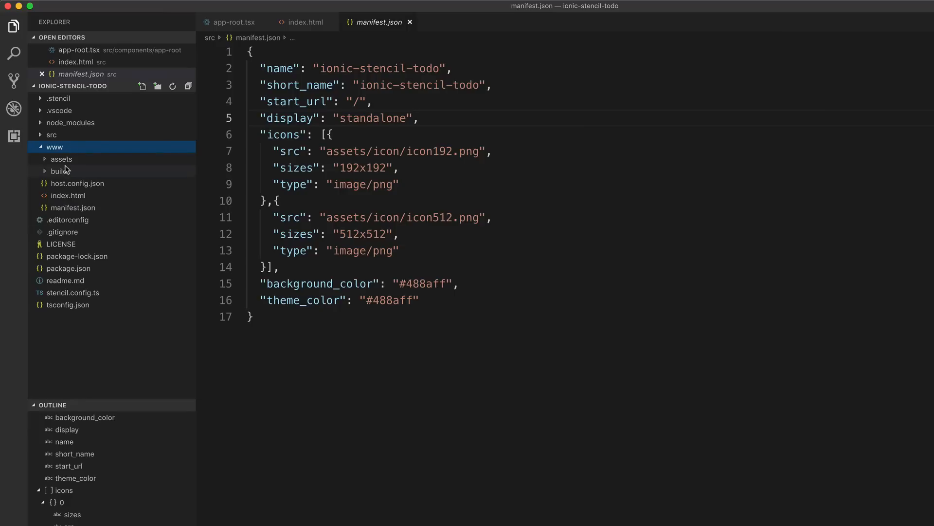
left_click(54, 146)
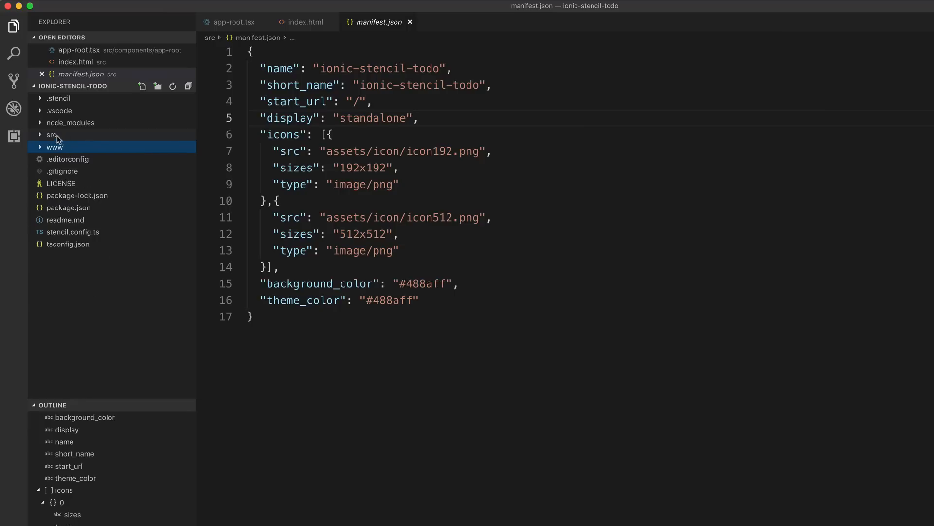
mouse_move(98, 140)
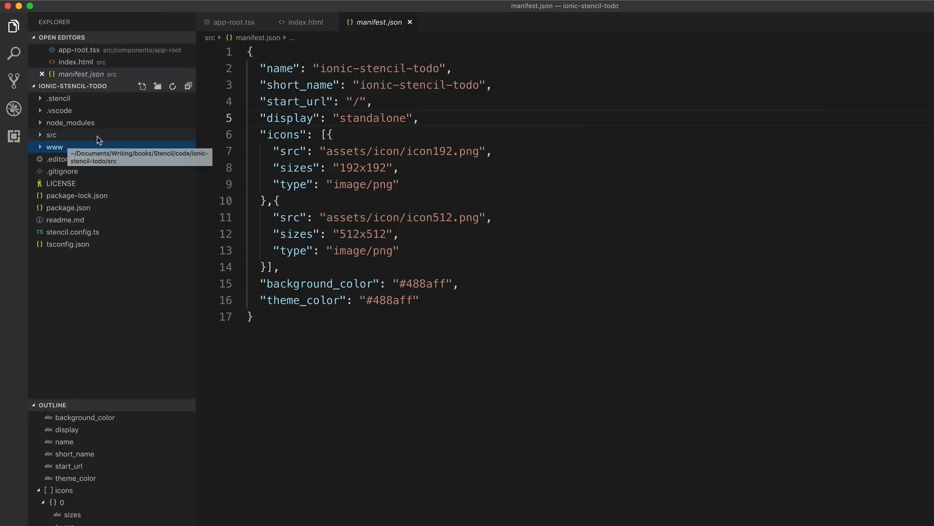
mouse_move(54, 147)
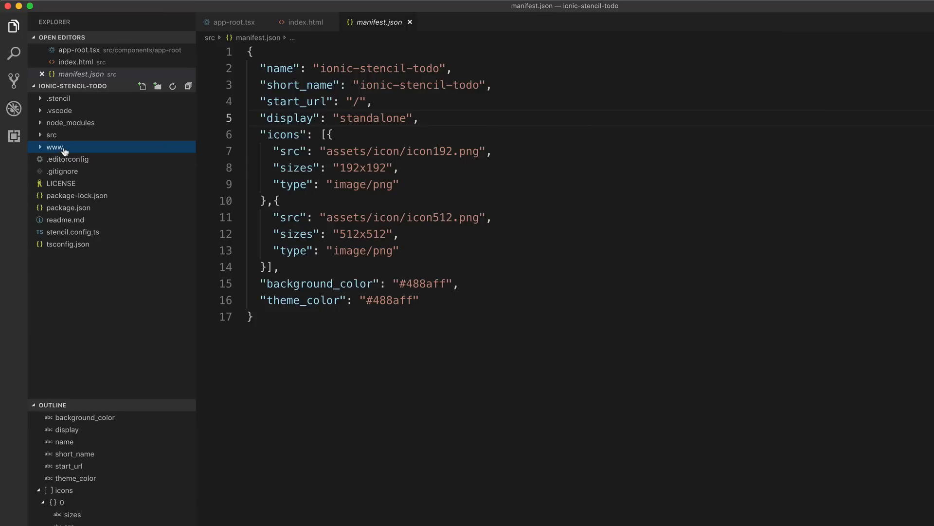
left_click(54, 147)
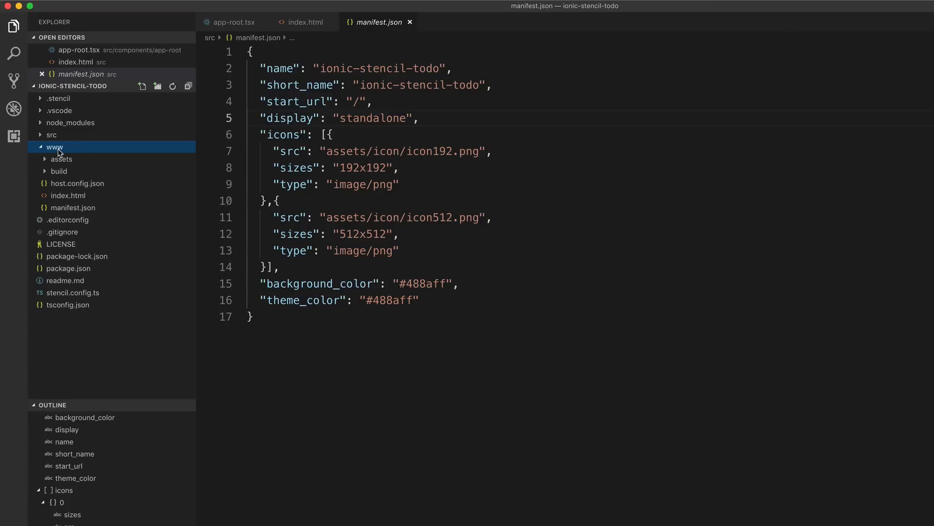
mouse_move(92, 151)
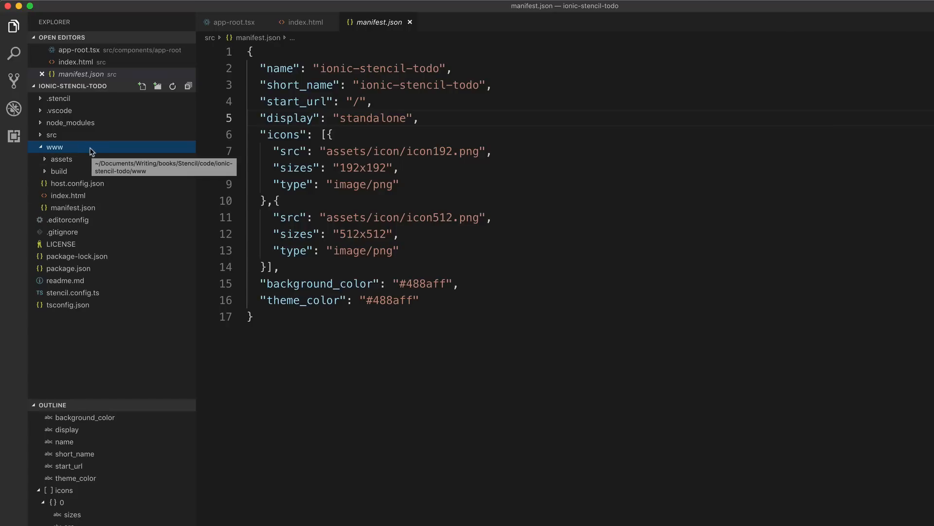
mouse_move(78, 186)
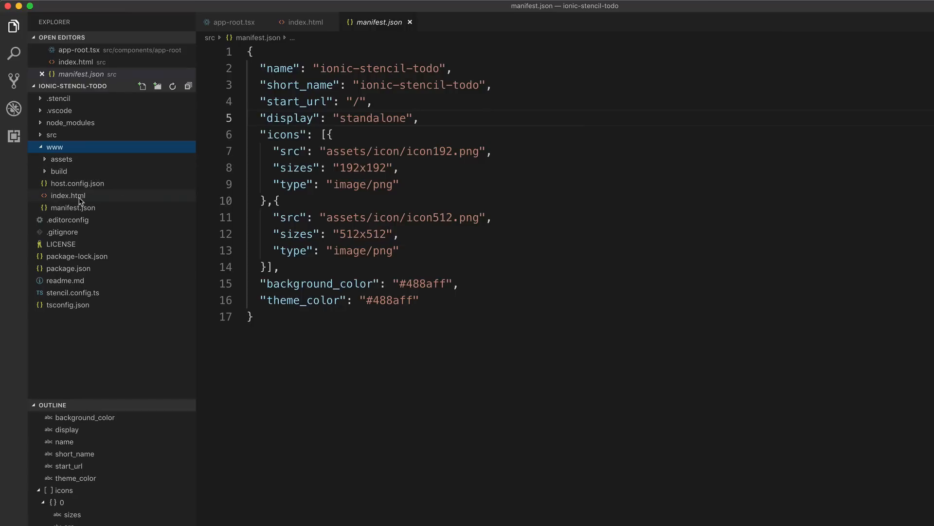
mouse_move(78, 183)
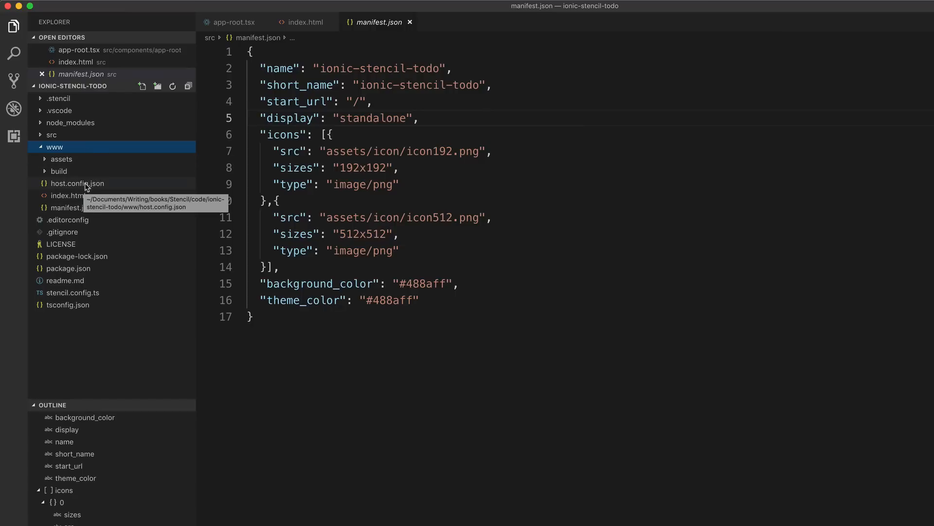
mouse_move(89, 149)
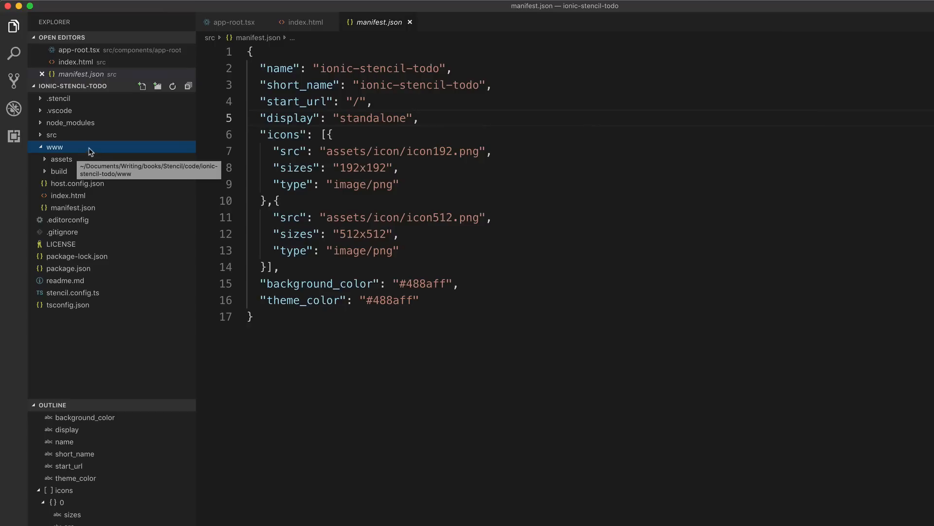
left_click(54, 147)
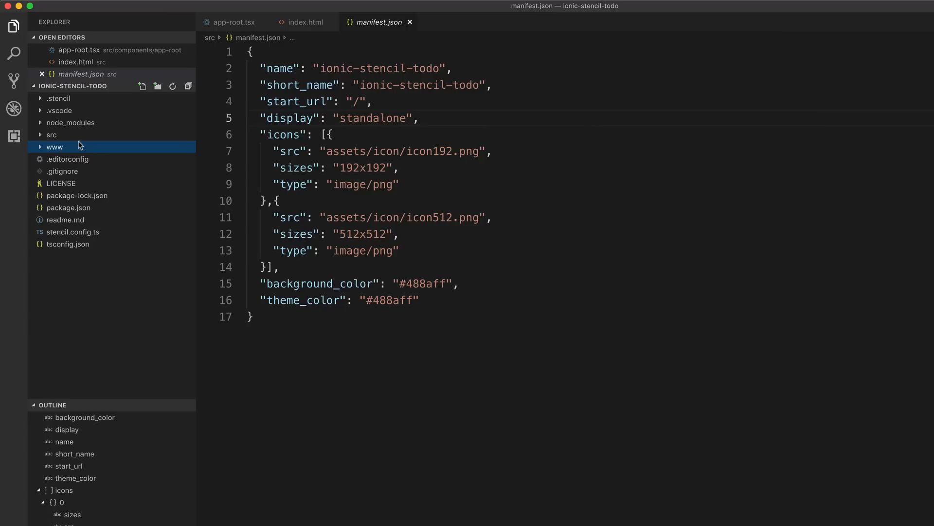
mouse_move(87, 149)
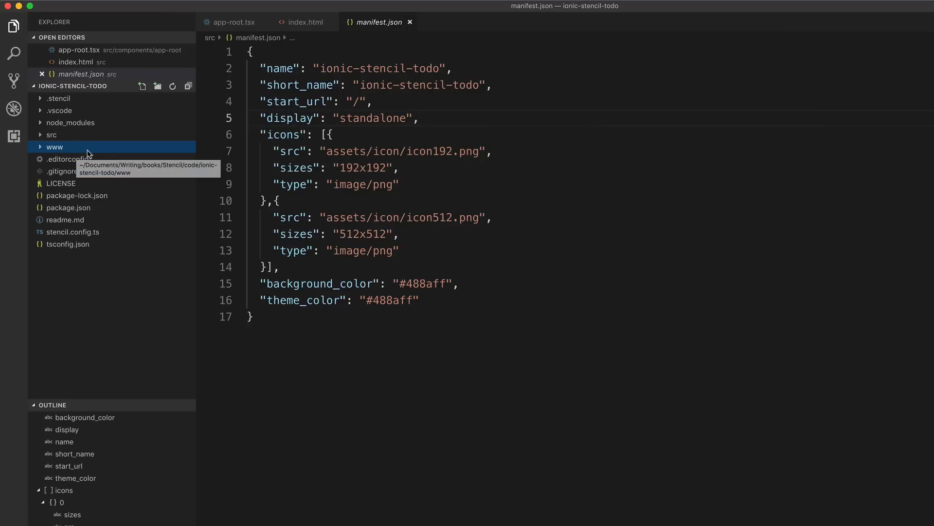
left_click(54, 146)
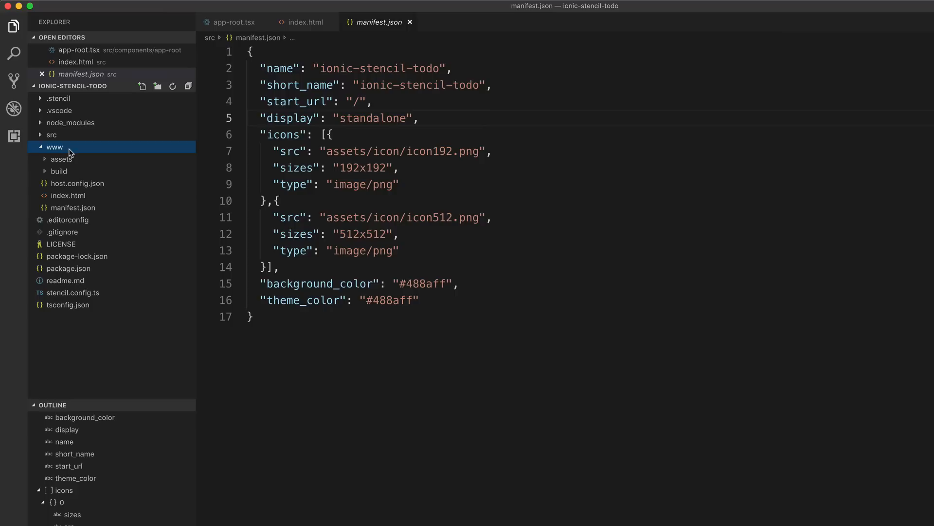
left_click(54, 146)
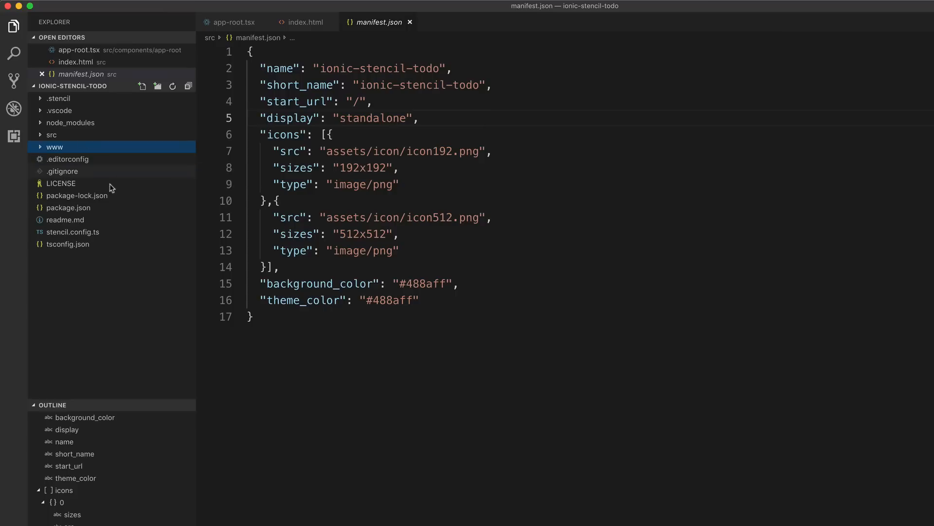
mouse_move(102, 261)
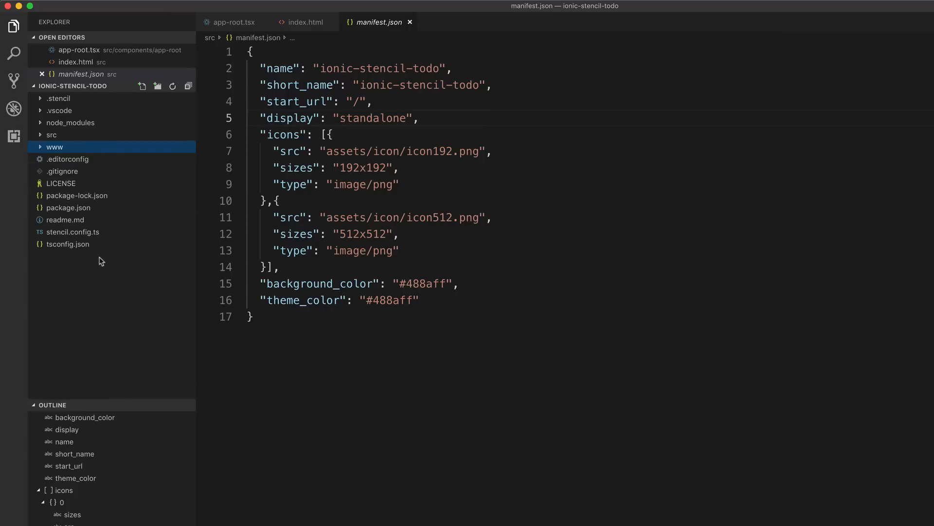
mouse_move(104, 238)
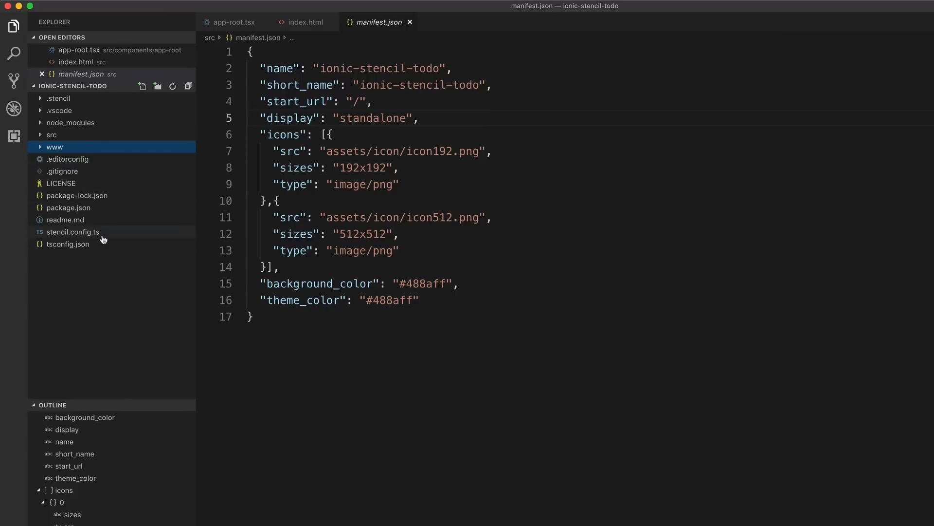
mouse_move(75, 244)
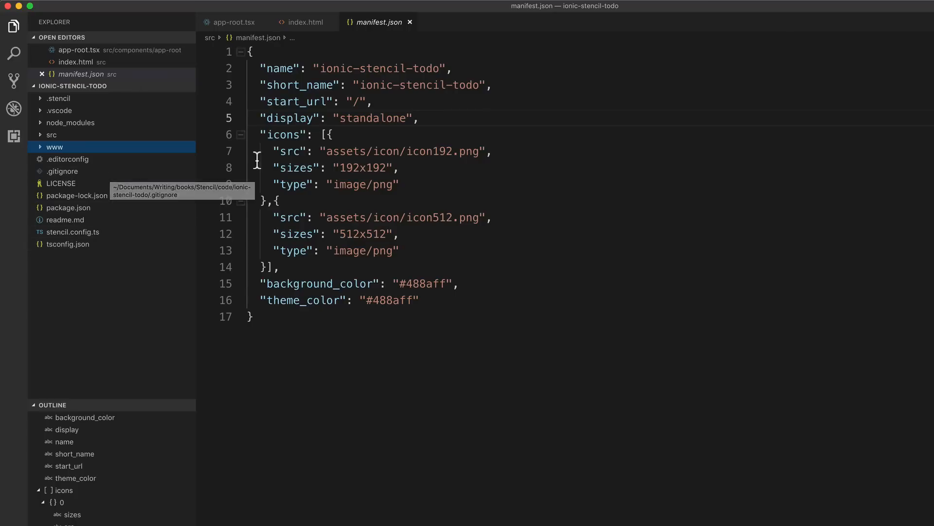
mouse_move(357, 200)
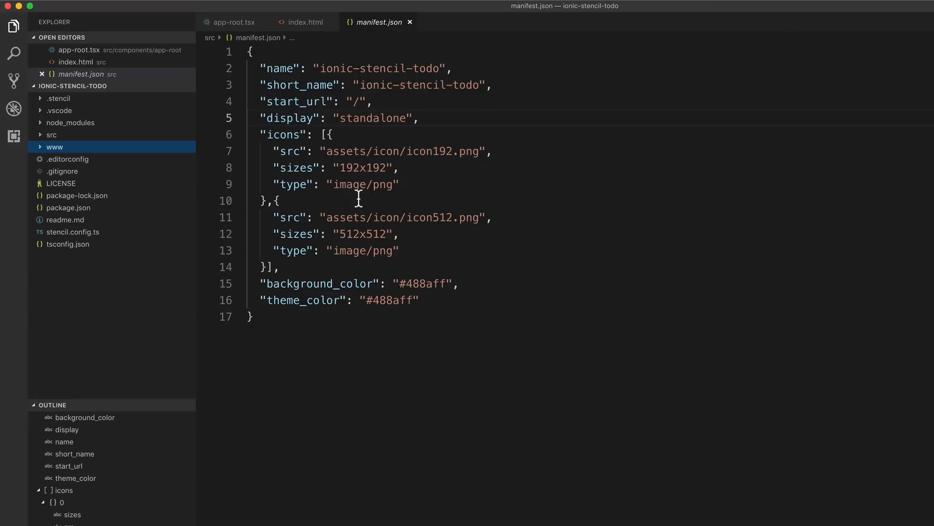
mouse_move(209, 156)
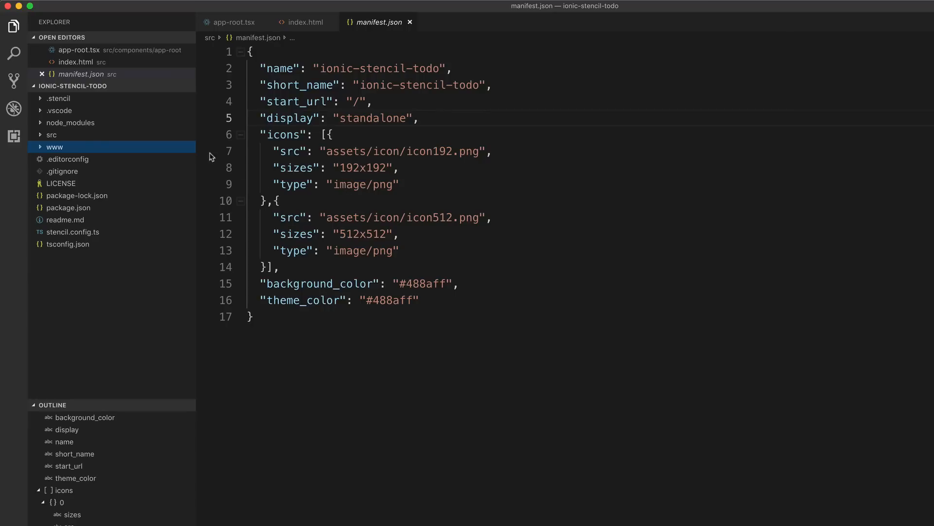
left_click(53, 134)
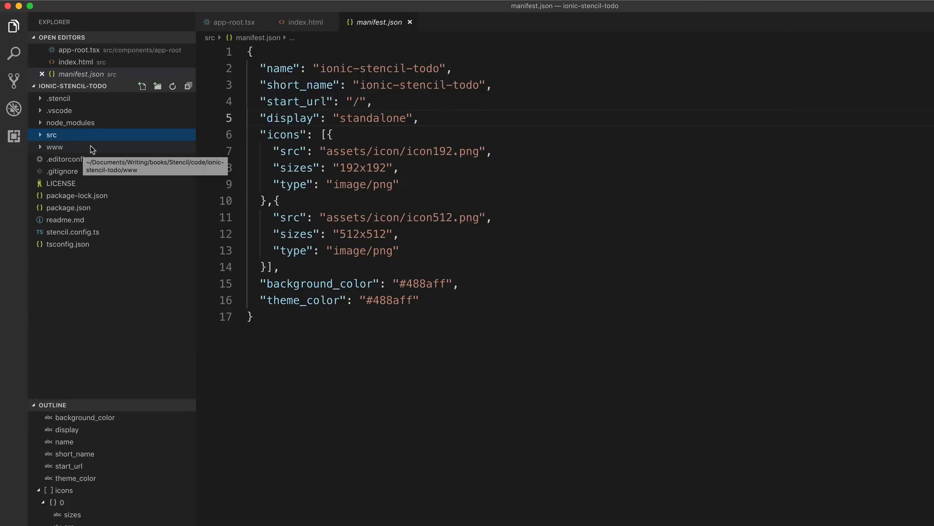
Expand src in the Explorer and place the cursor in manifest.json's second icon entry
left_click(51, 134)
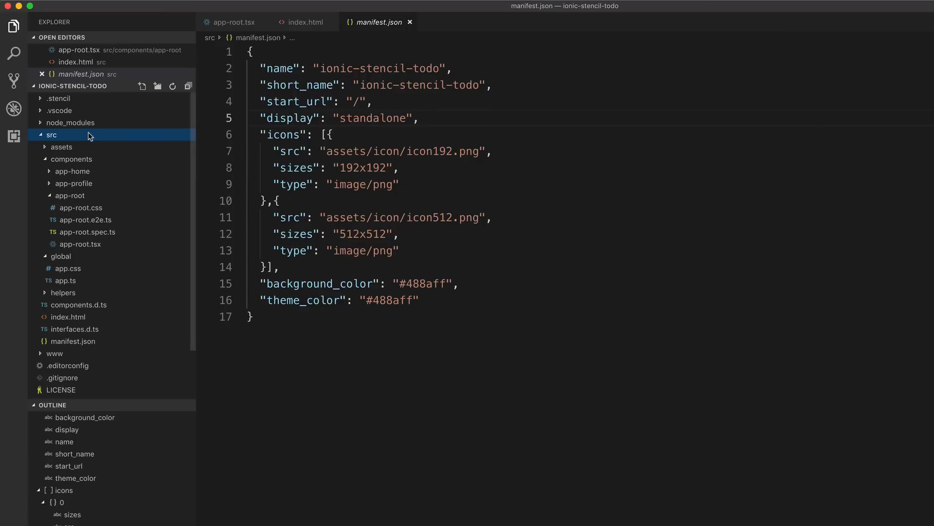
mouse_move(125, 163)
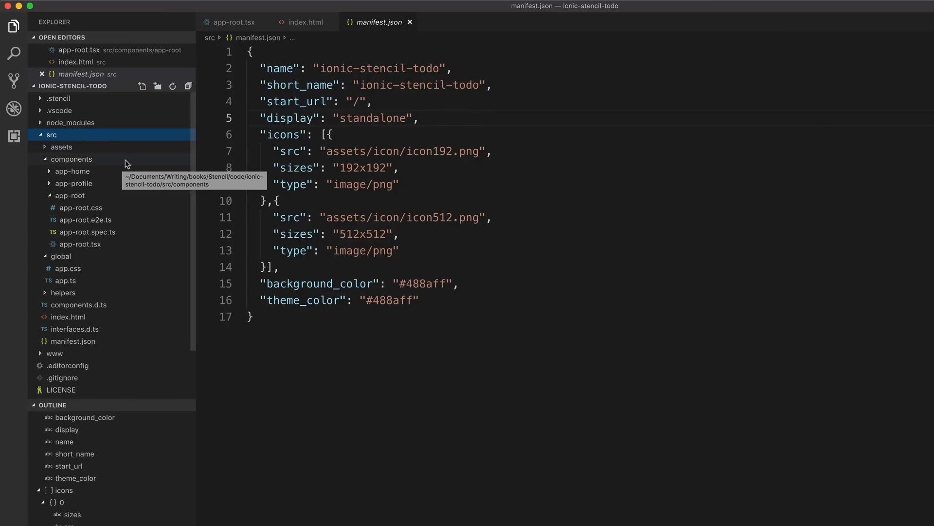
mouse_move(117, 165)
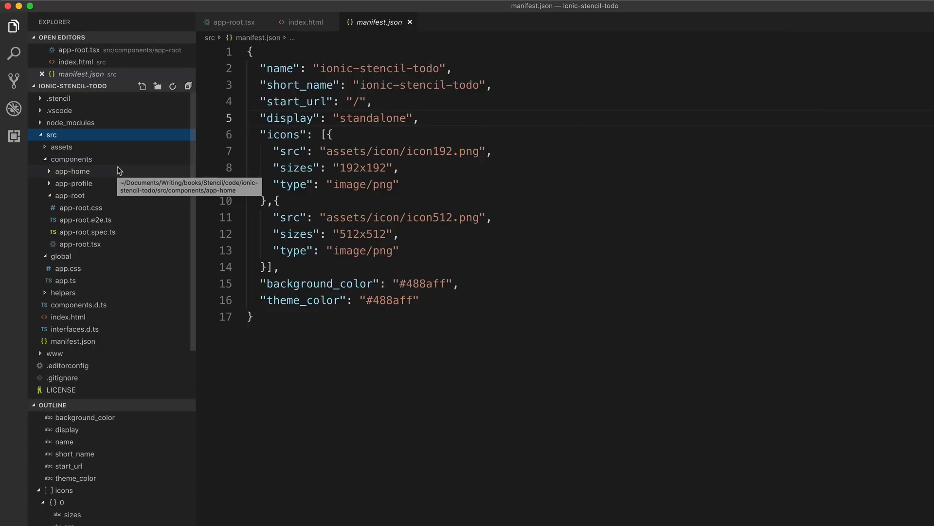
mouse_move(498, 209)
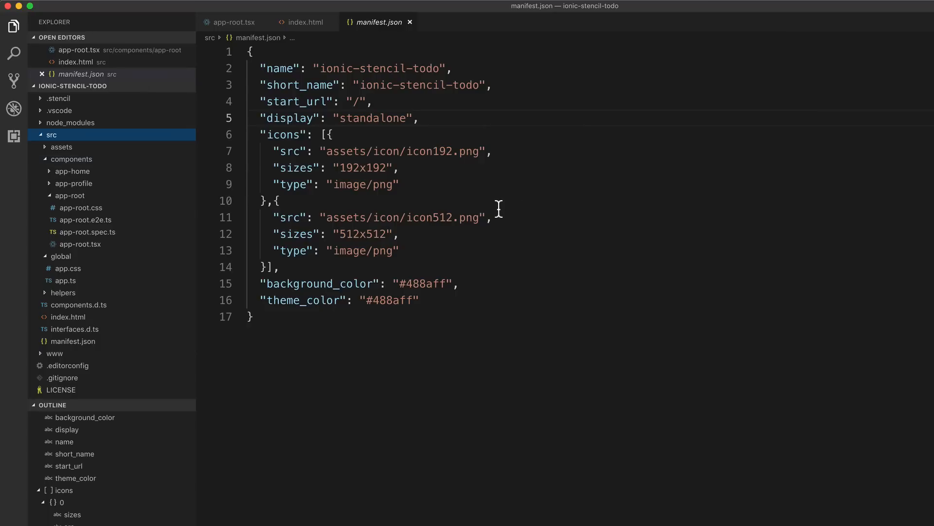
left_click(277, 200)
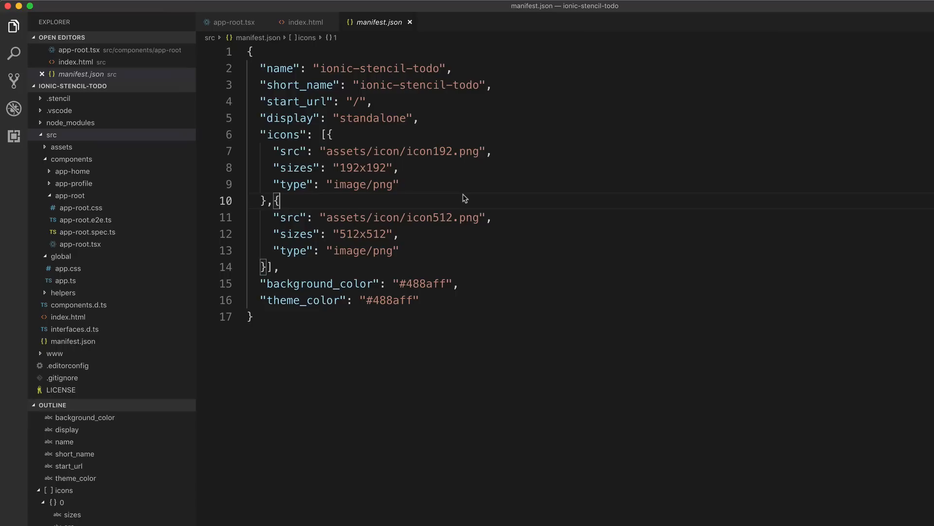
mouse_move(518, 201)
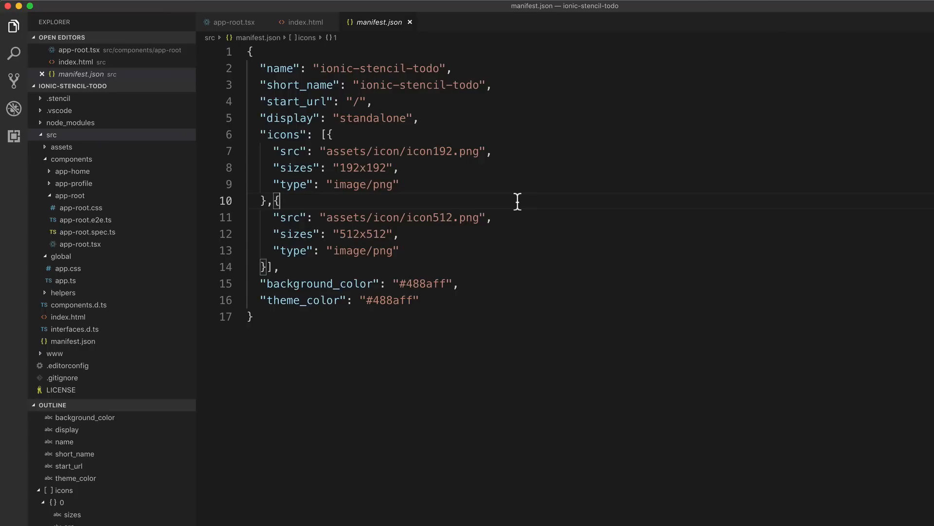
mouse_move(85, 219)
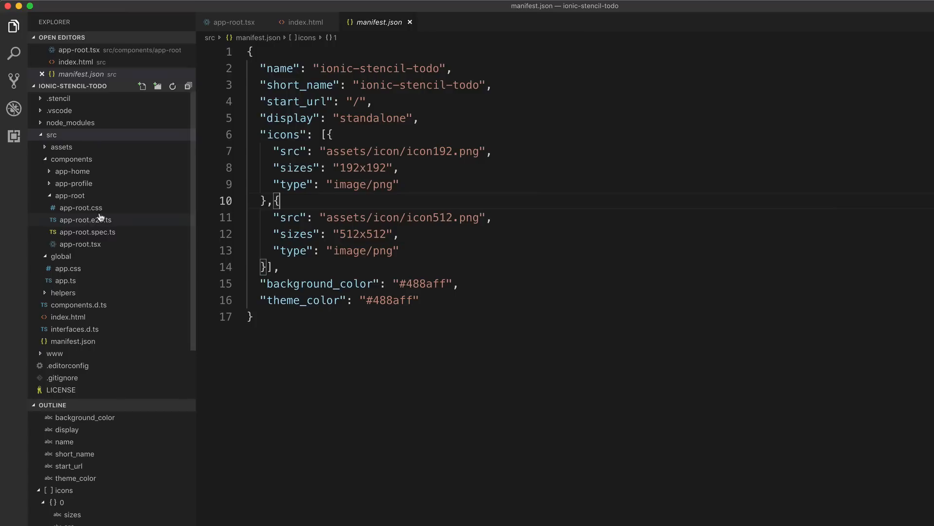
mouse_move(142, 215)
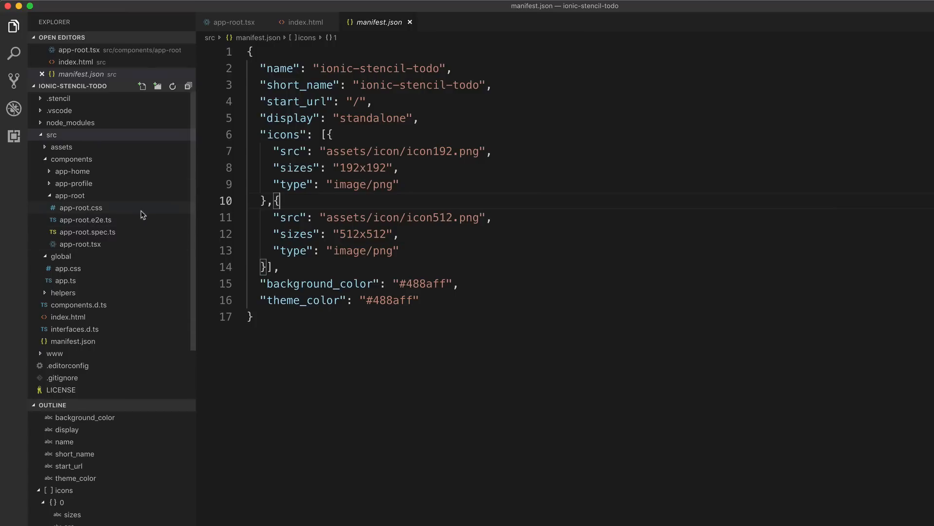